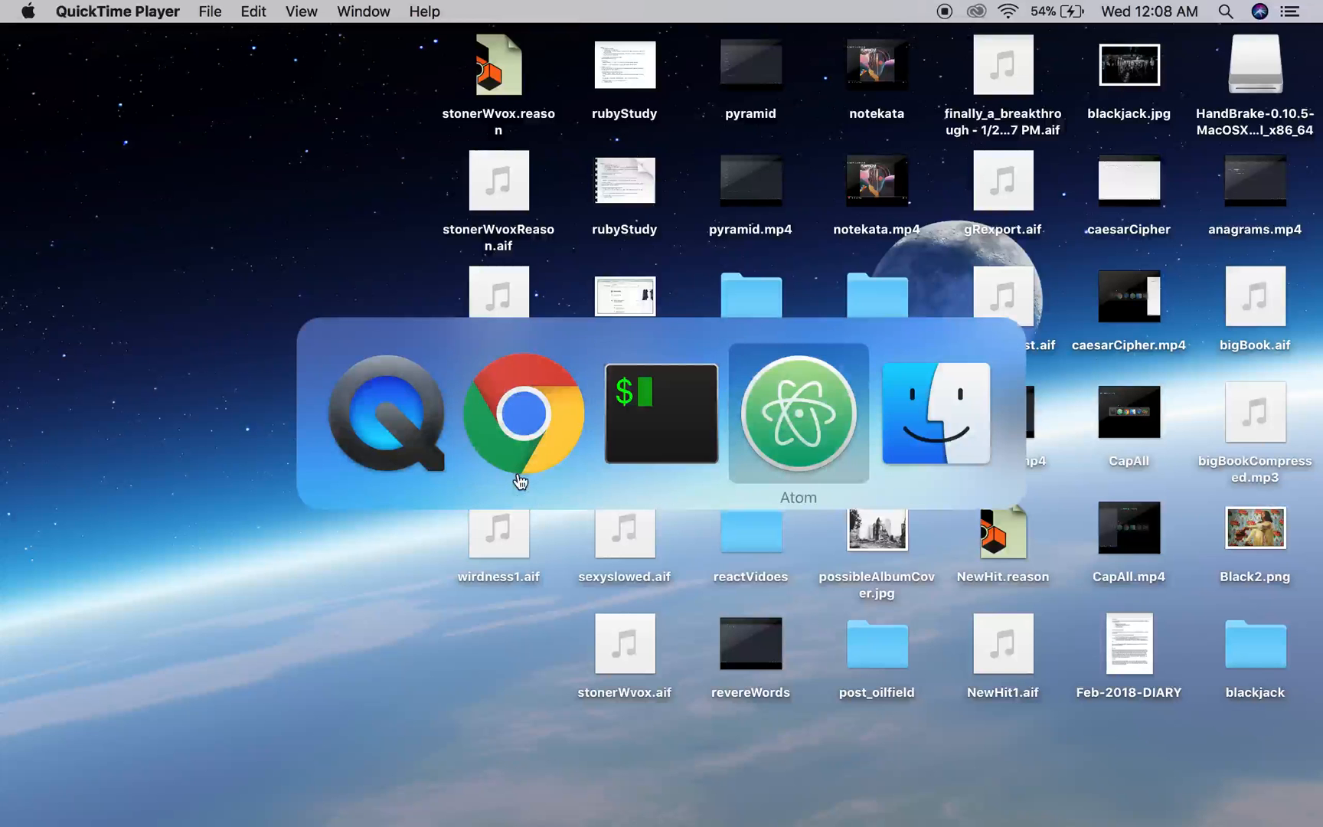
Step: Switch to Atom, showing reverseWord.js with its palindrome comment and four isPal test logs
click(661, 413)
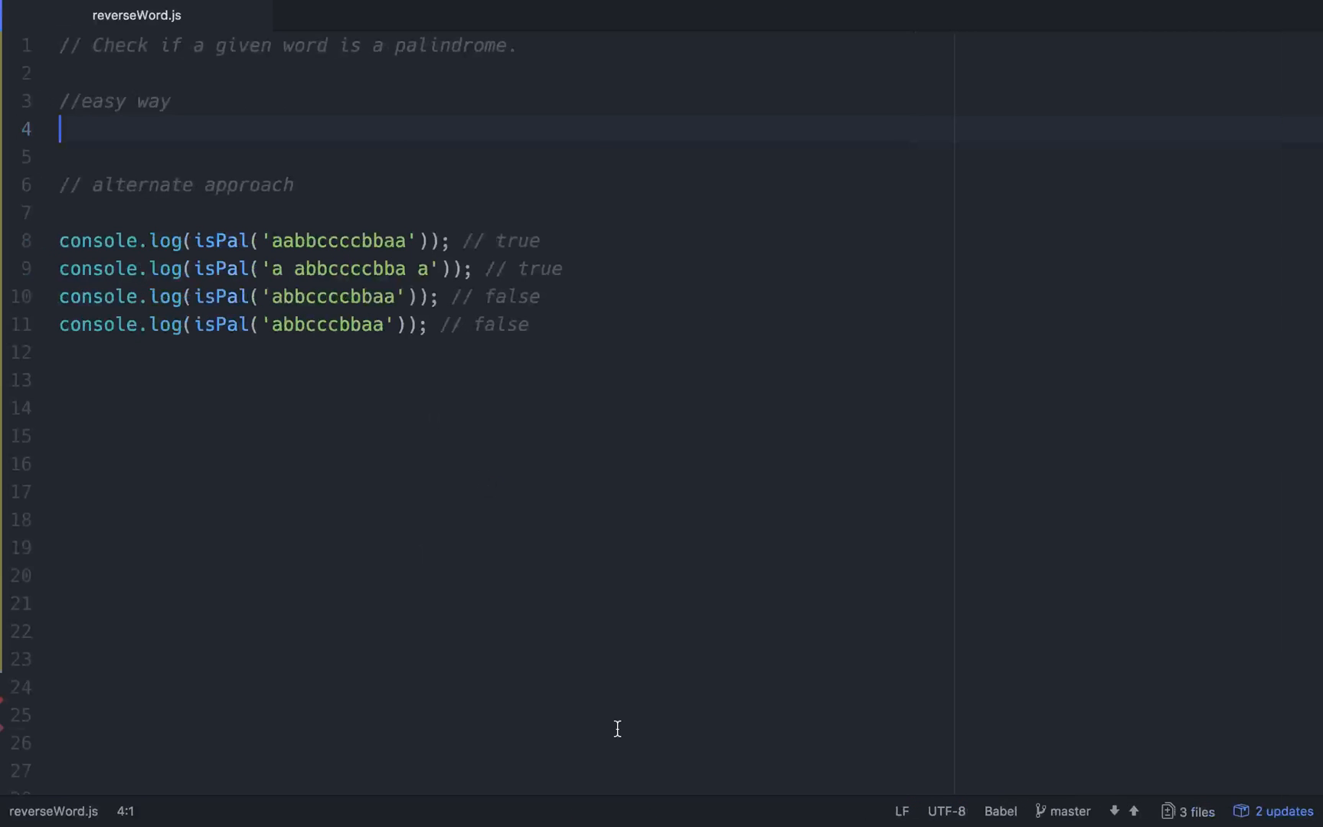
click(432, 240)
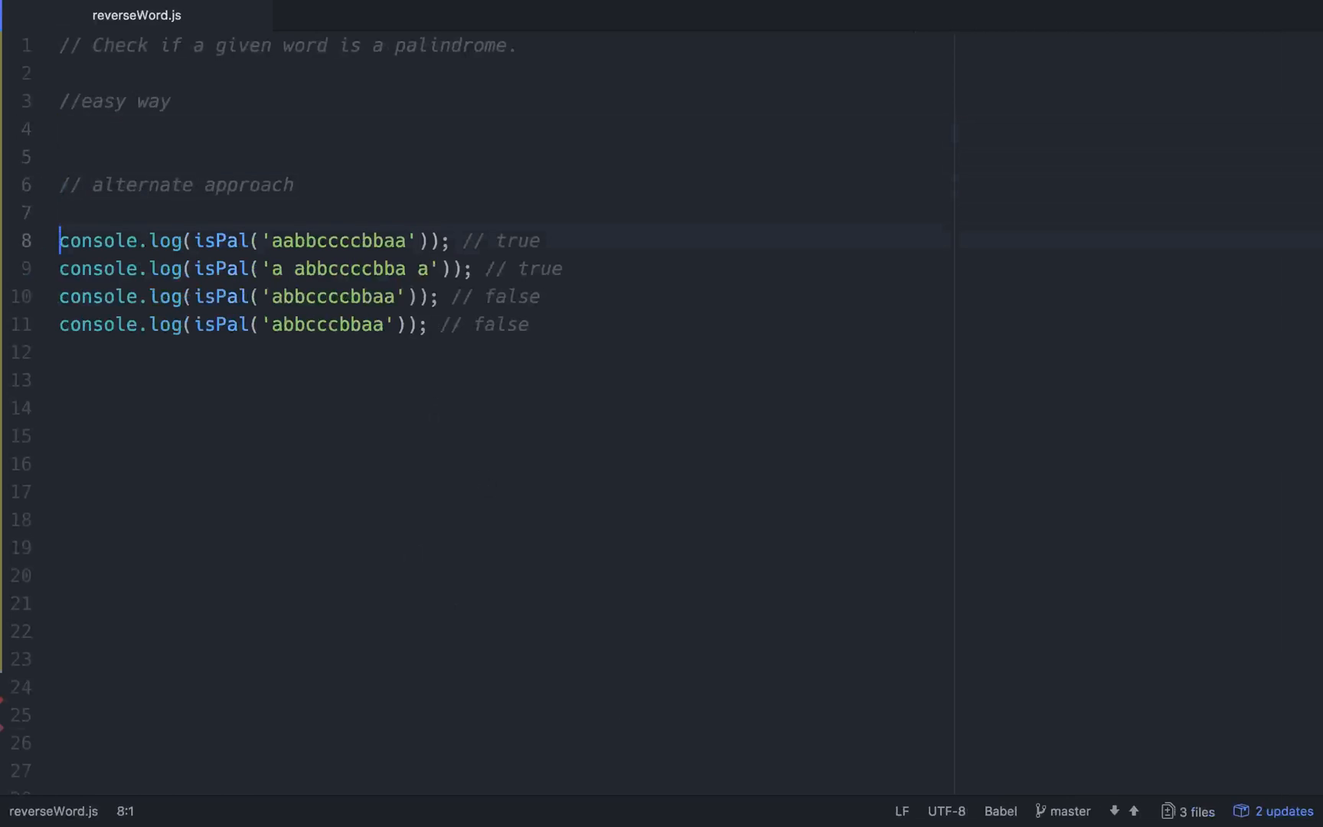
click(63, 73)
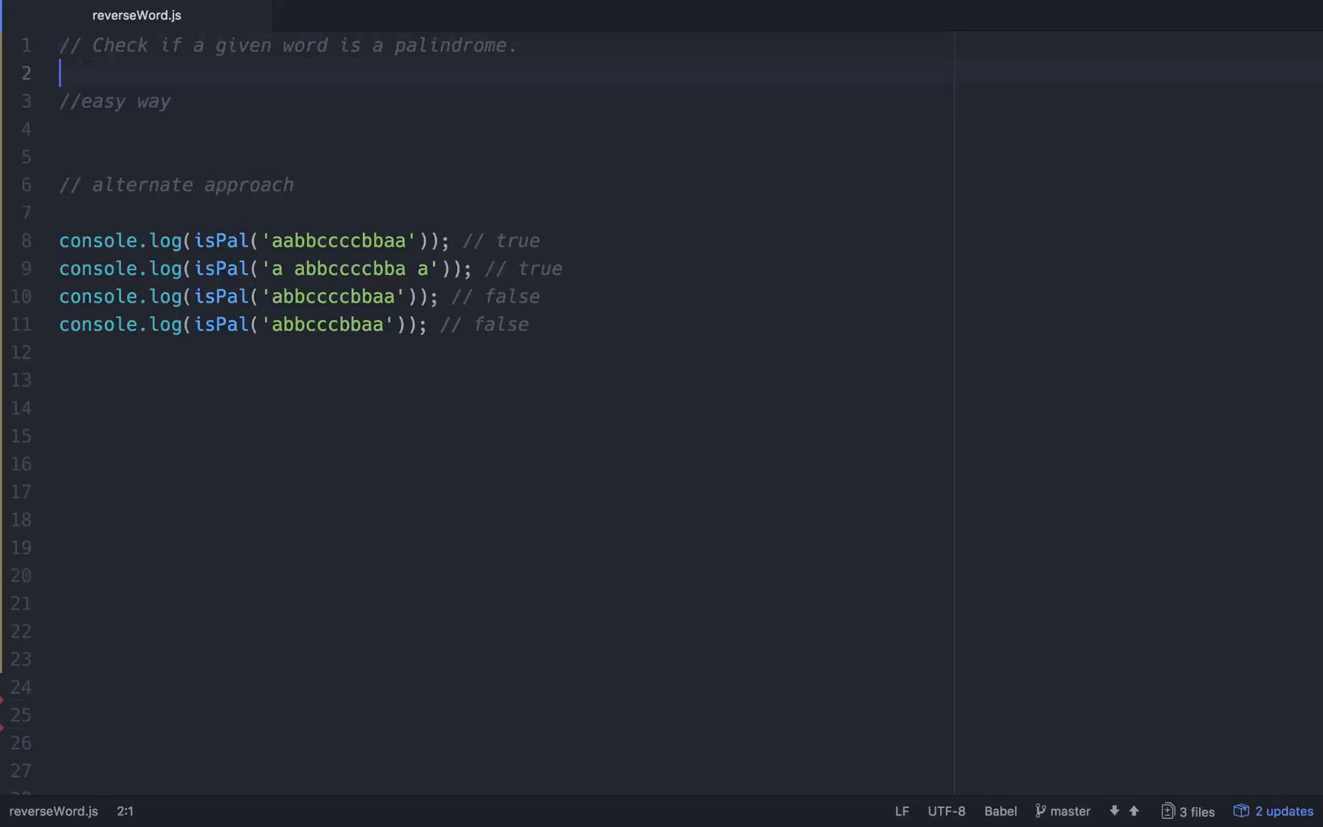
click(450, 240)
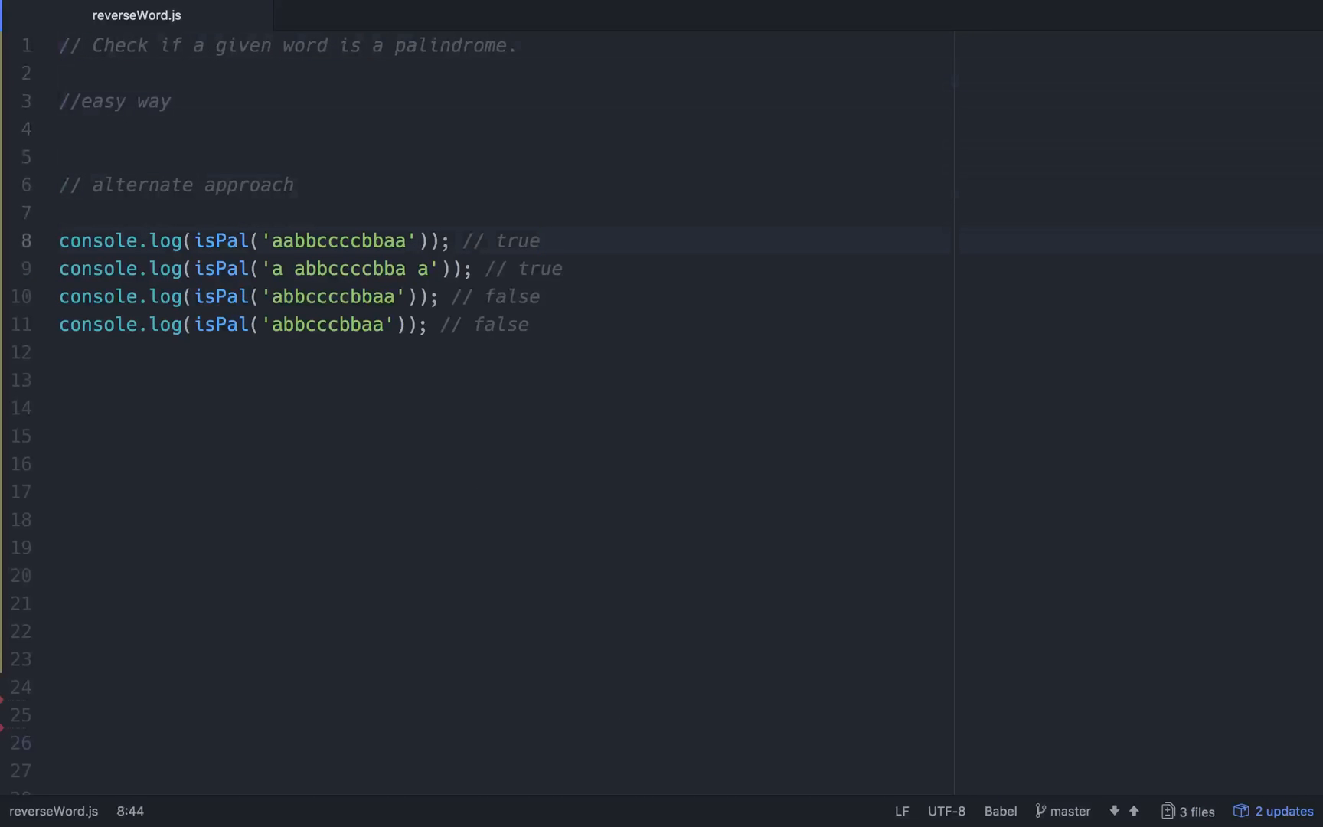
click(540, 297)
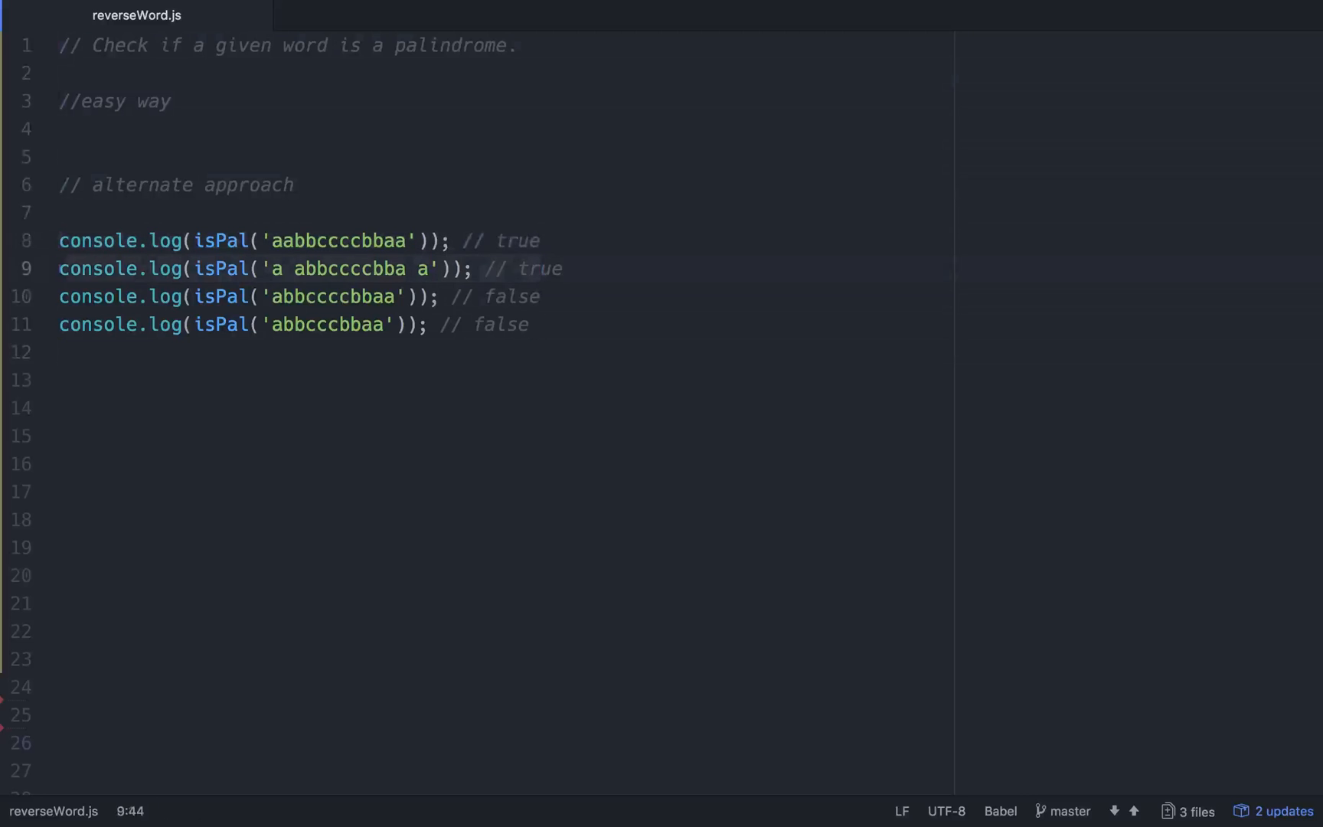
click(529, 324)
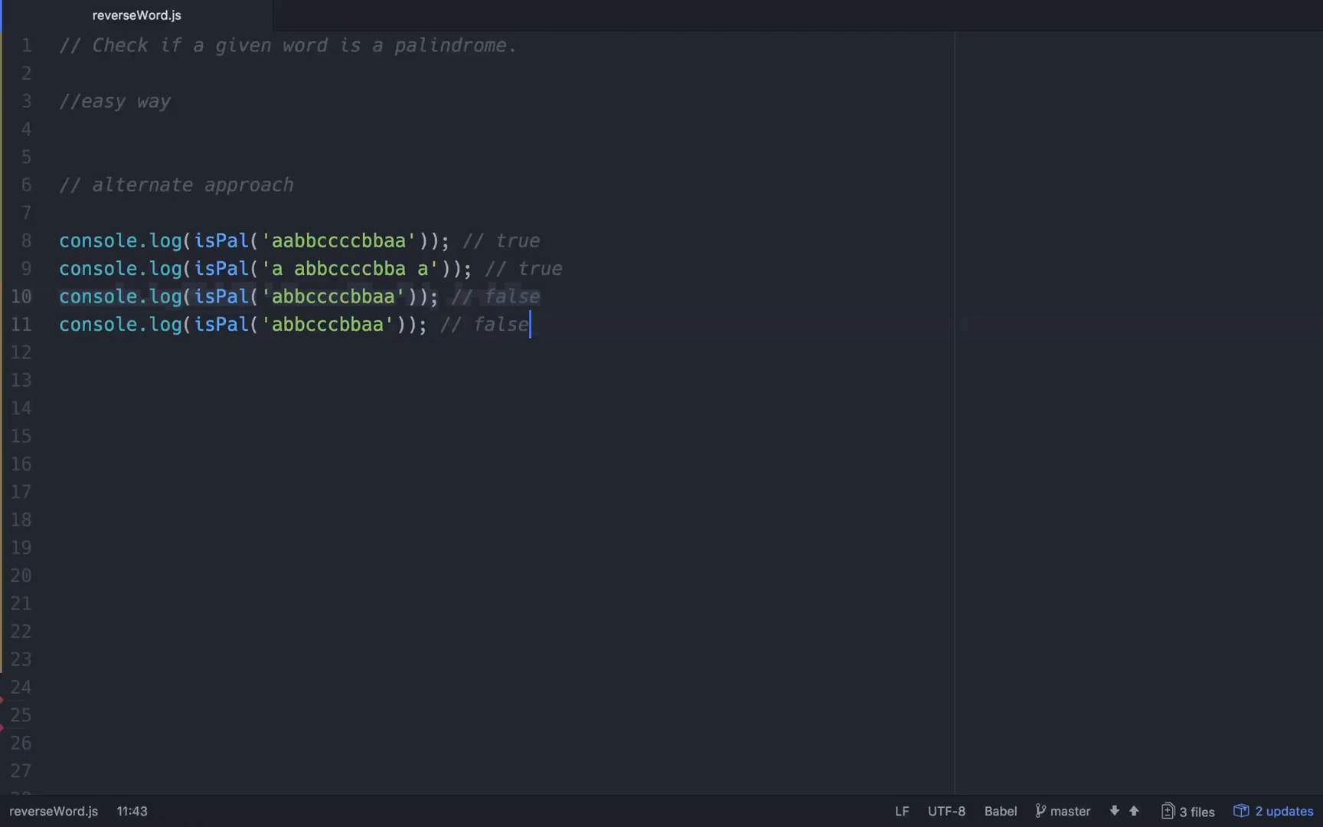
click(64, 213)
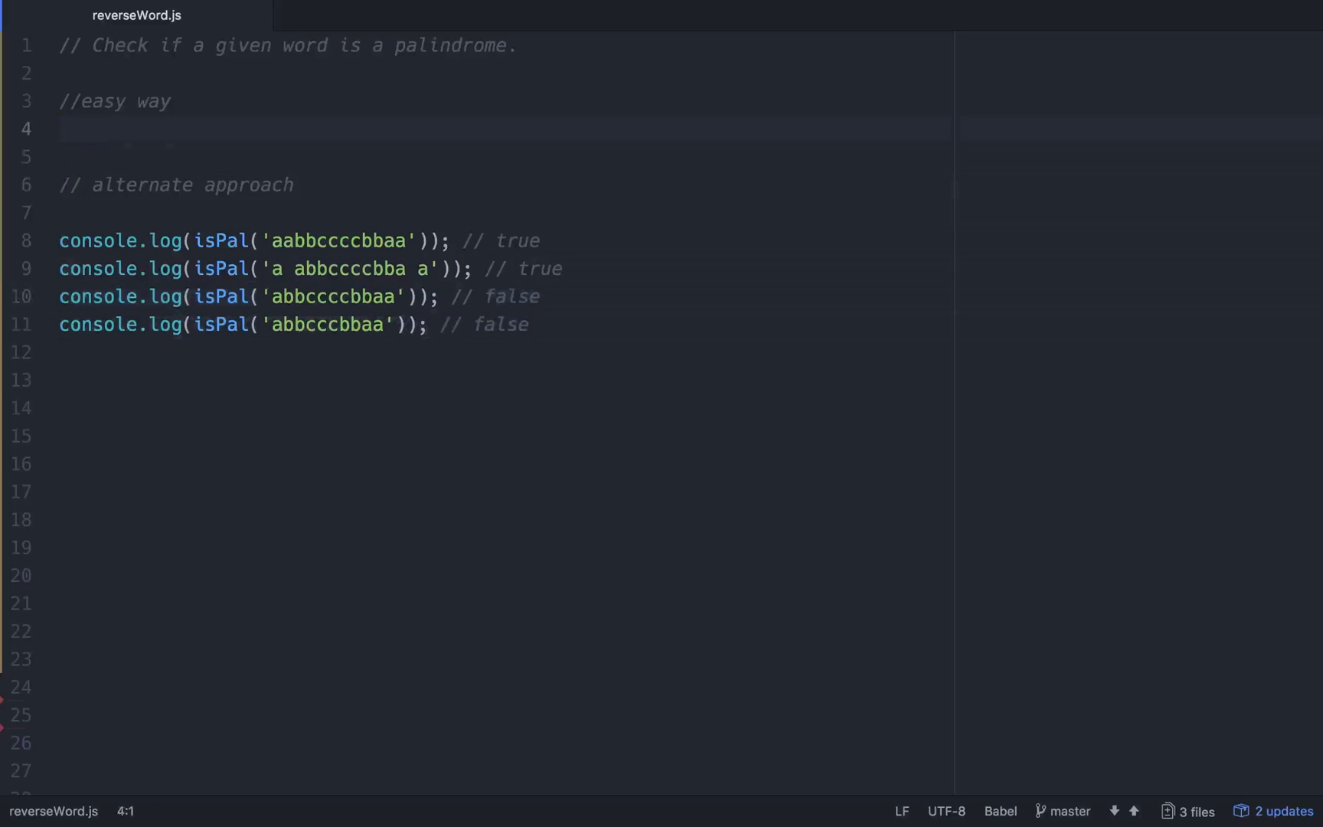
click(59, 128)
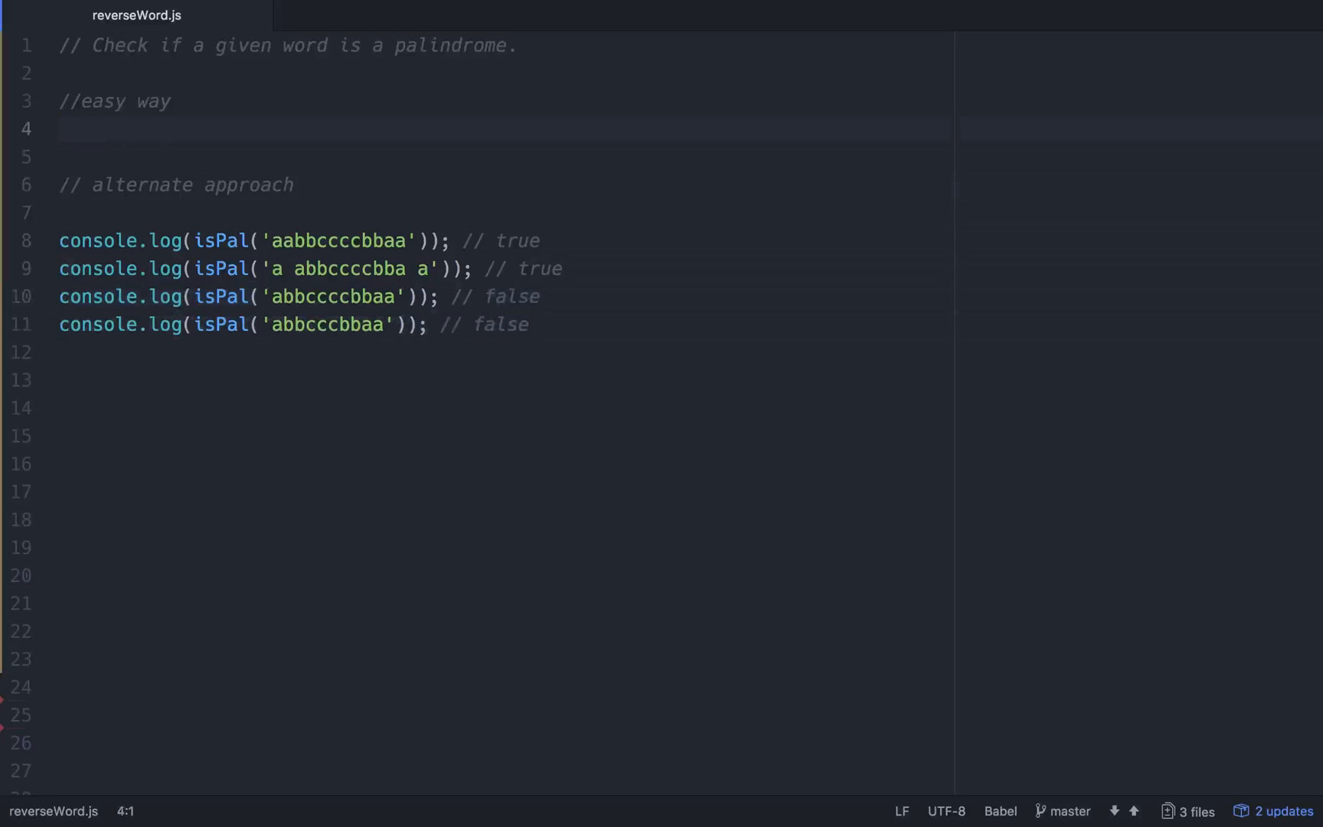
click(60, 129)
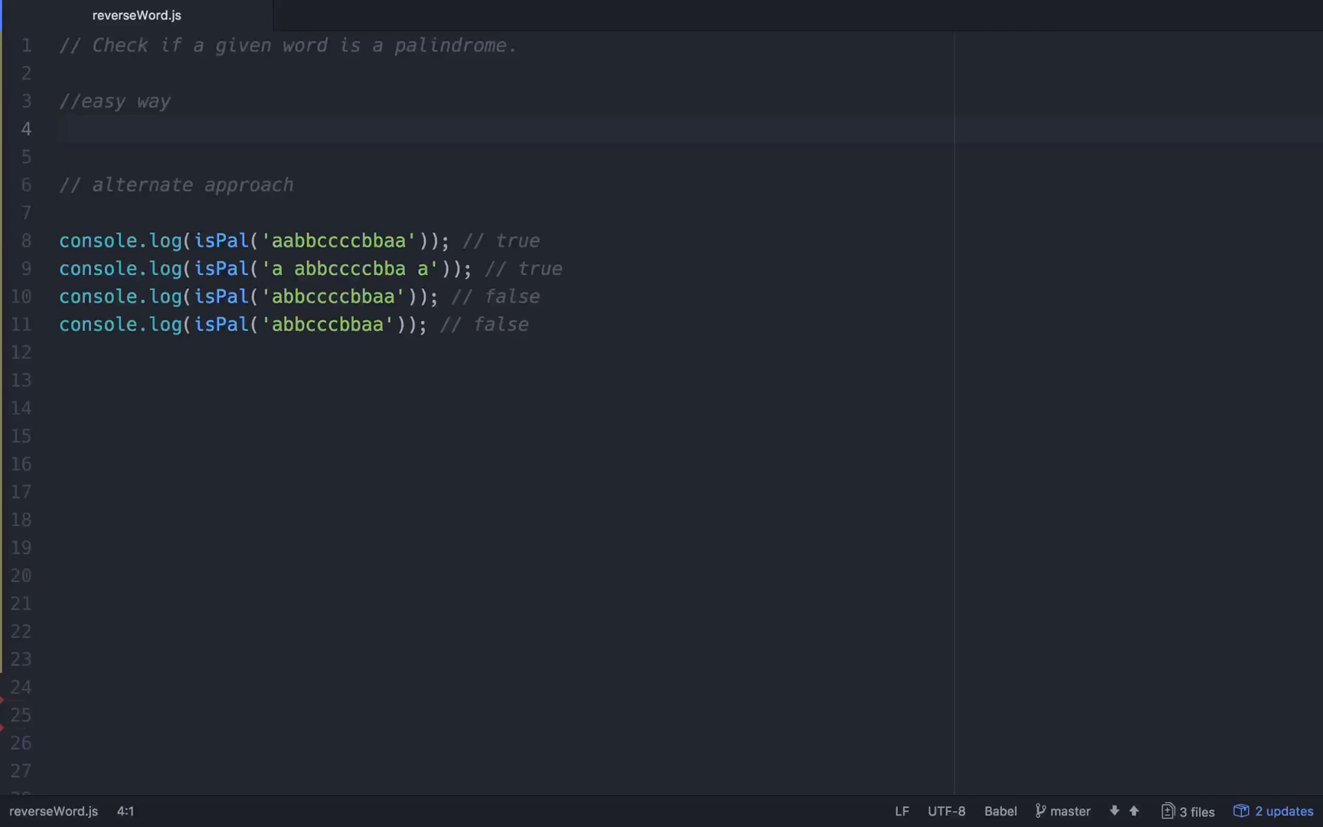
click(64, 128)
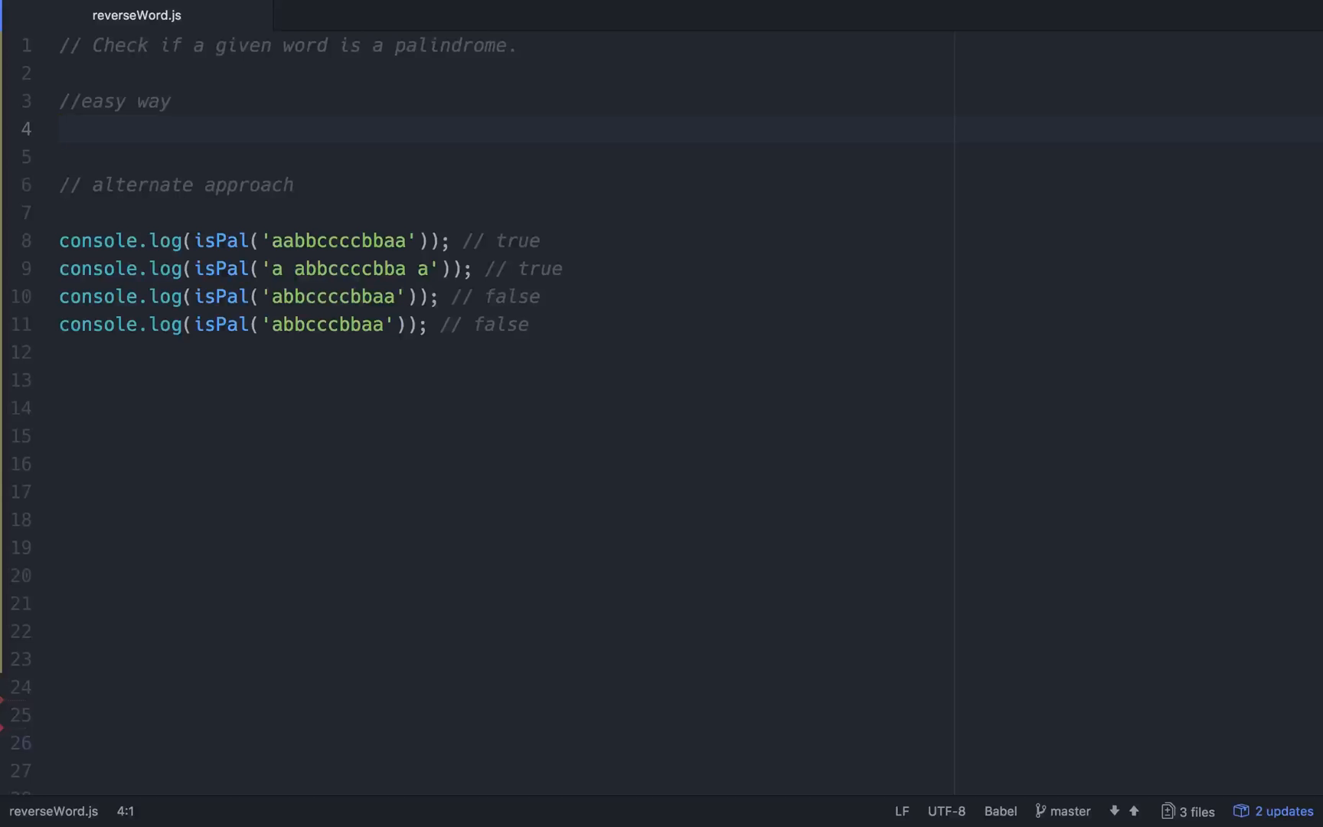
click(61, 129)
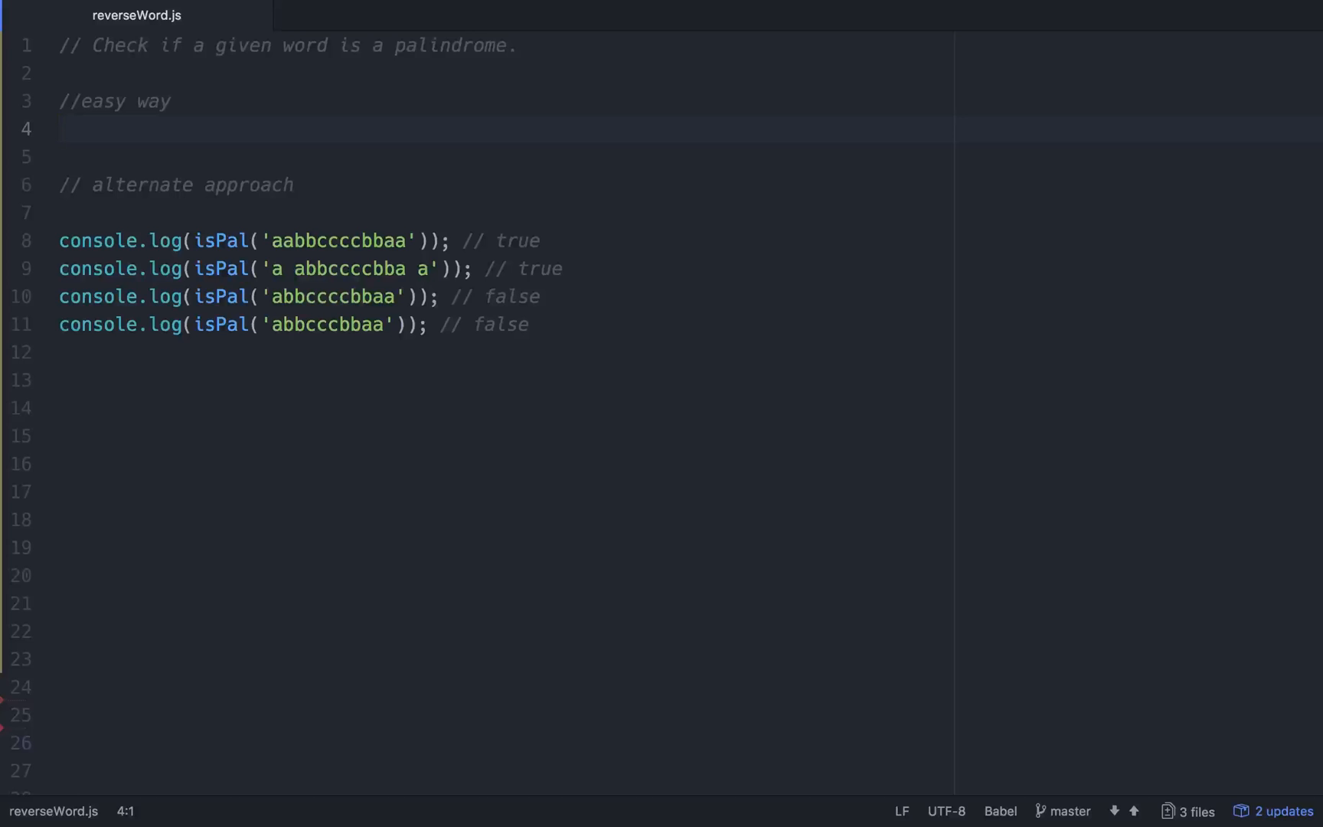
click(60, 129)
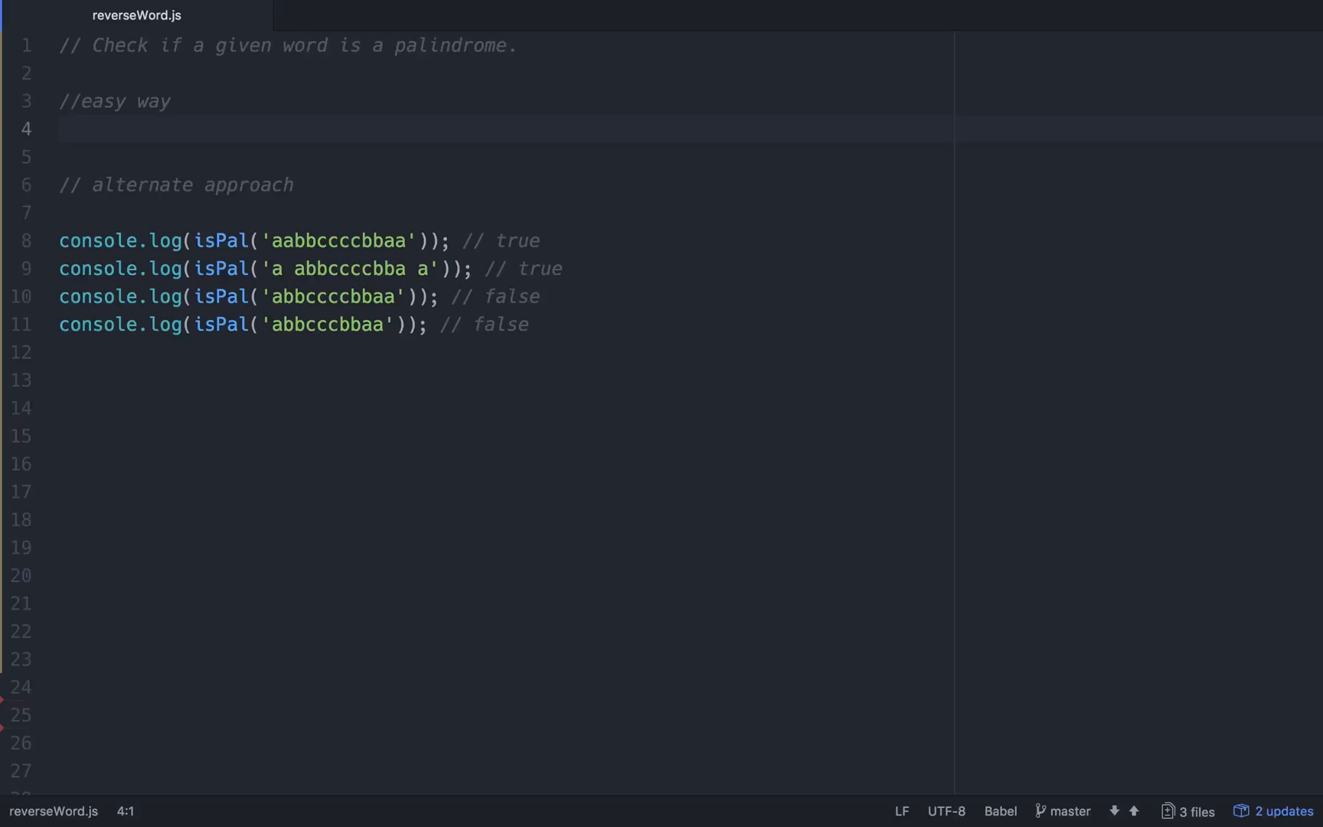
click(60, 129)
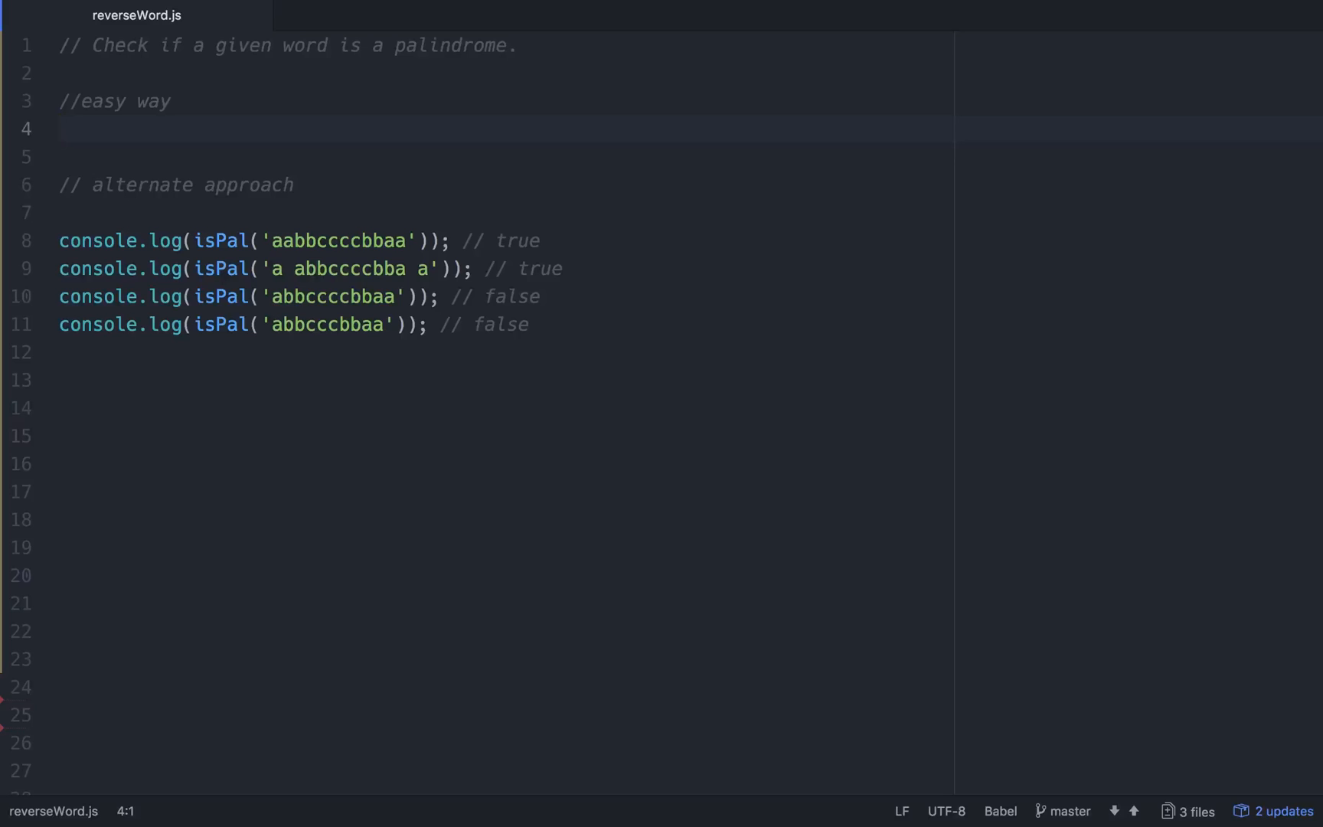
Step: Write isPal(str) on line 4 returning str === str.split('').reverse().join('')
text(function)
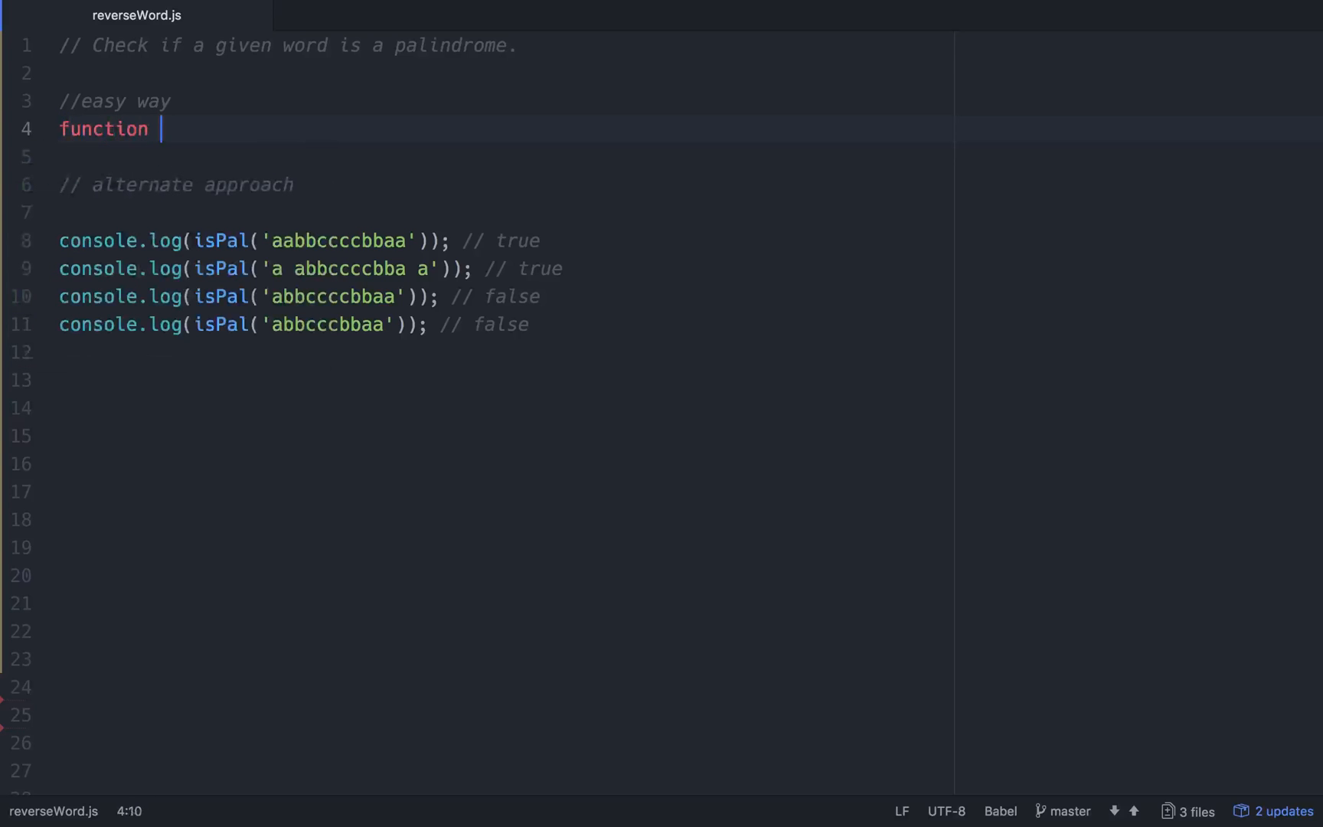
text(isPal)
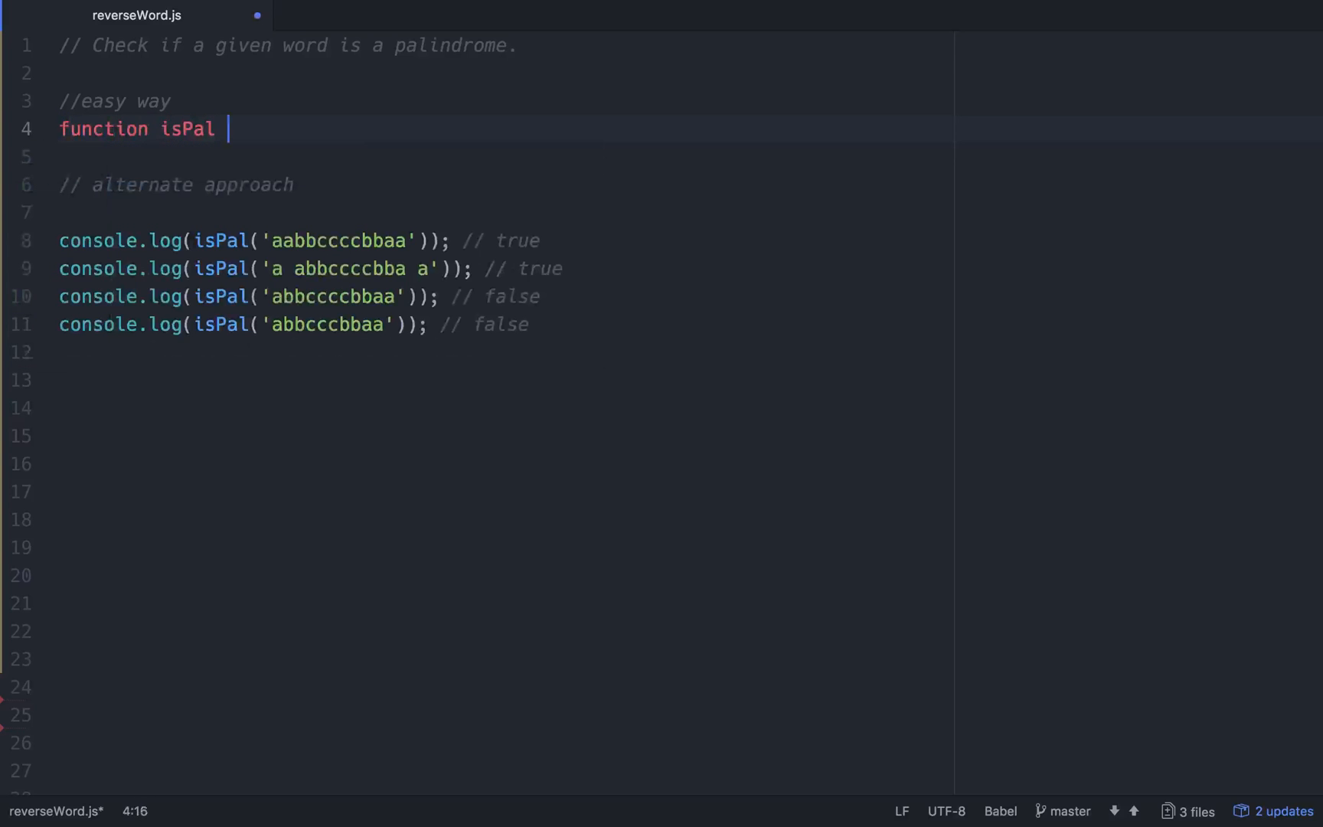
text((str) {)
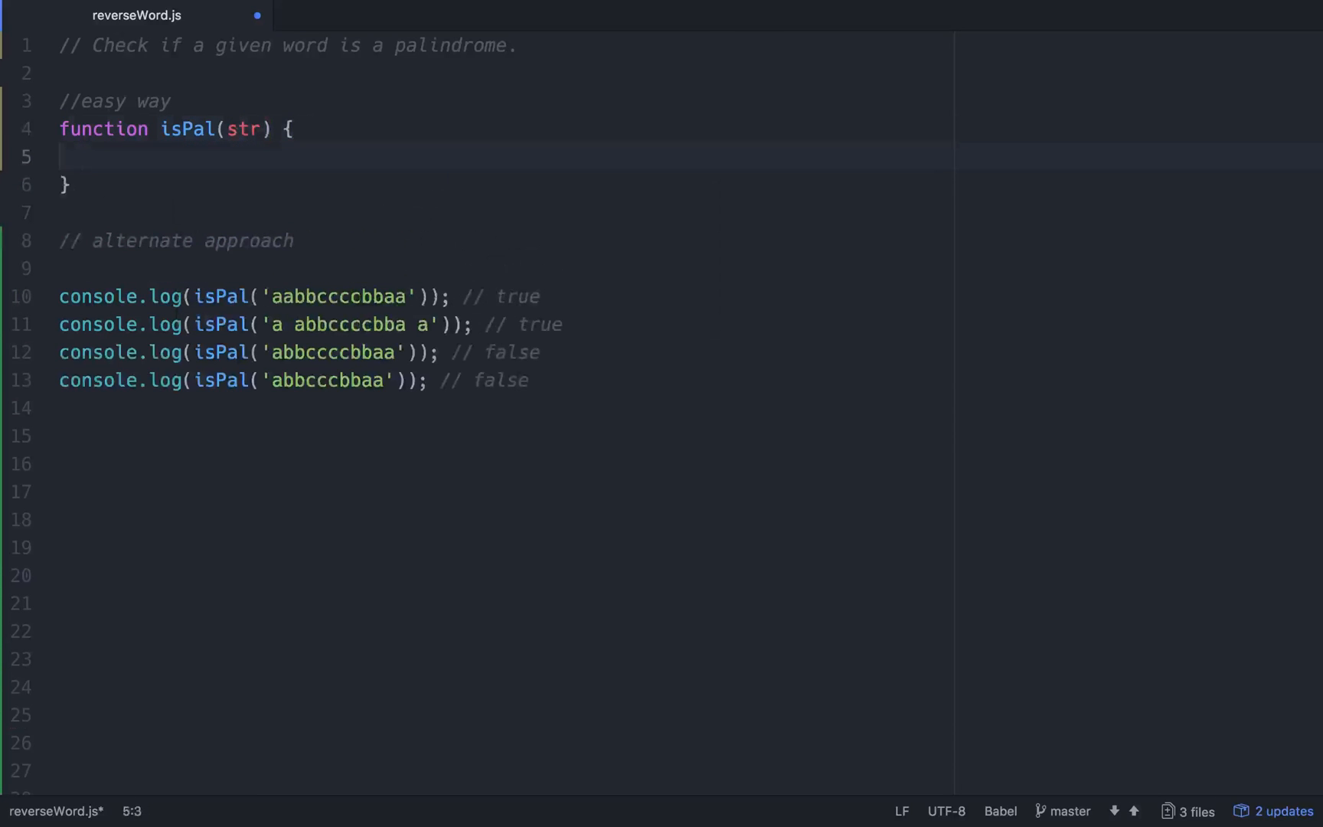
text(str === str.)
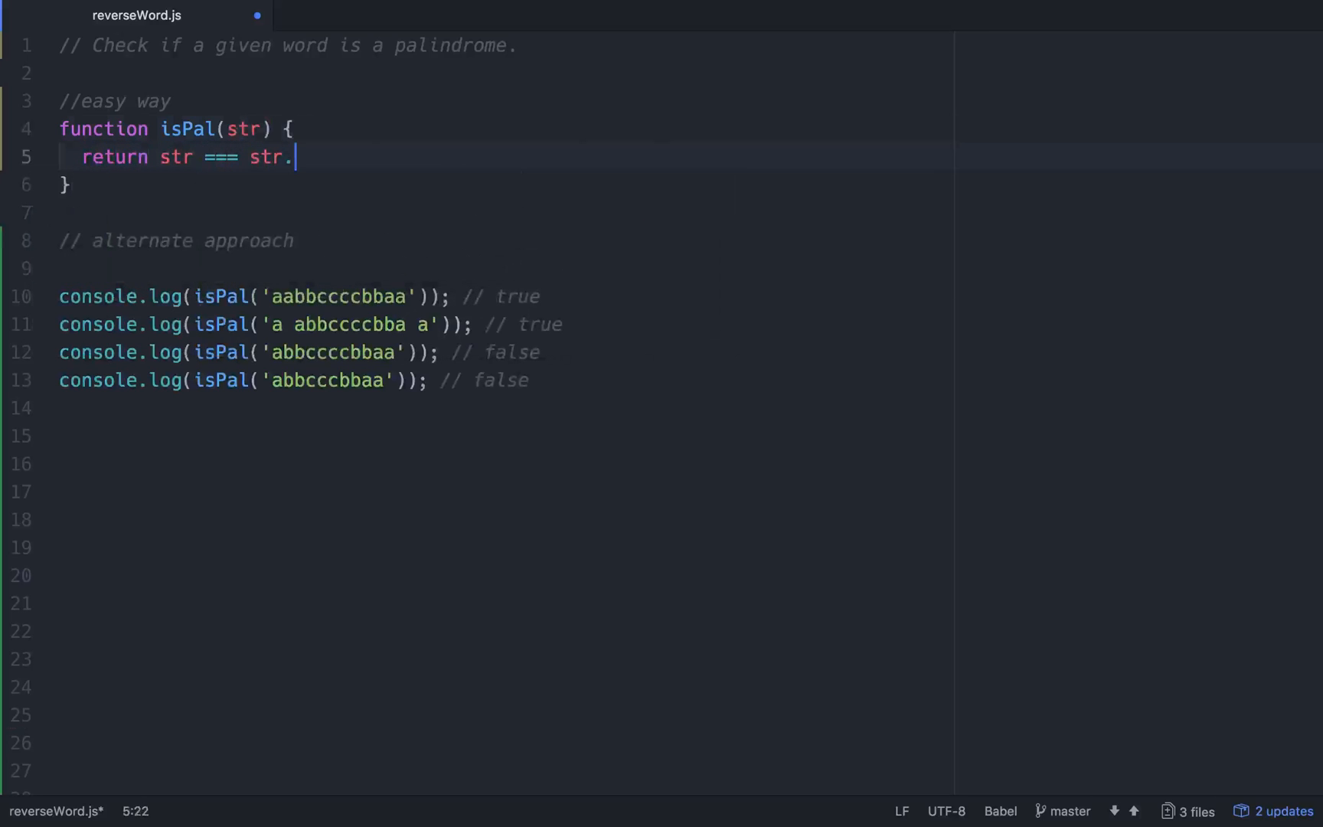
text(split())
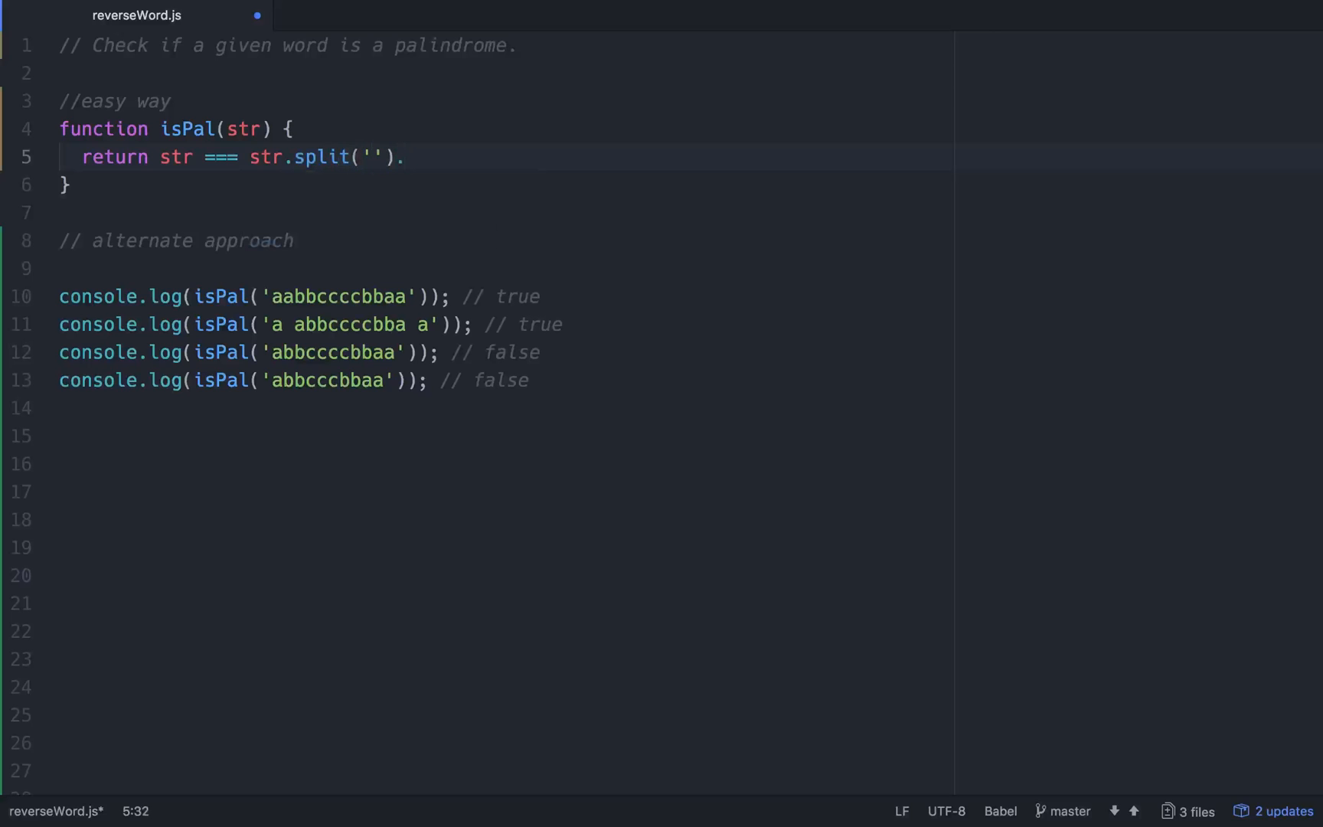
text(reverse)
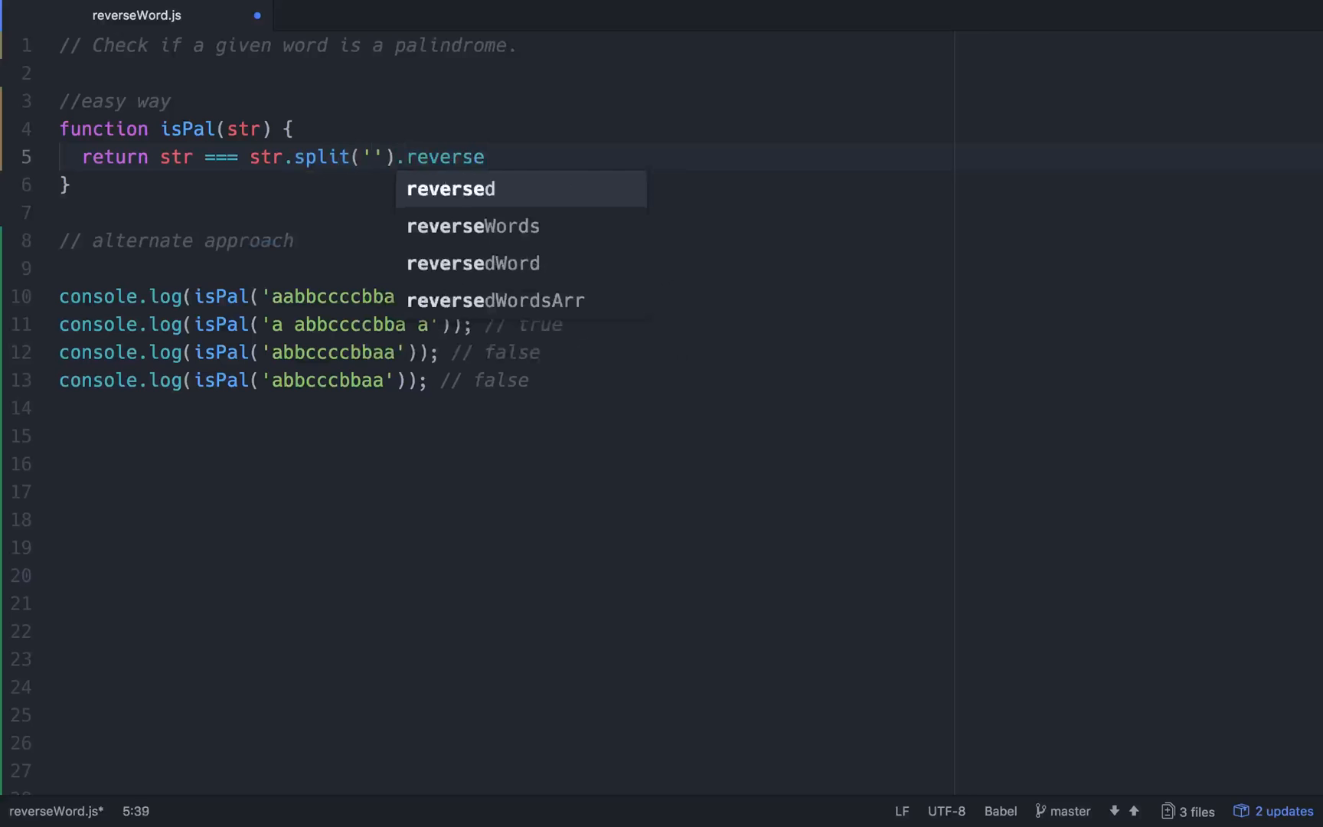
text(().join(')
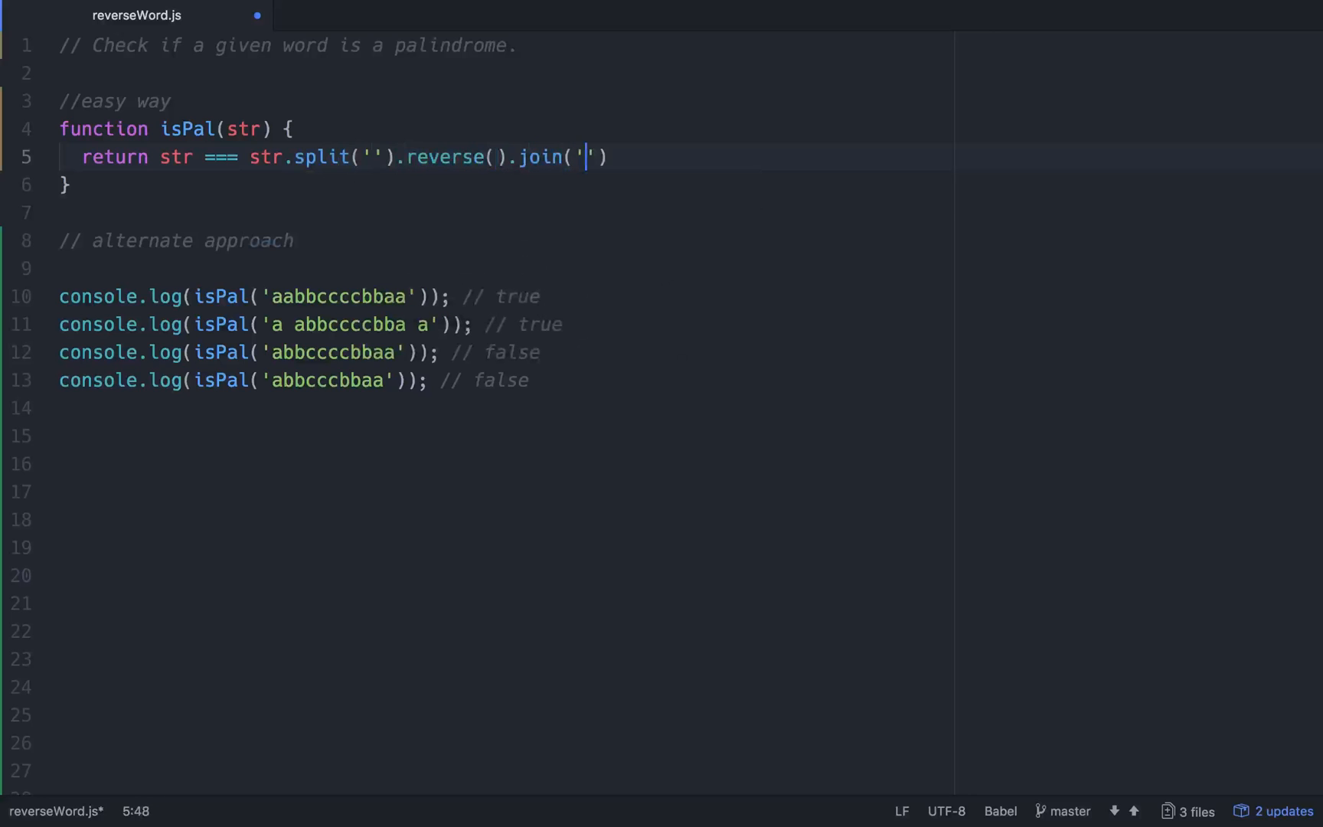
text(;)
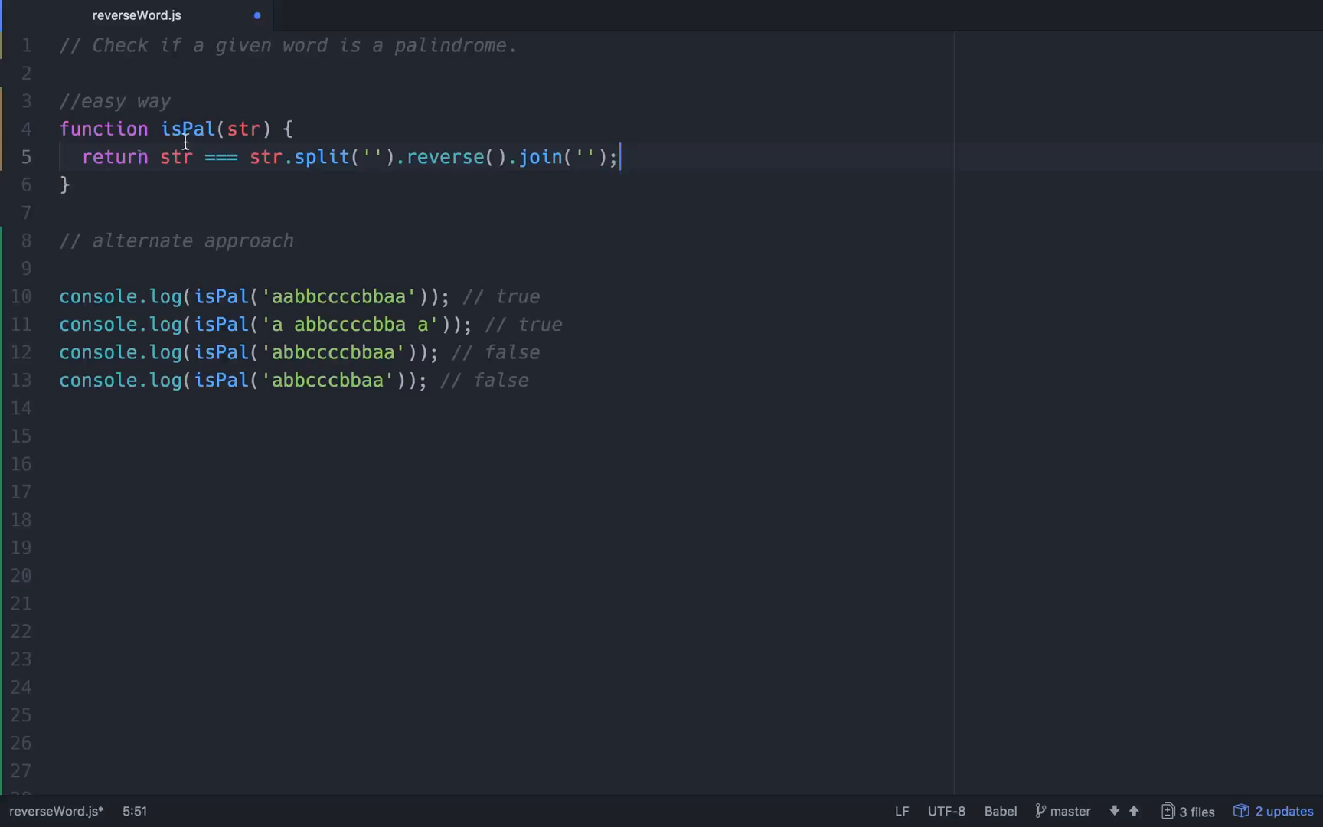
click(296, 157)
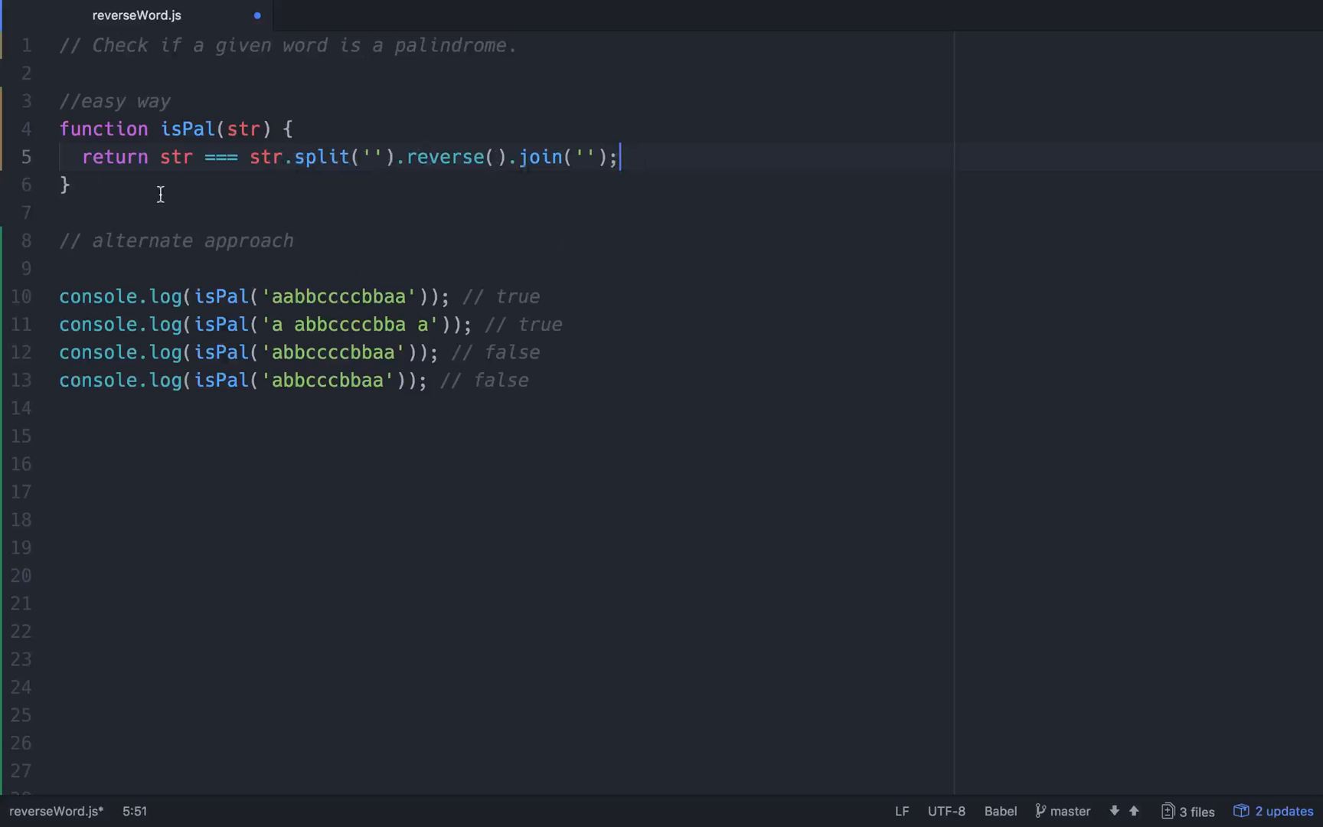
click(105, 212)
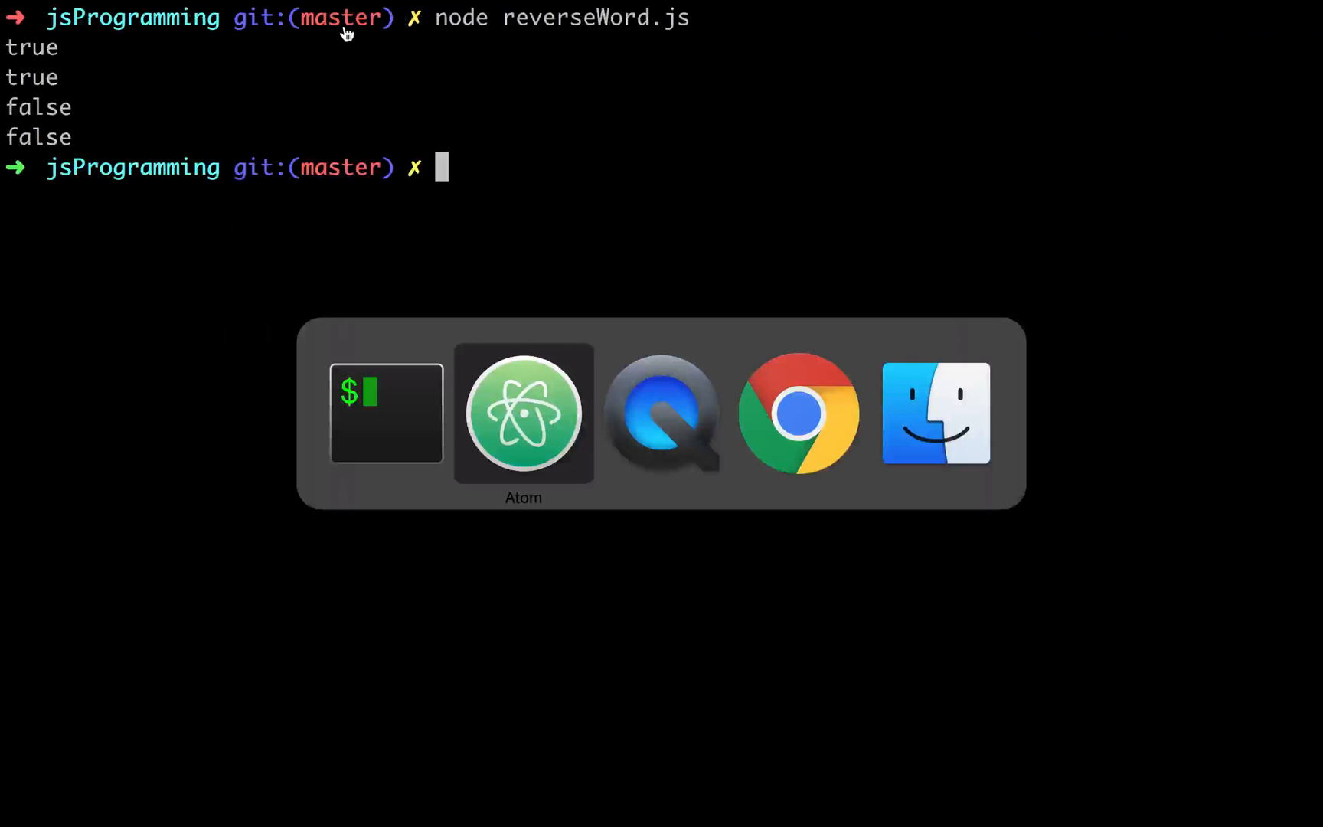
Step: Return to Atom after node prints true, true, false, false
click(523, 413)
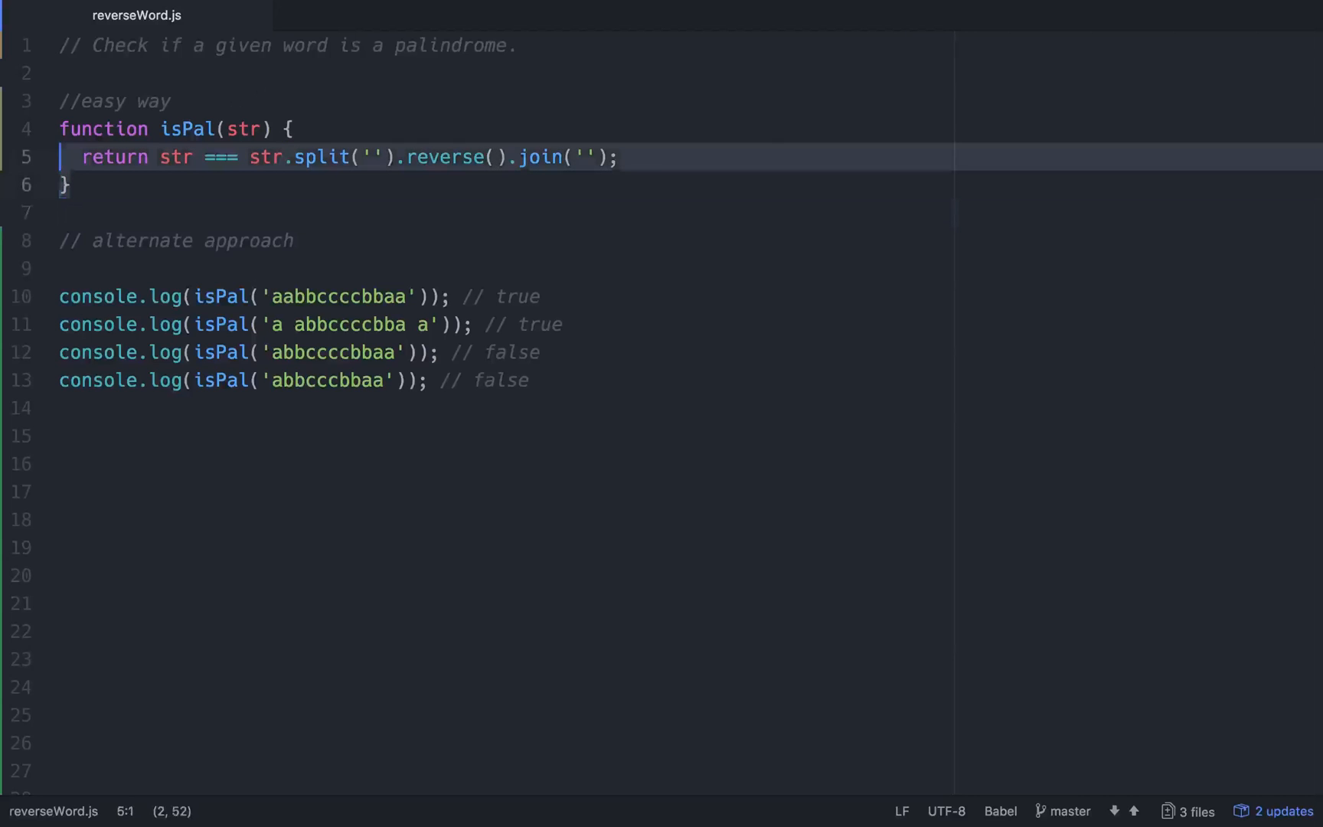
Step: Add a line under the alternate approach comment and start function isPal(str)
click(63, 268)
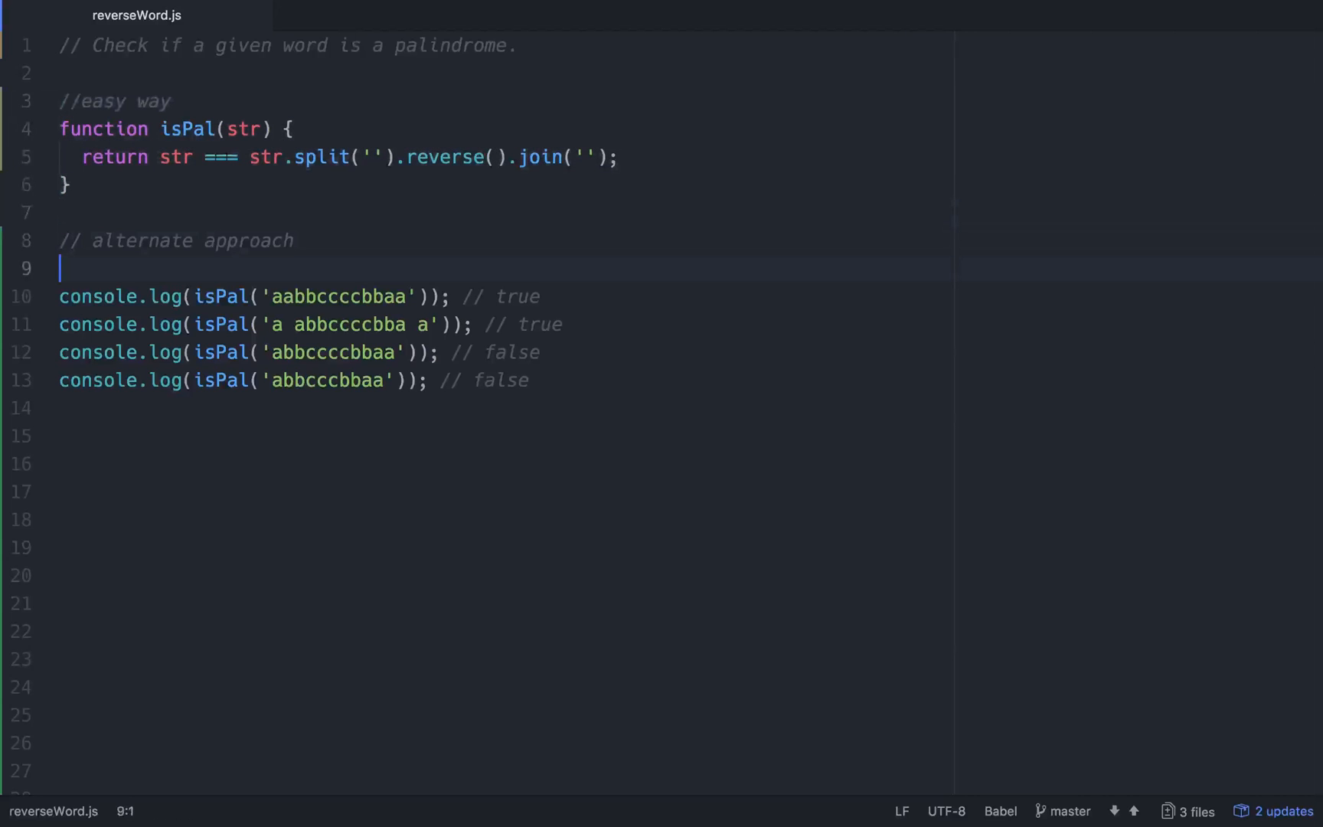
key(enter)
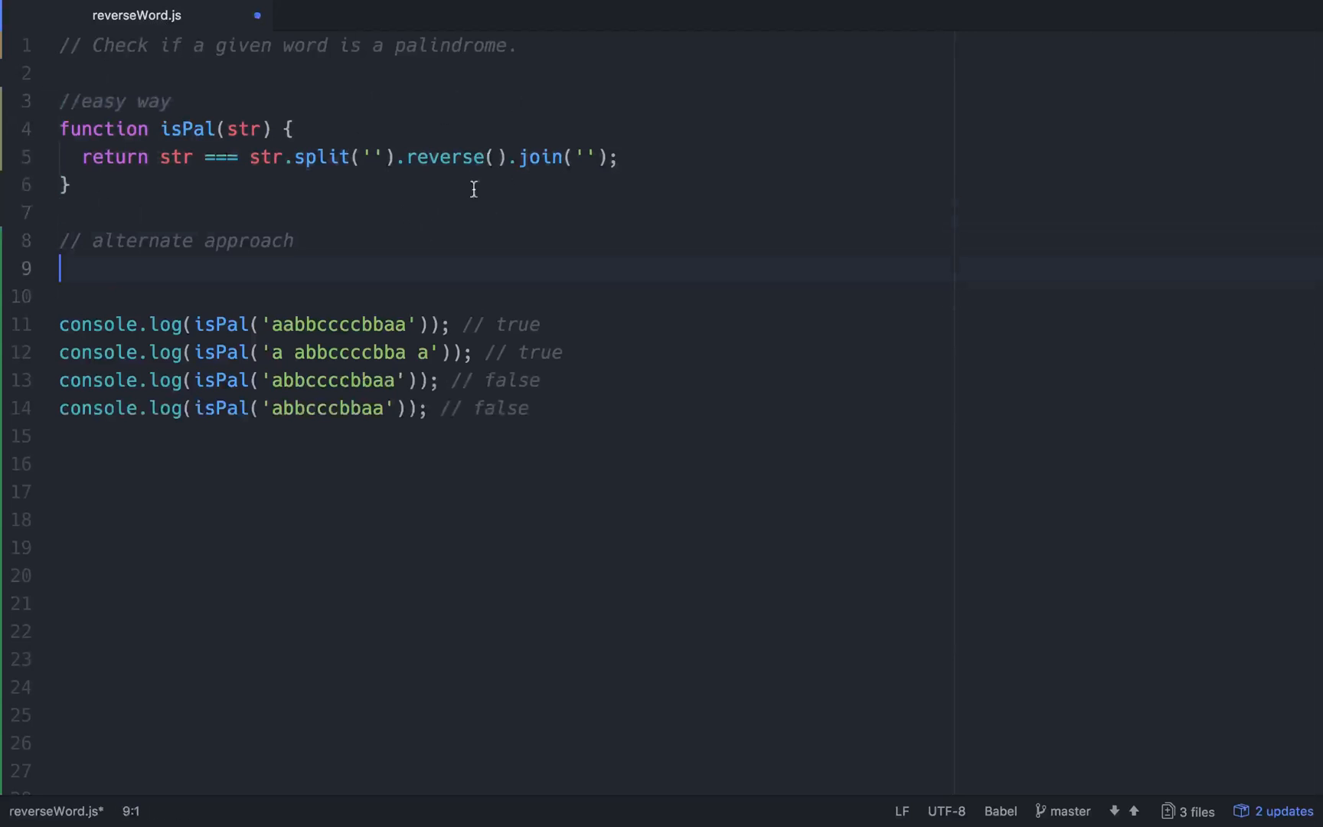
text(func)
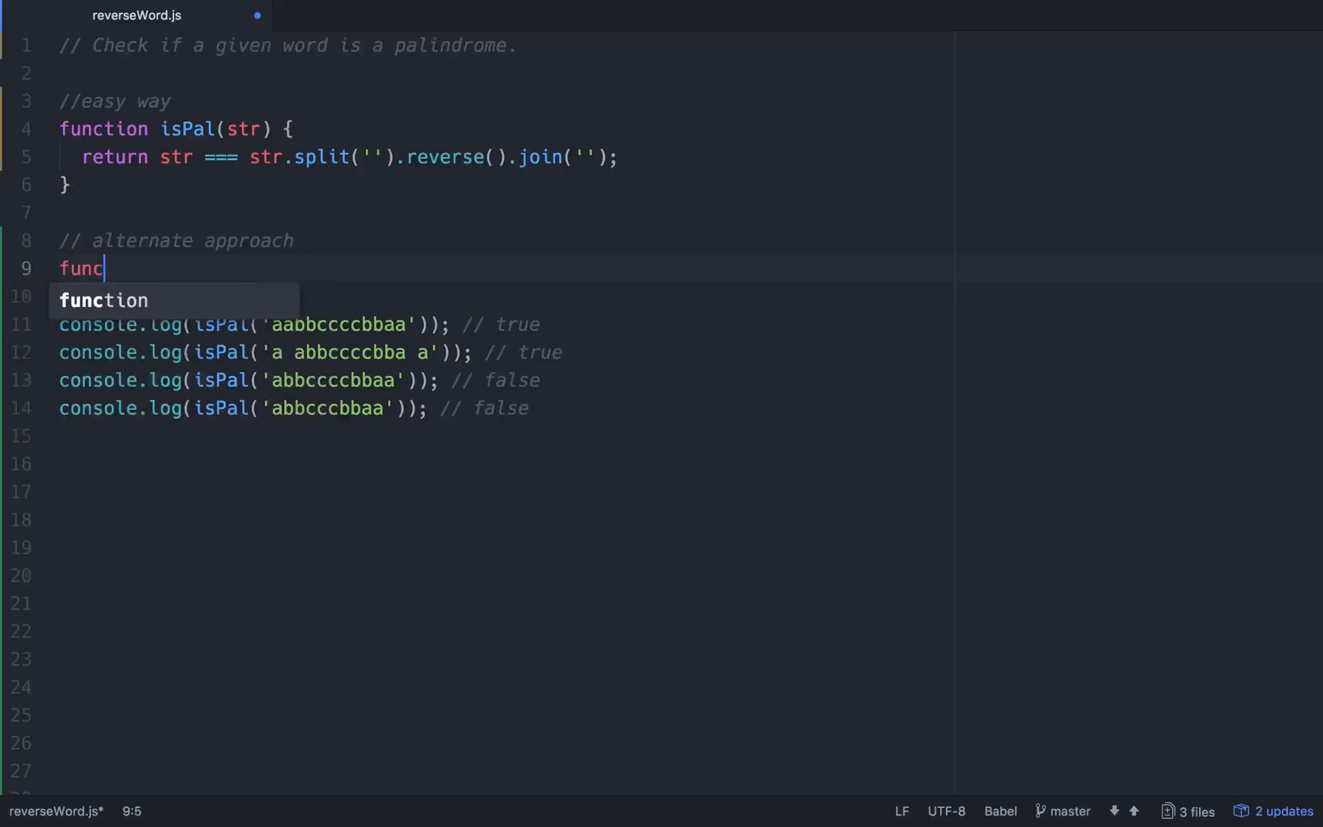
text(tion isPal)
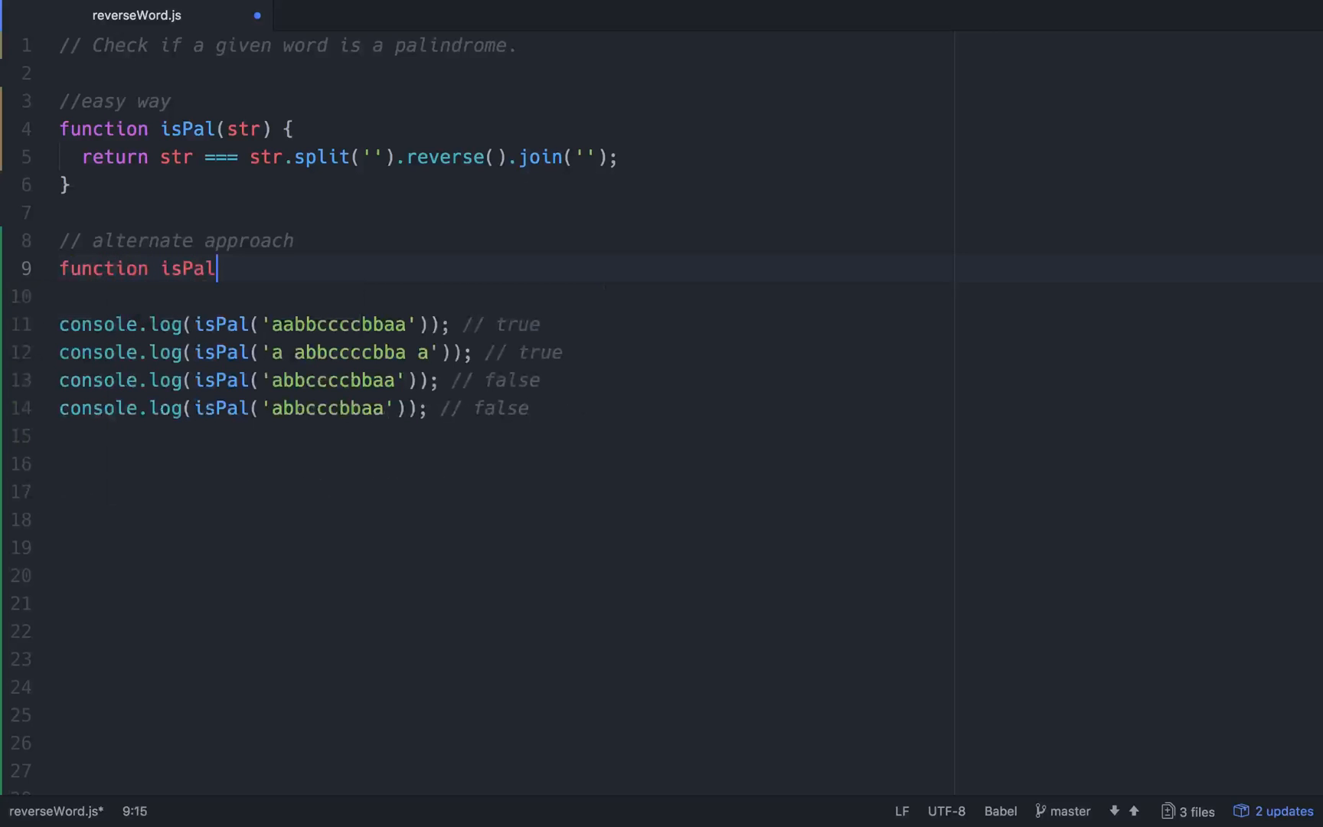
text((str ))
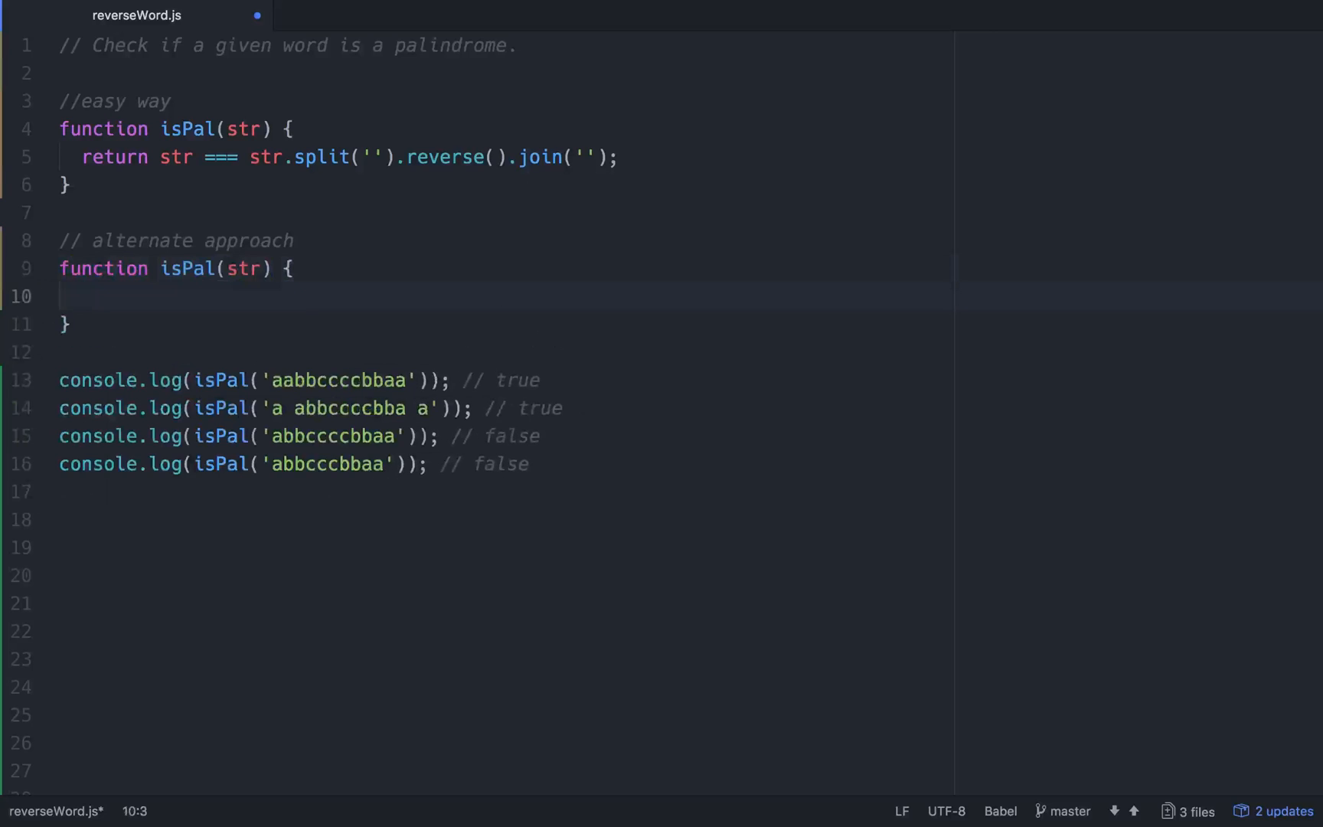
Step: Make it return str.split('').every((char, i)) with an empty callback body line
text(return)
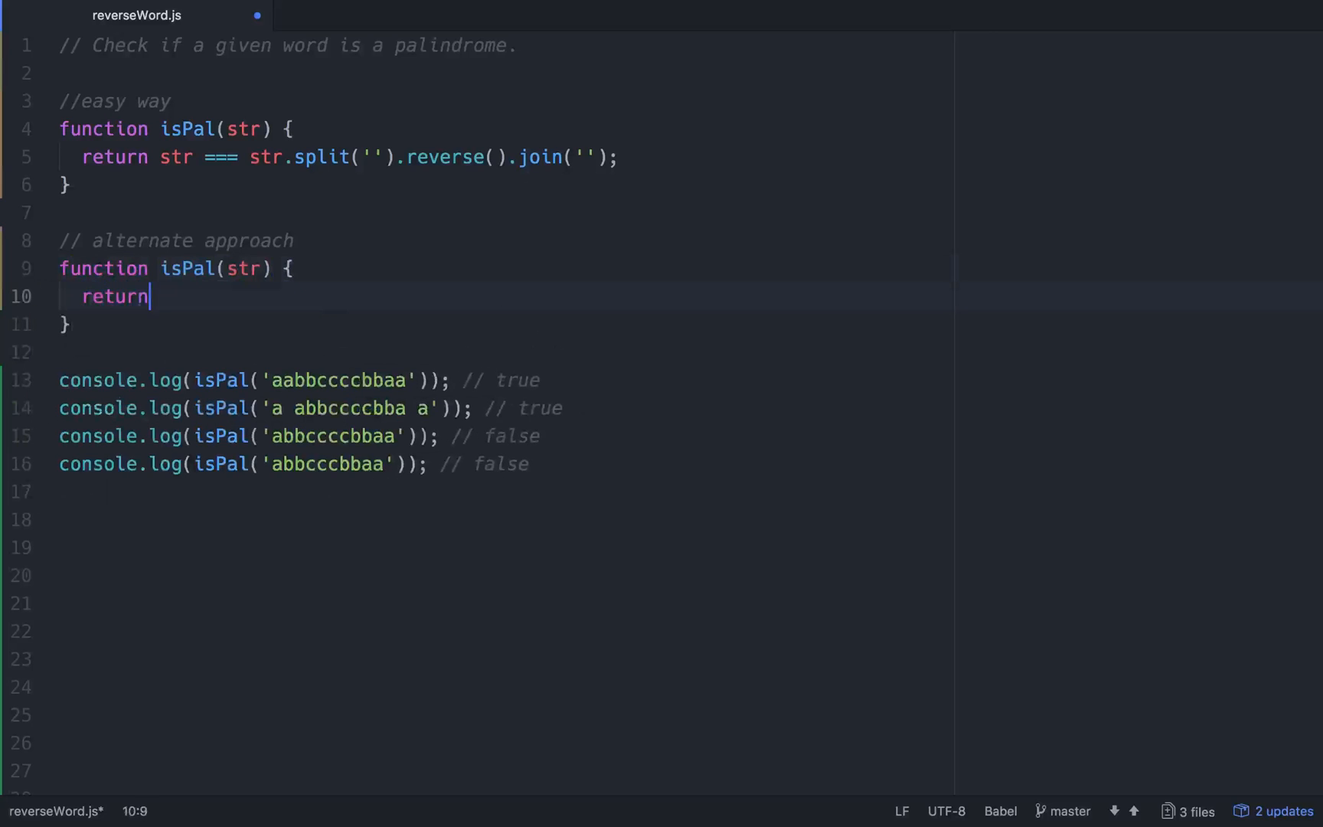
text(str.split)
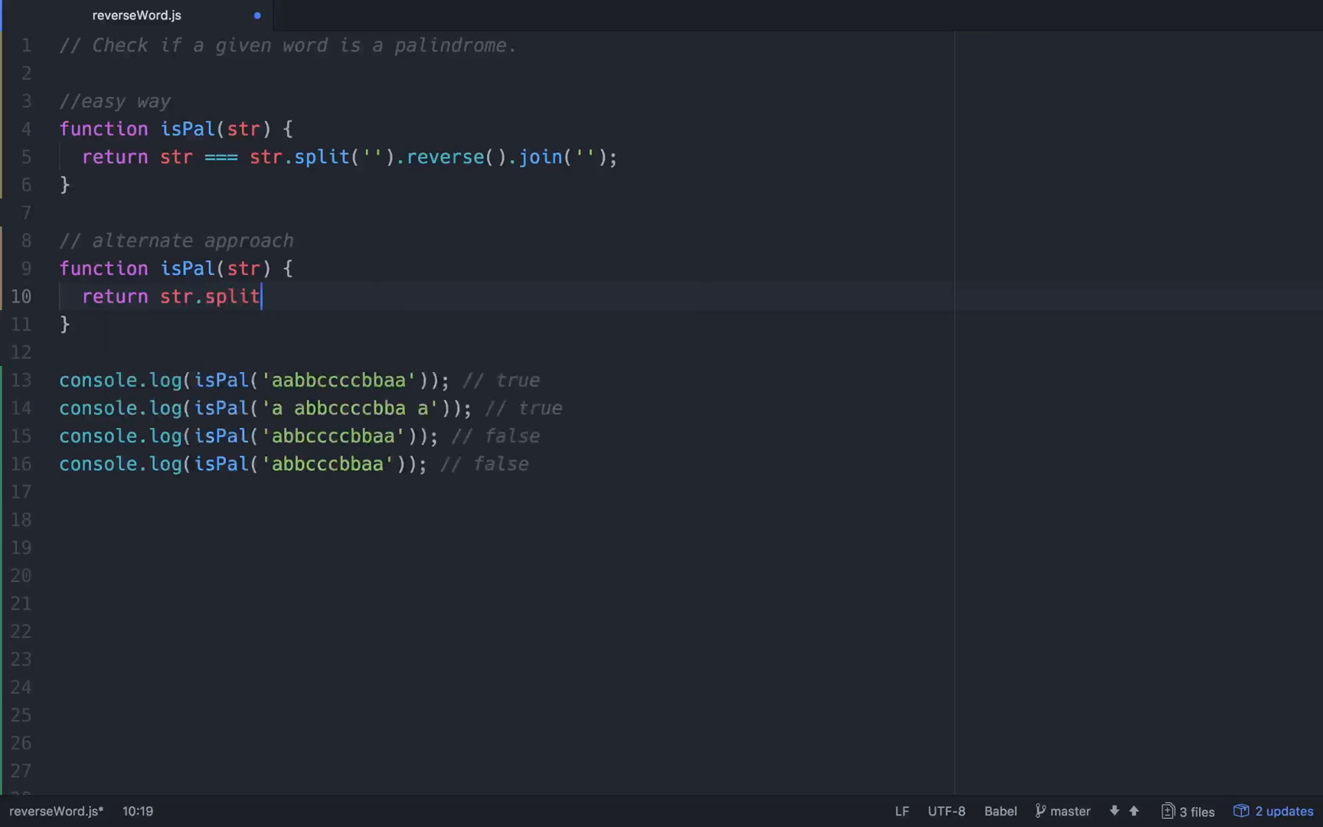
text((''))
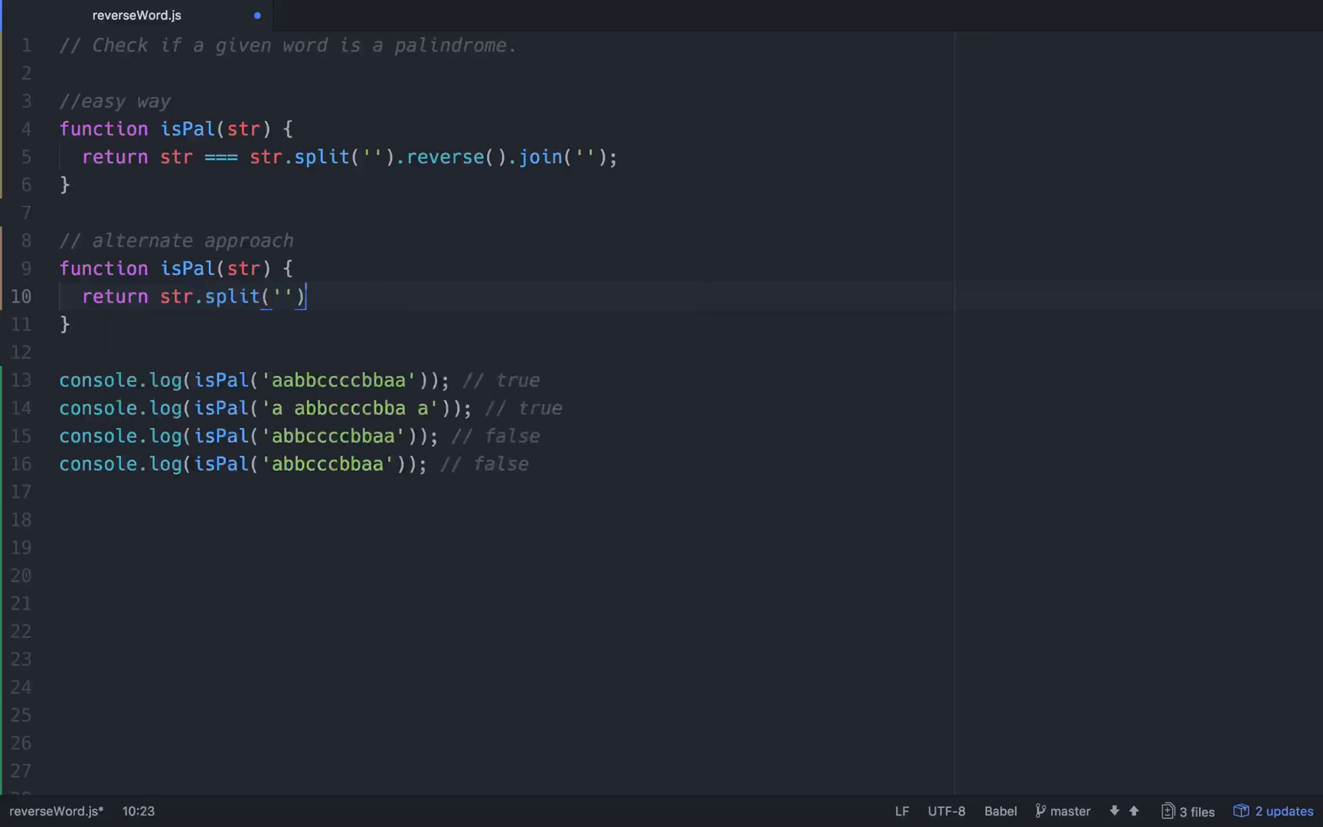
text(.every())
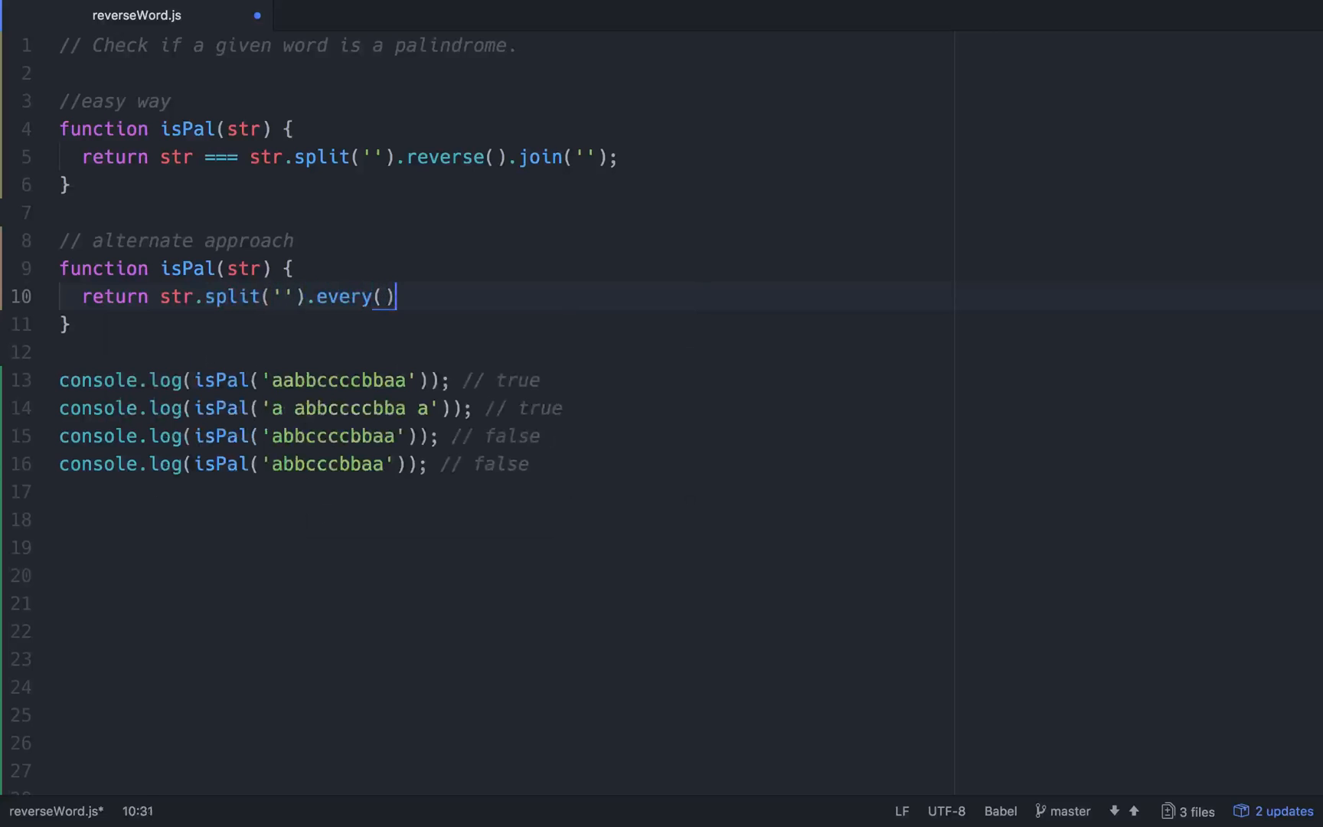
text((cha)
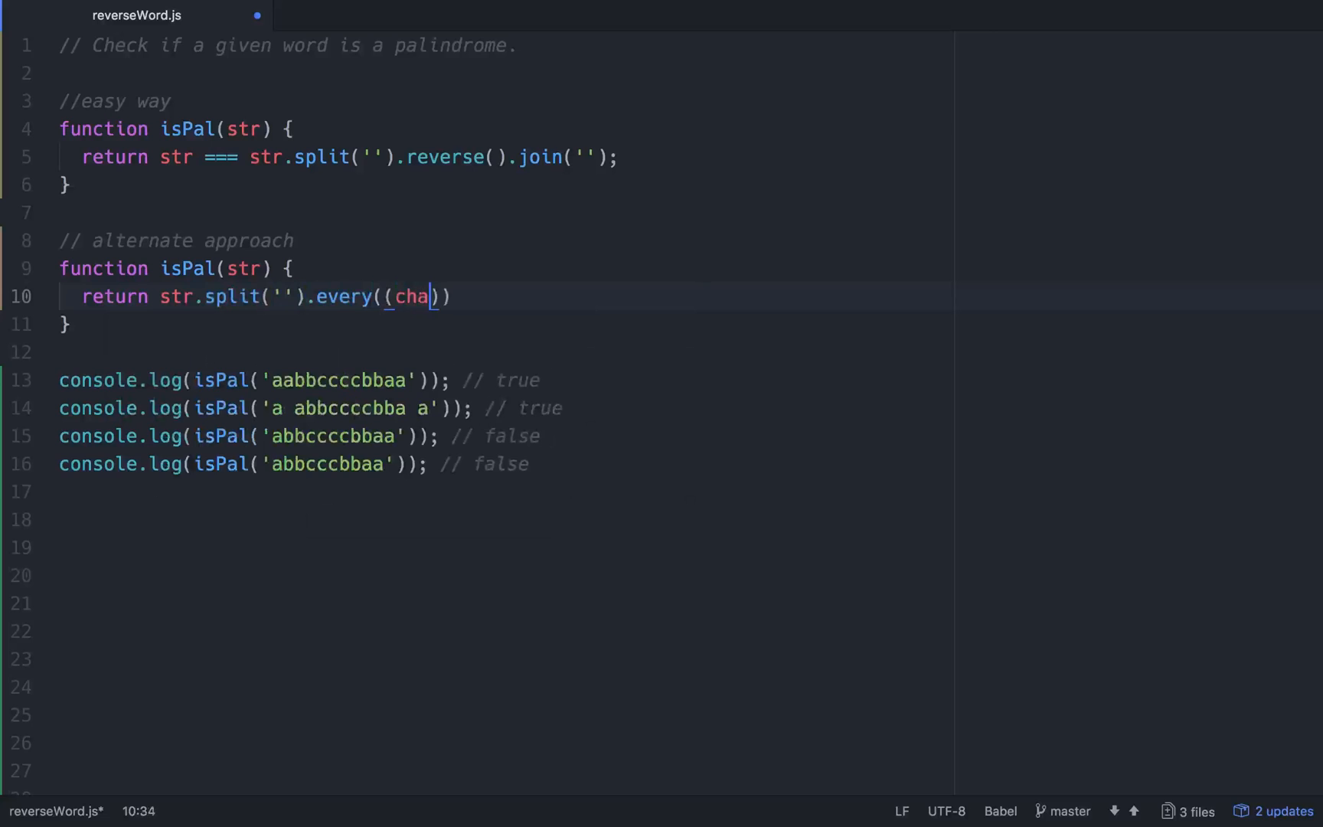
text(r, i)
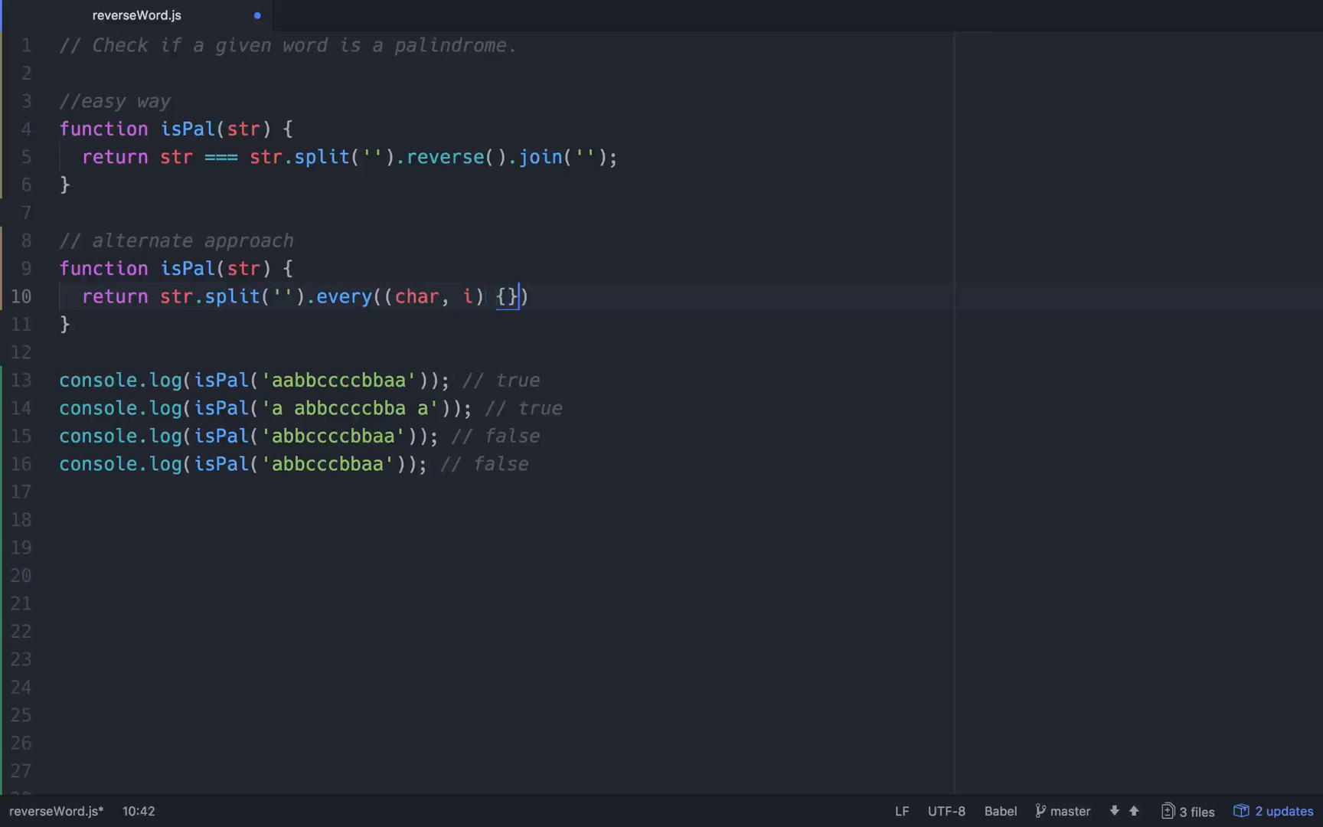
text(;)
key(enter)
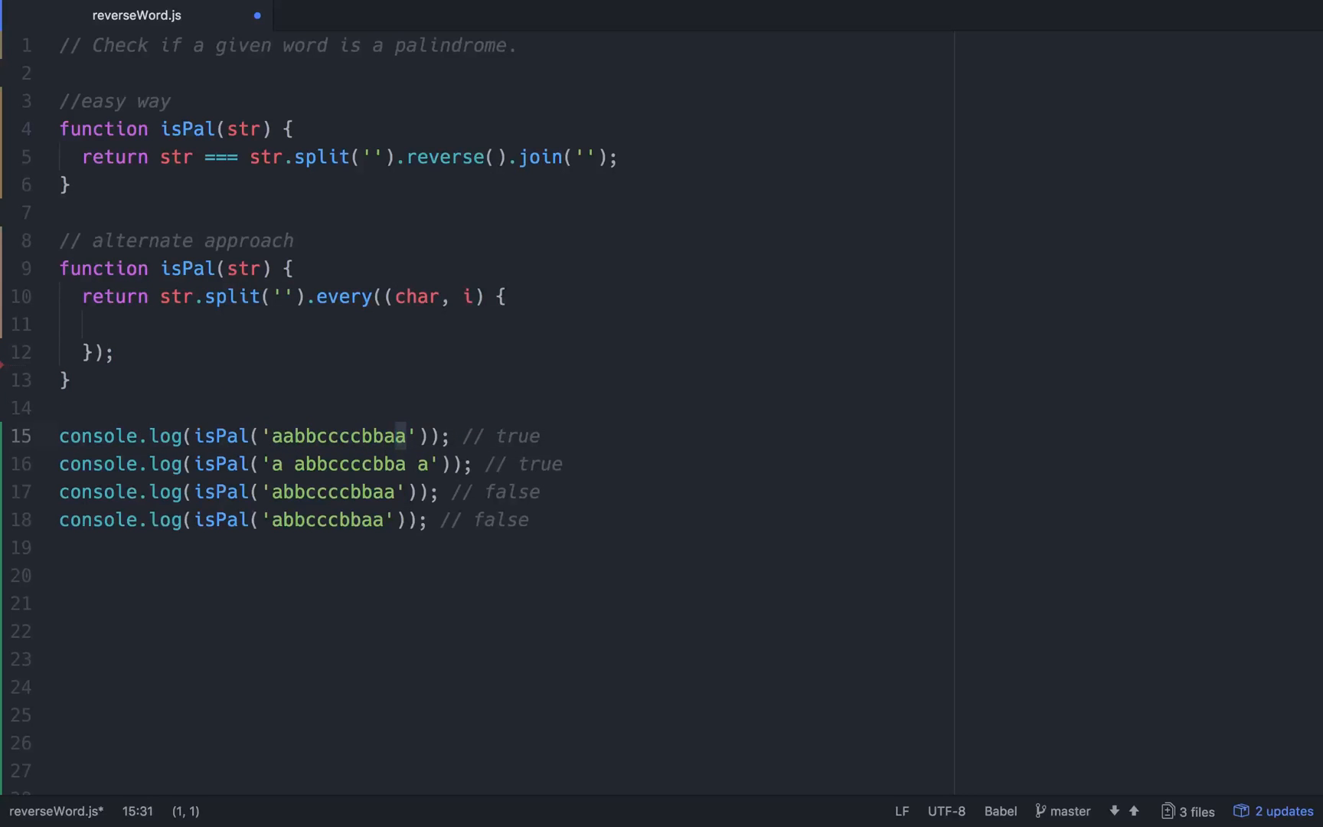
Step: Fill the callback body with return char === str[str.length - i - 1]
click(286, 437)
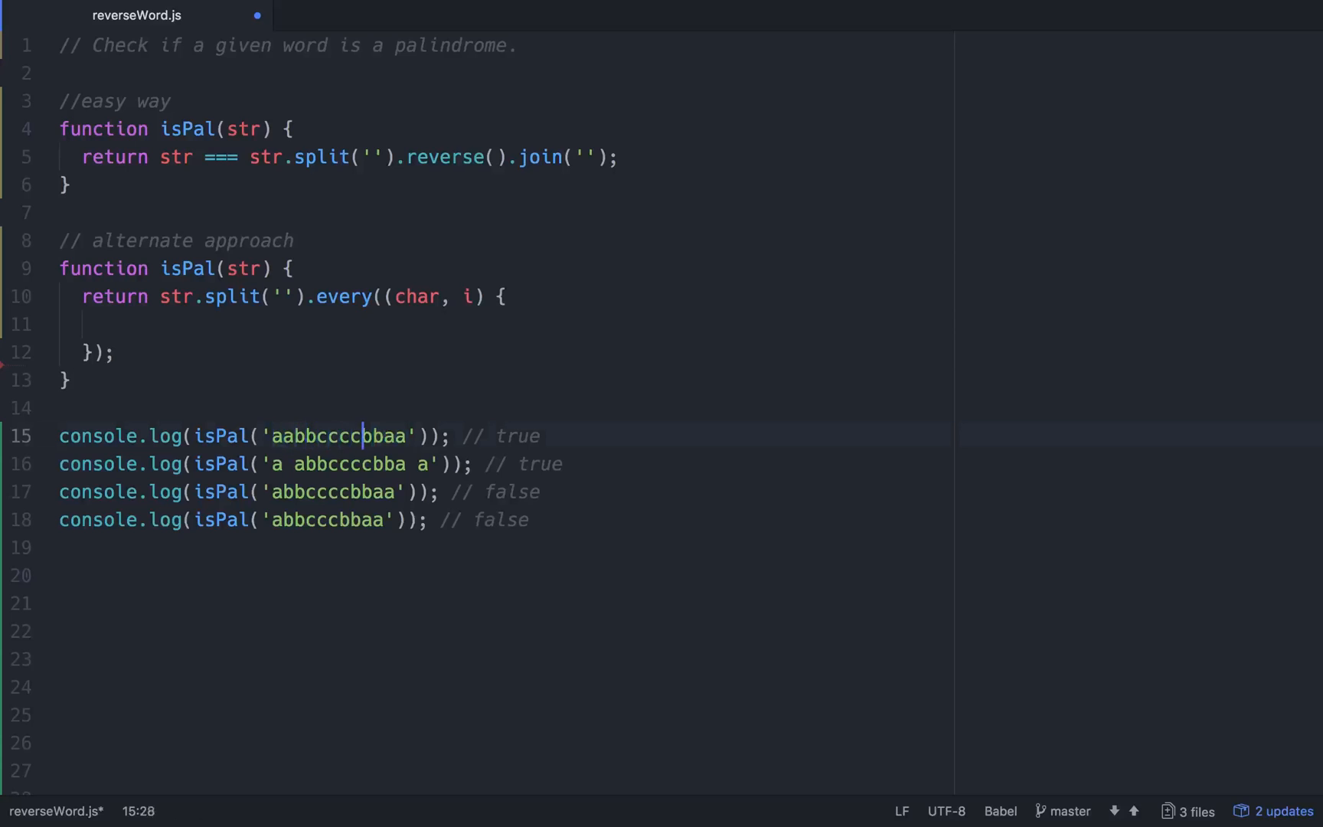
mouse_move(395, 437)
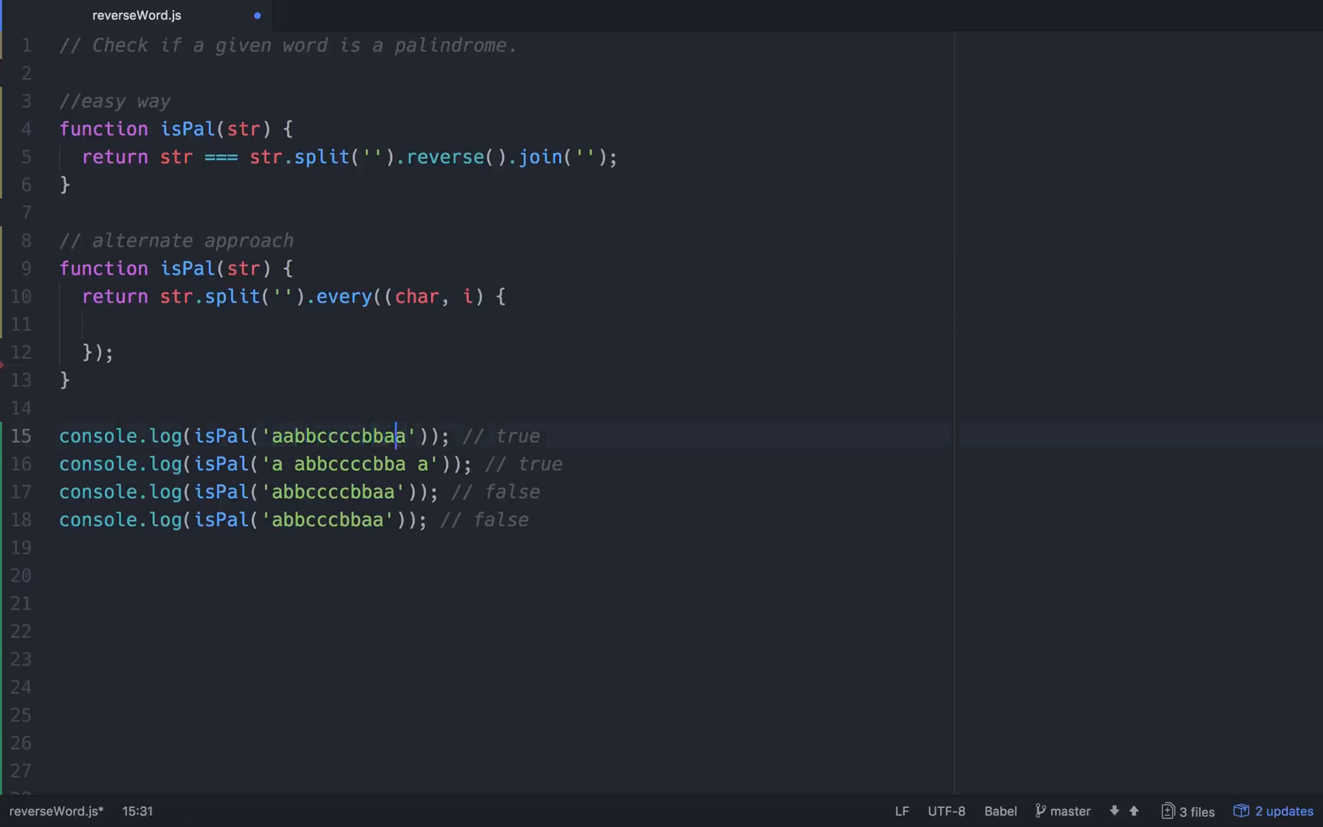
click(103, 324)
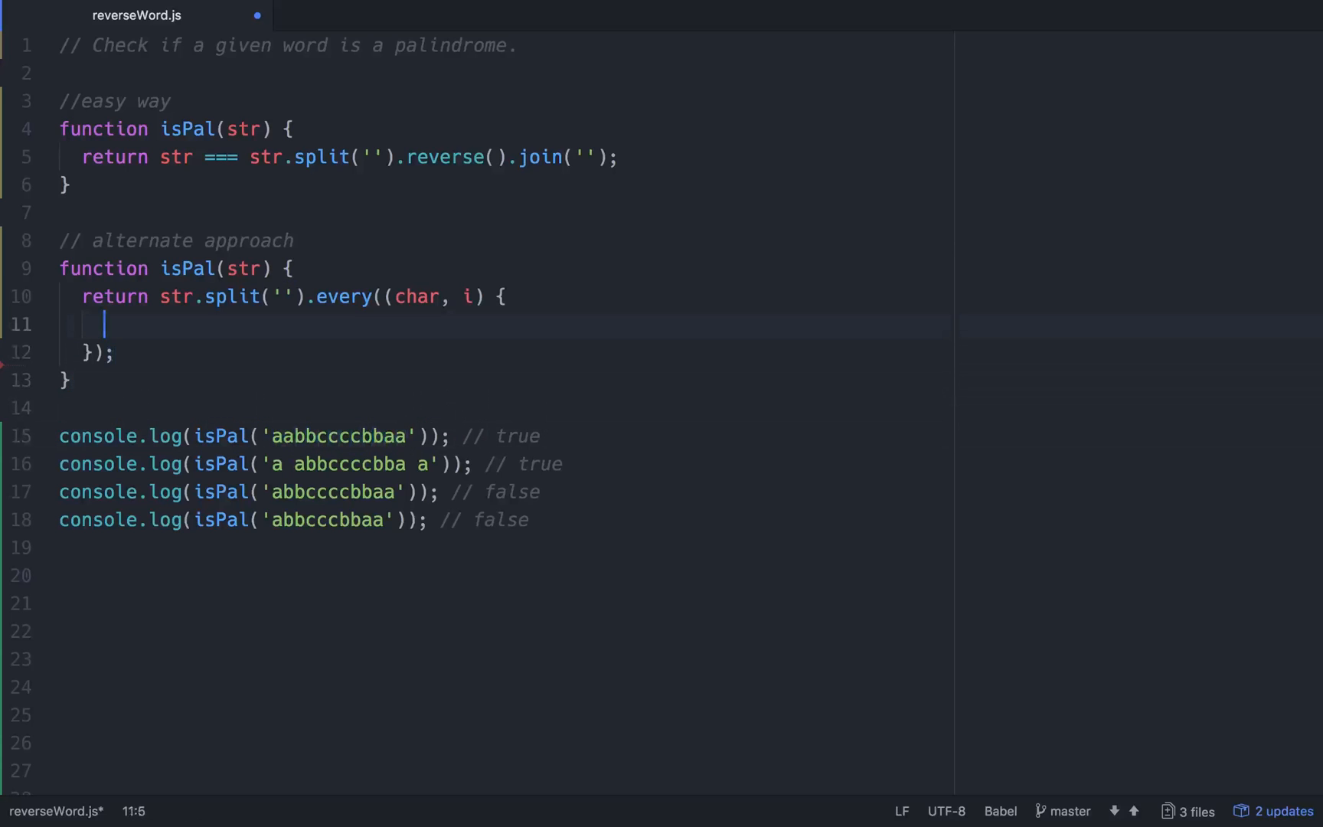
text(return char ===)
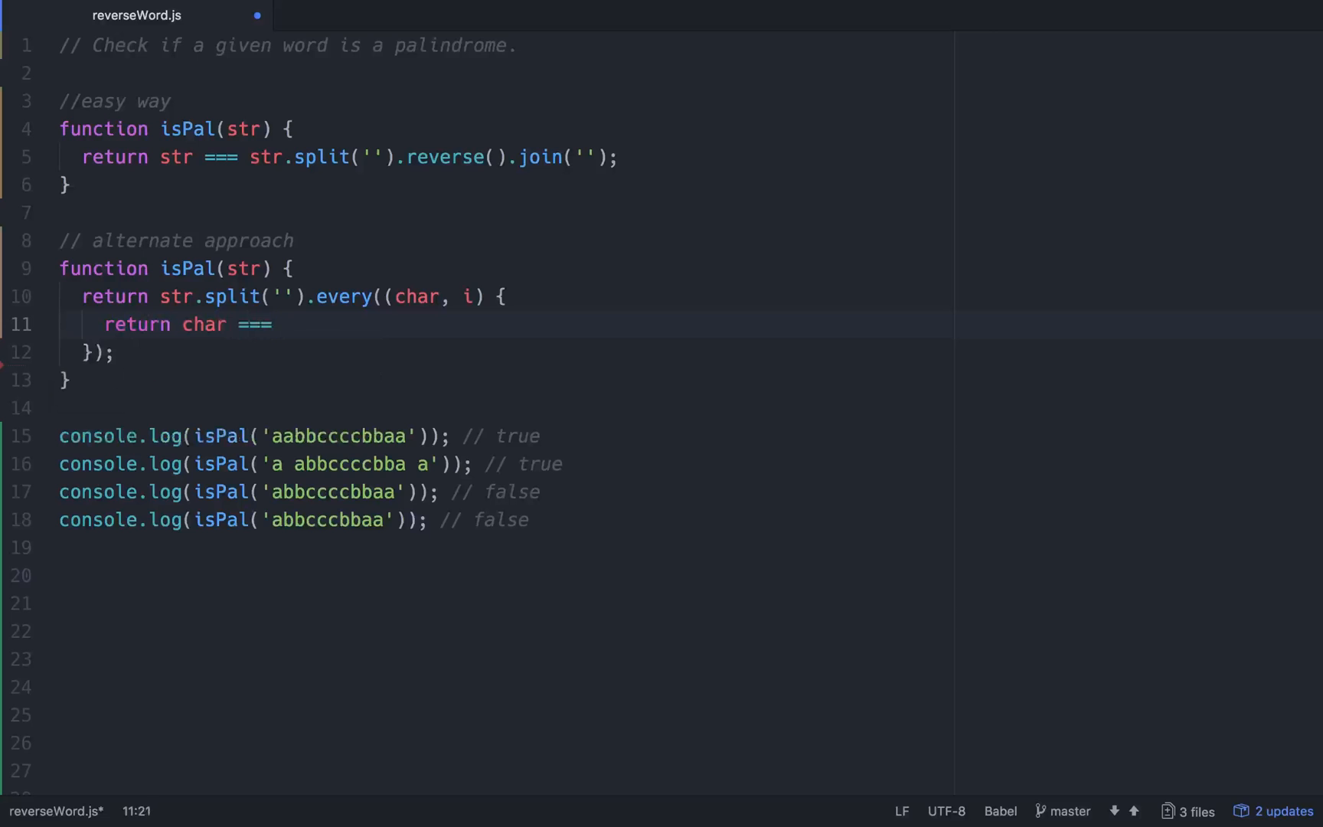
text(str)
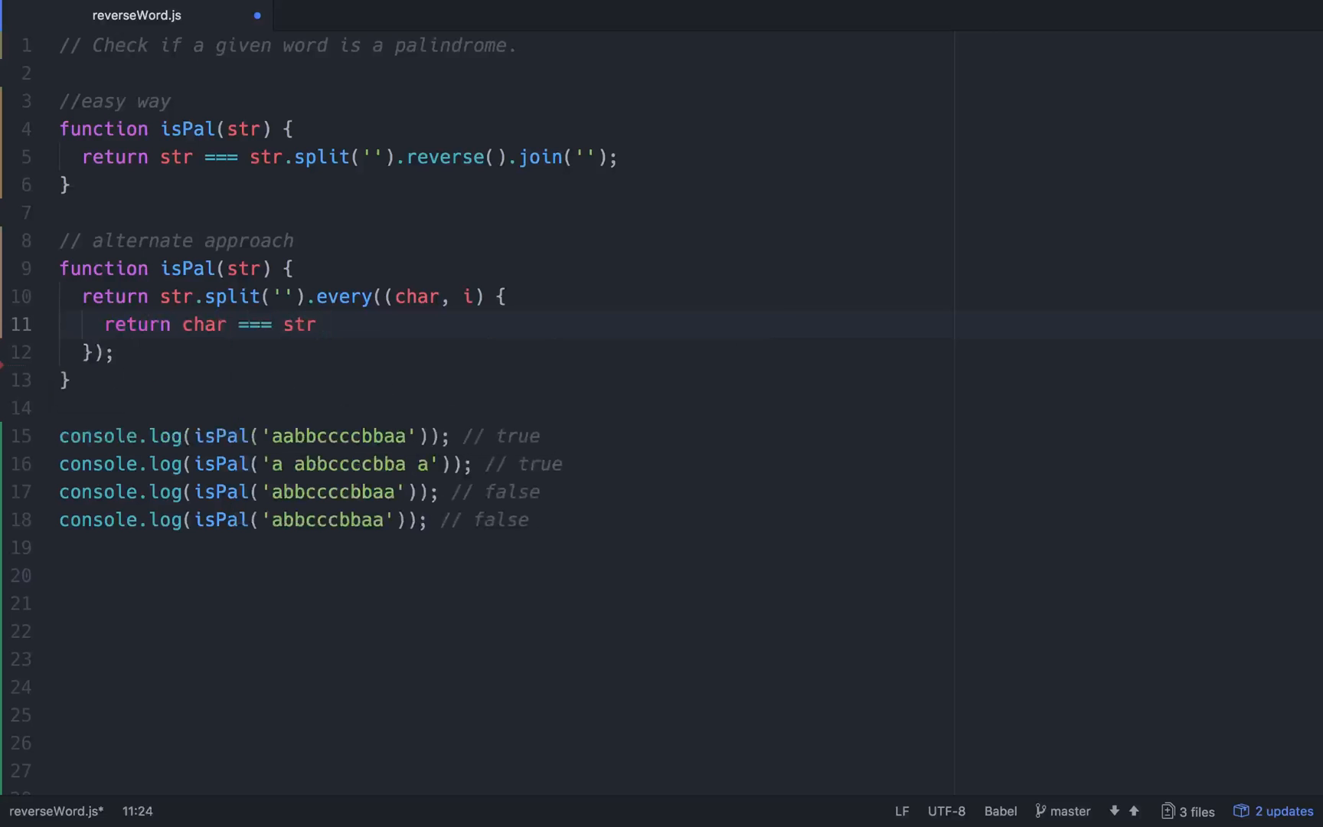
text([str.le)
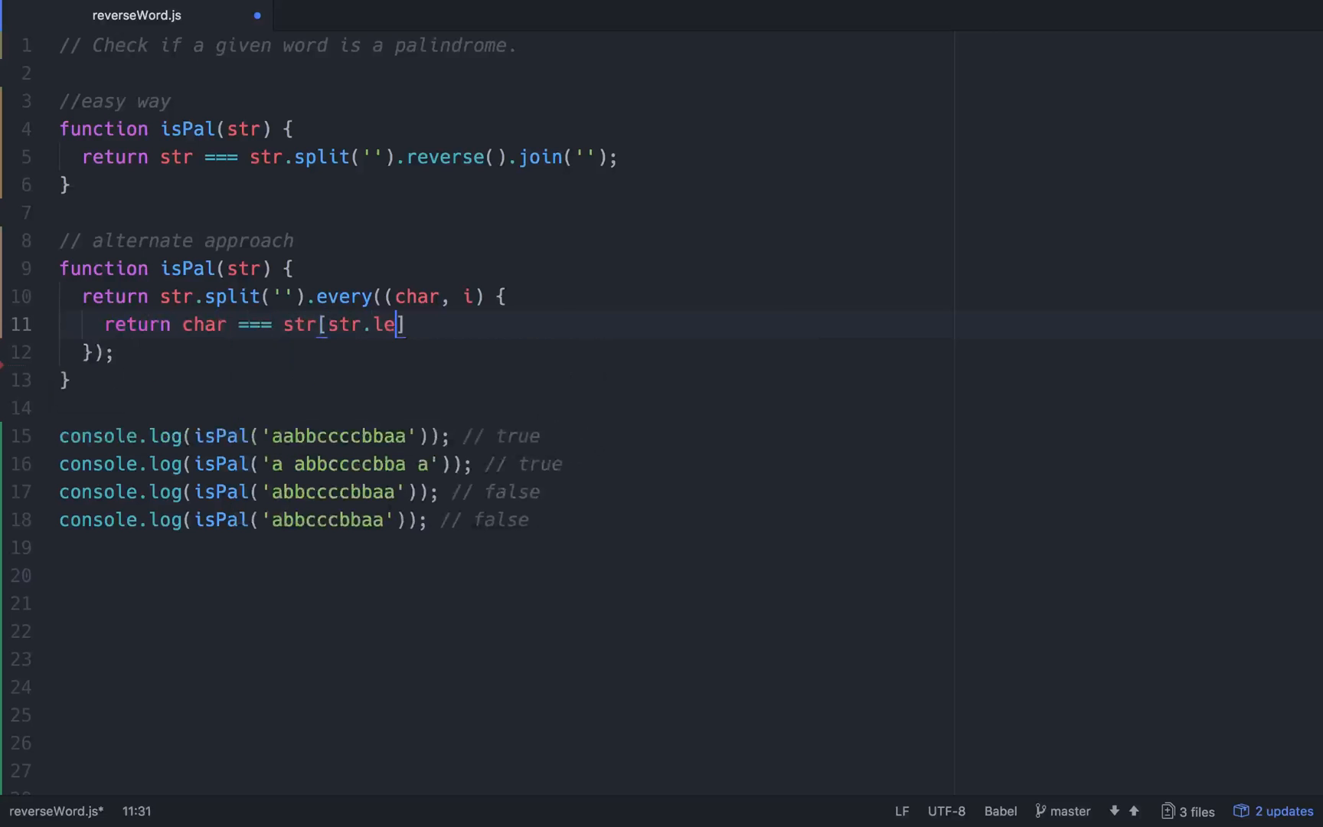
text(ngth - i)
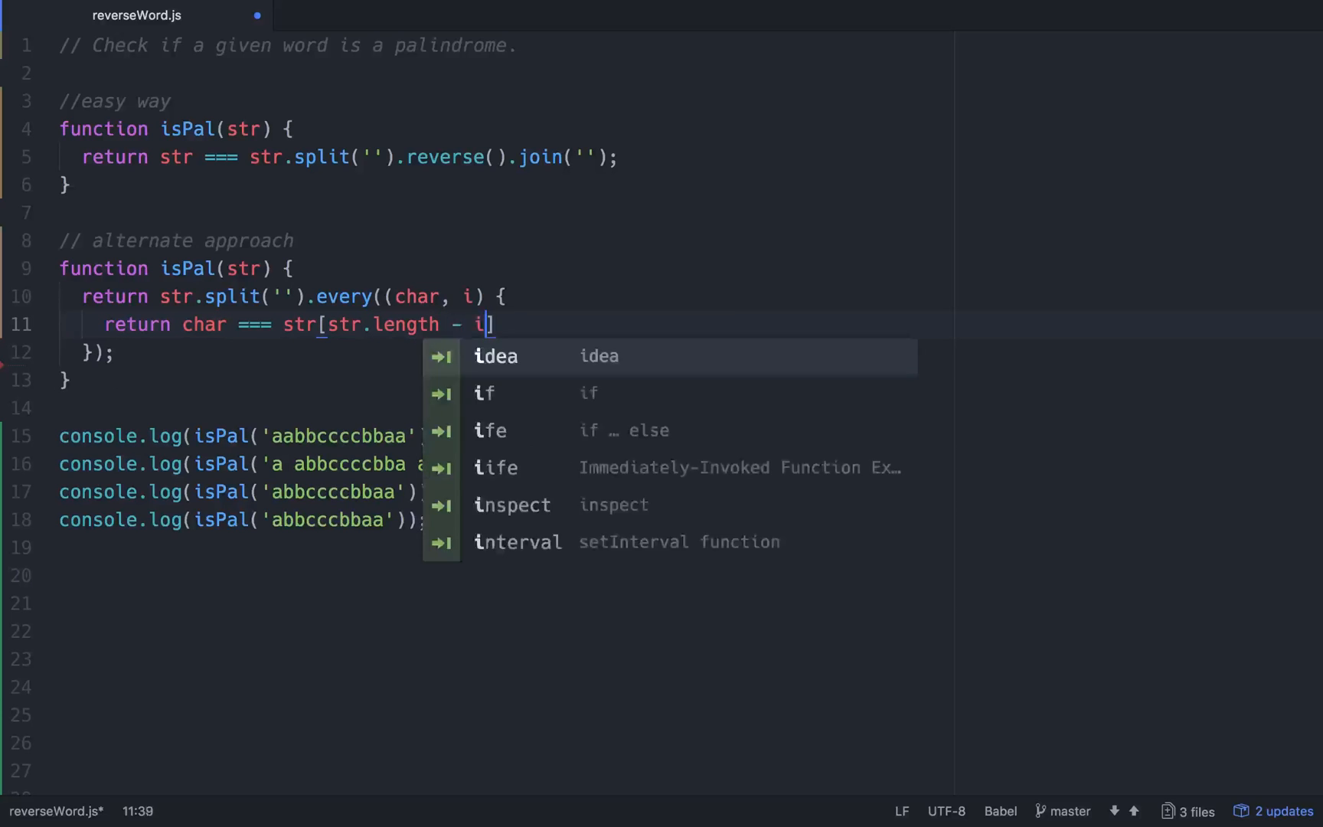
text(- 1])
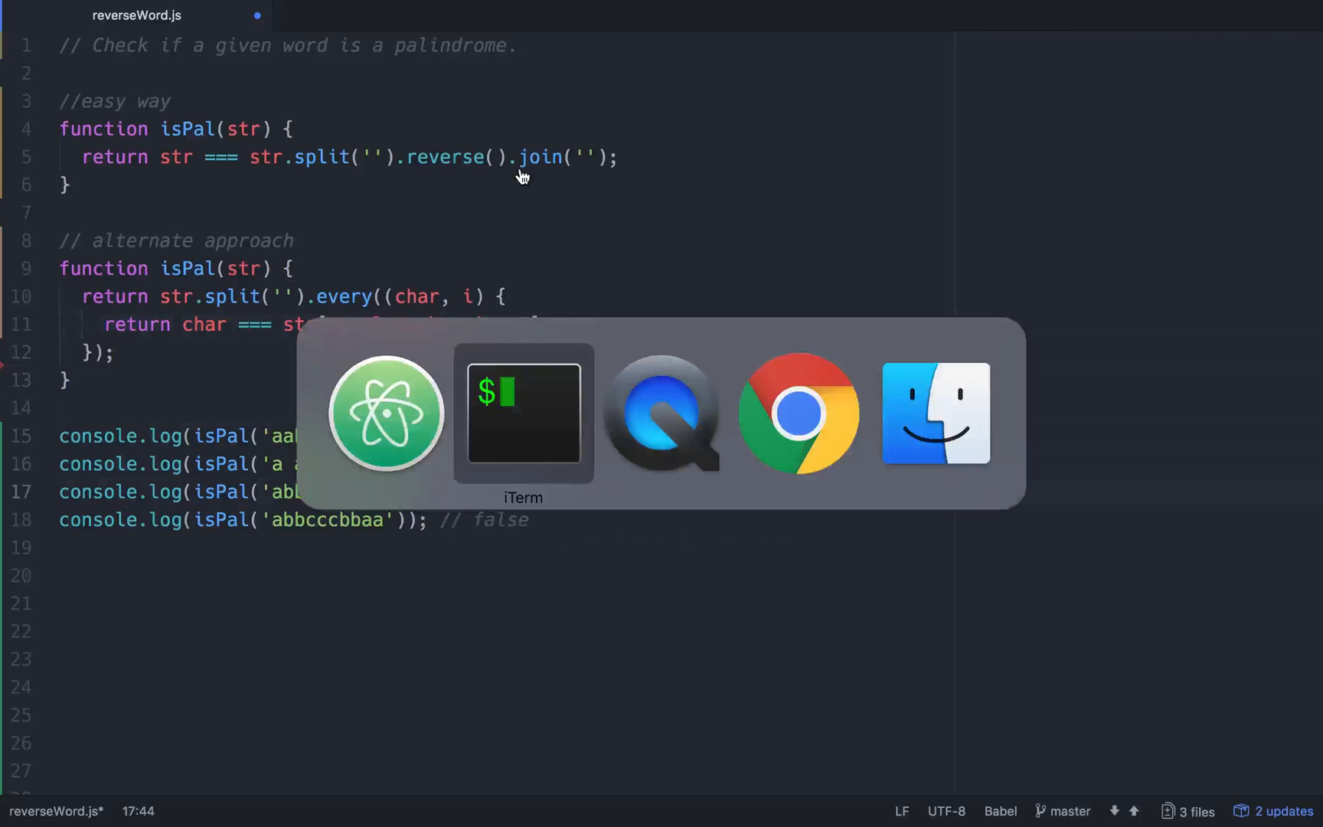
Step: In the iTerm node REPL, define let str = ['a', 'b', 'c']
click(522, 412)
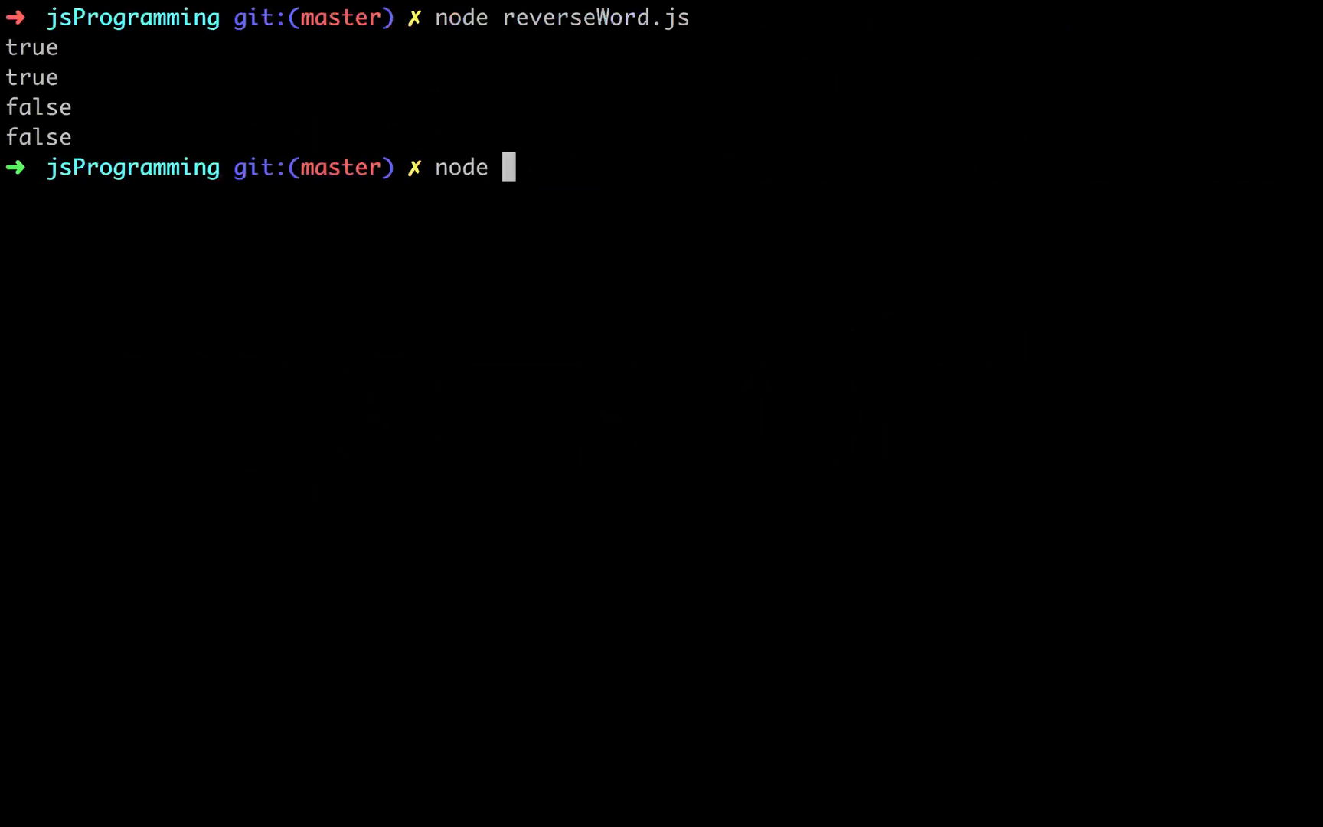
text(le)
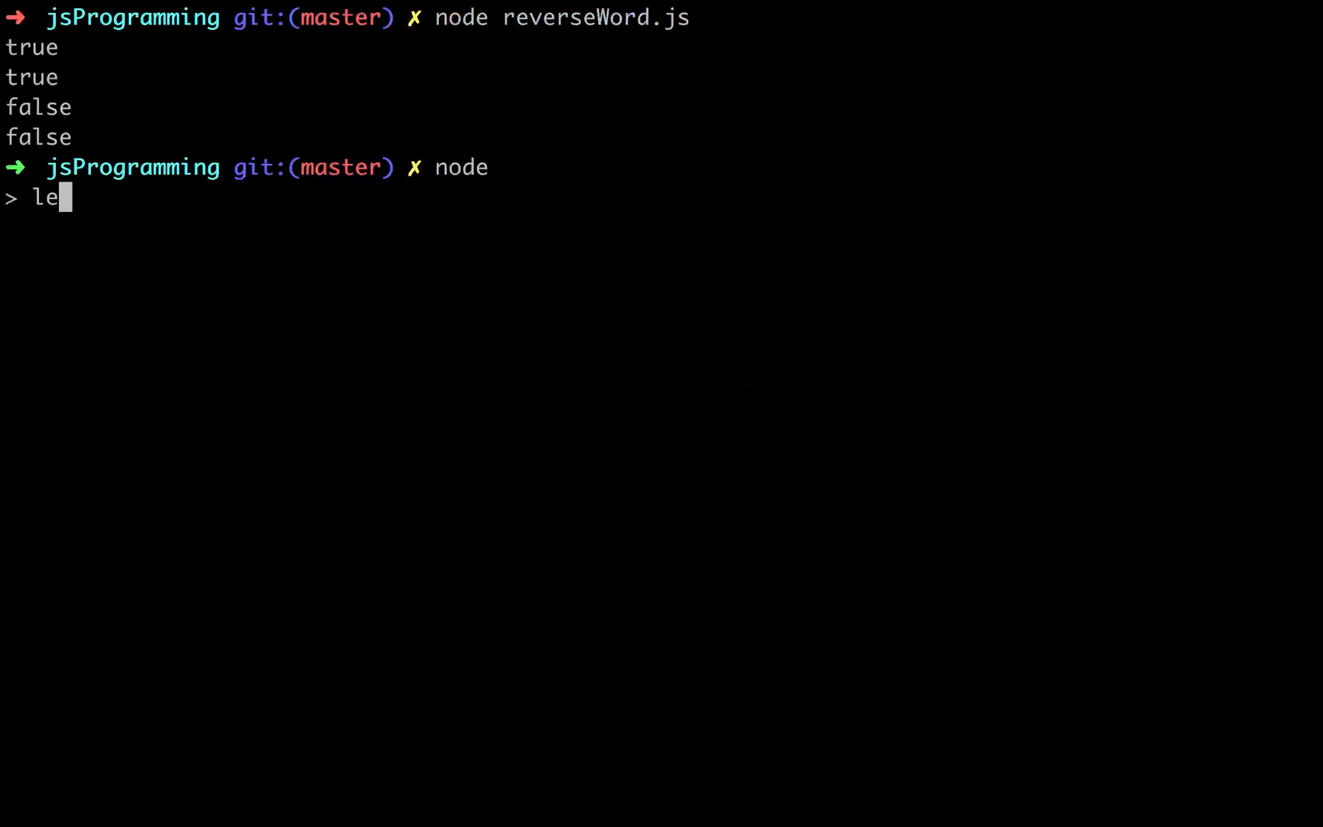
text(t str =)
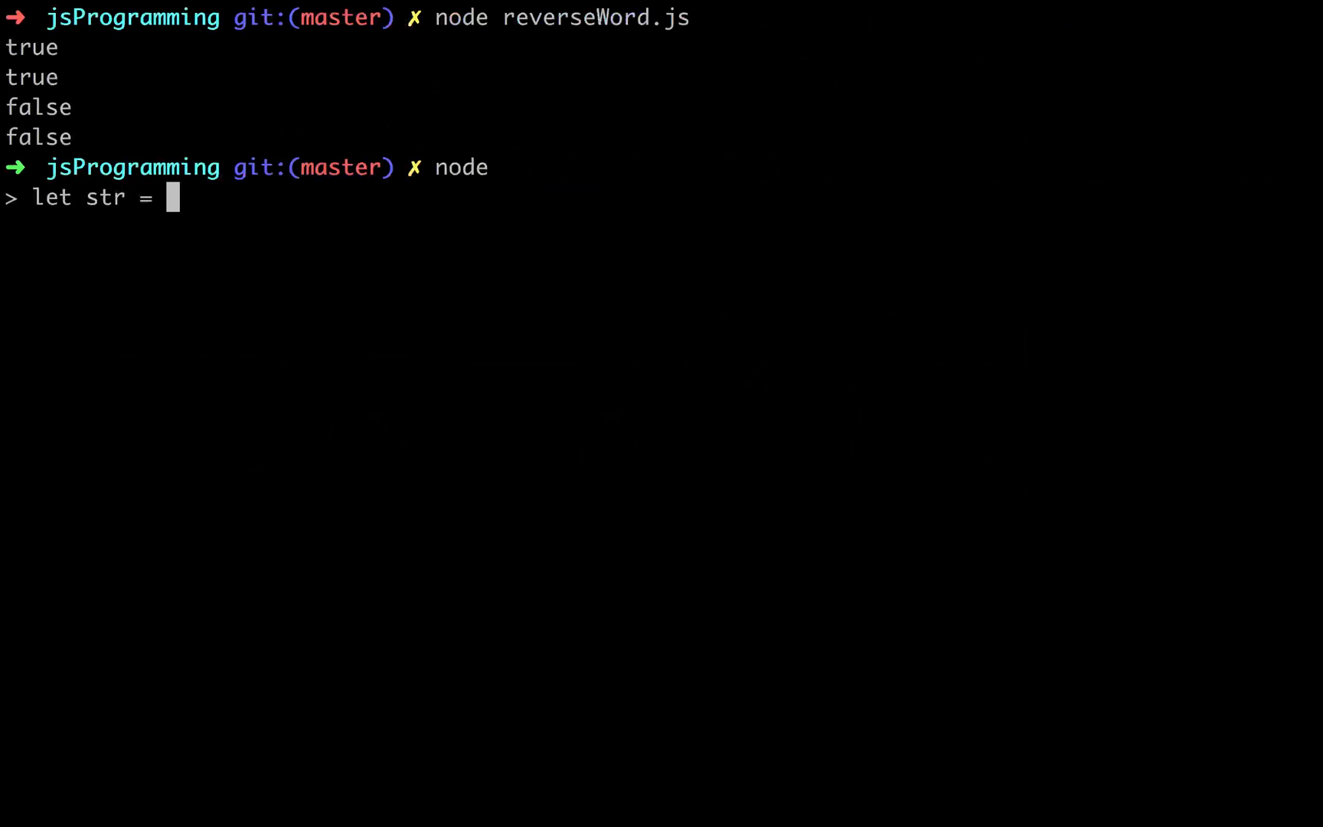
text([)
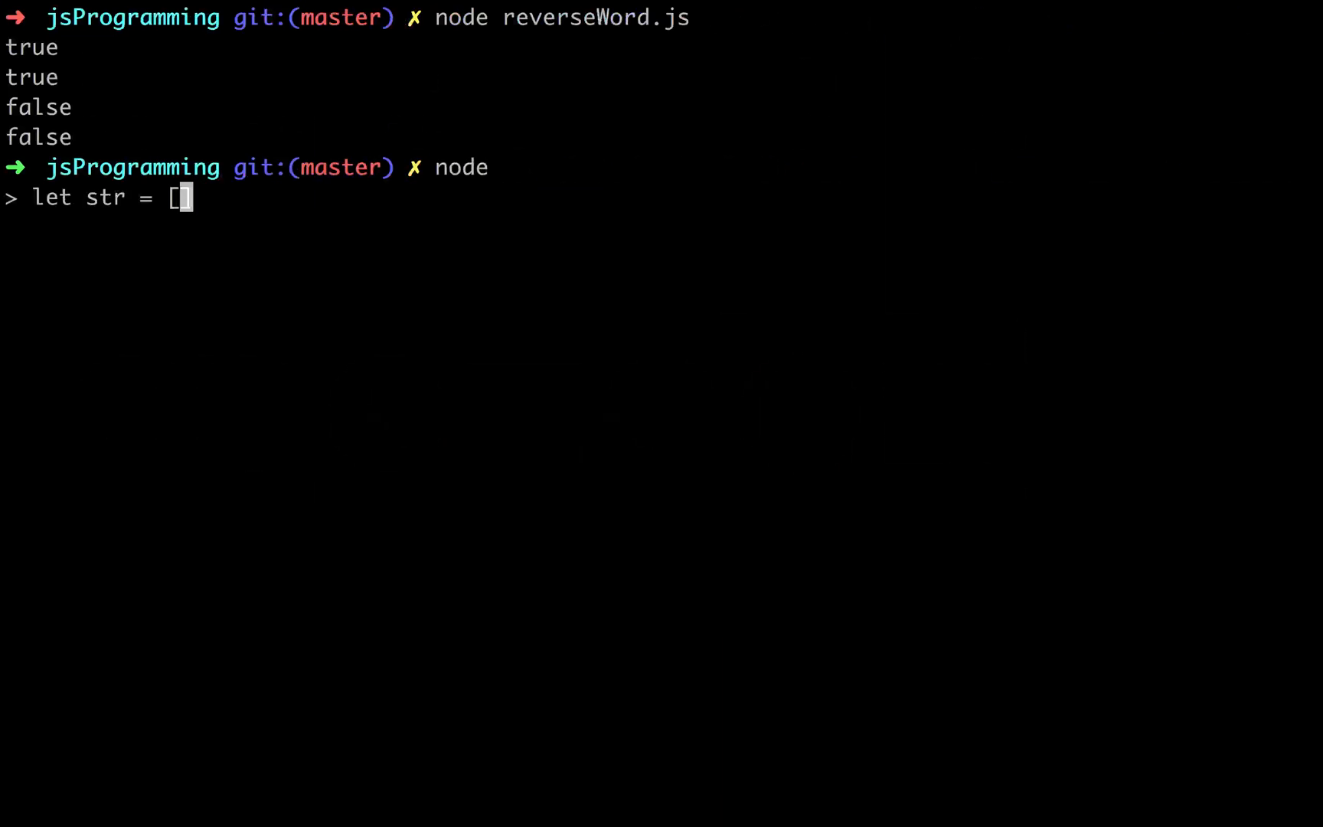
text('a)
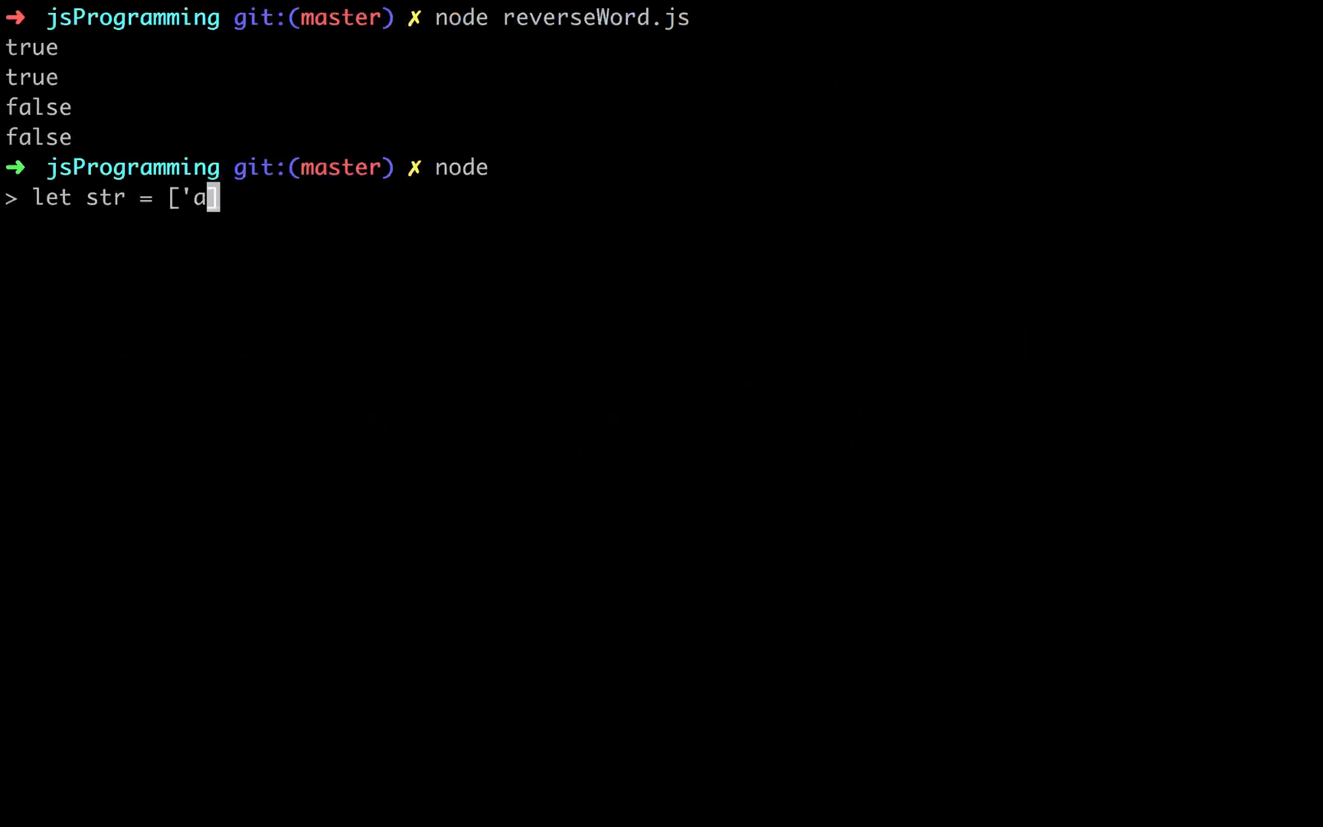
text(', 'b')
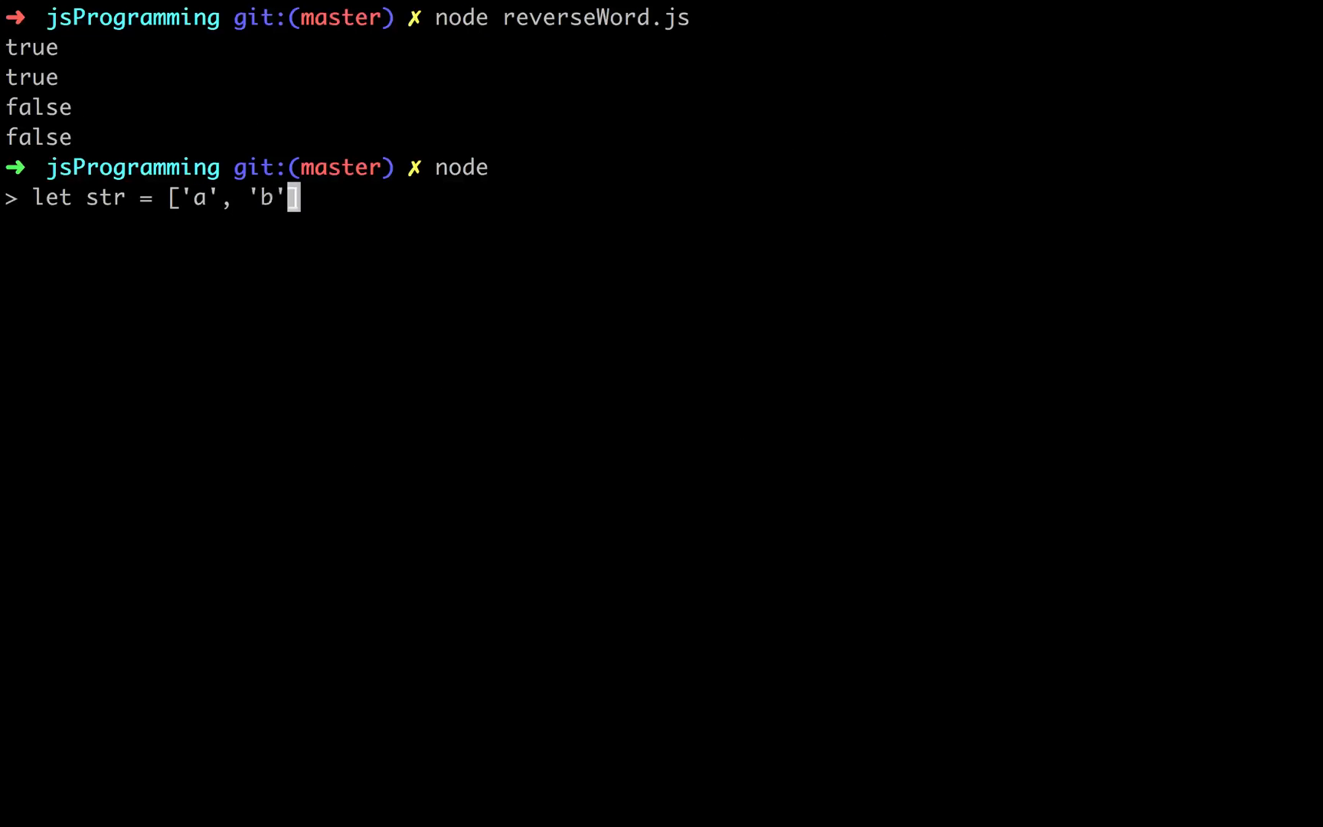
text(, 'c)
text(str)
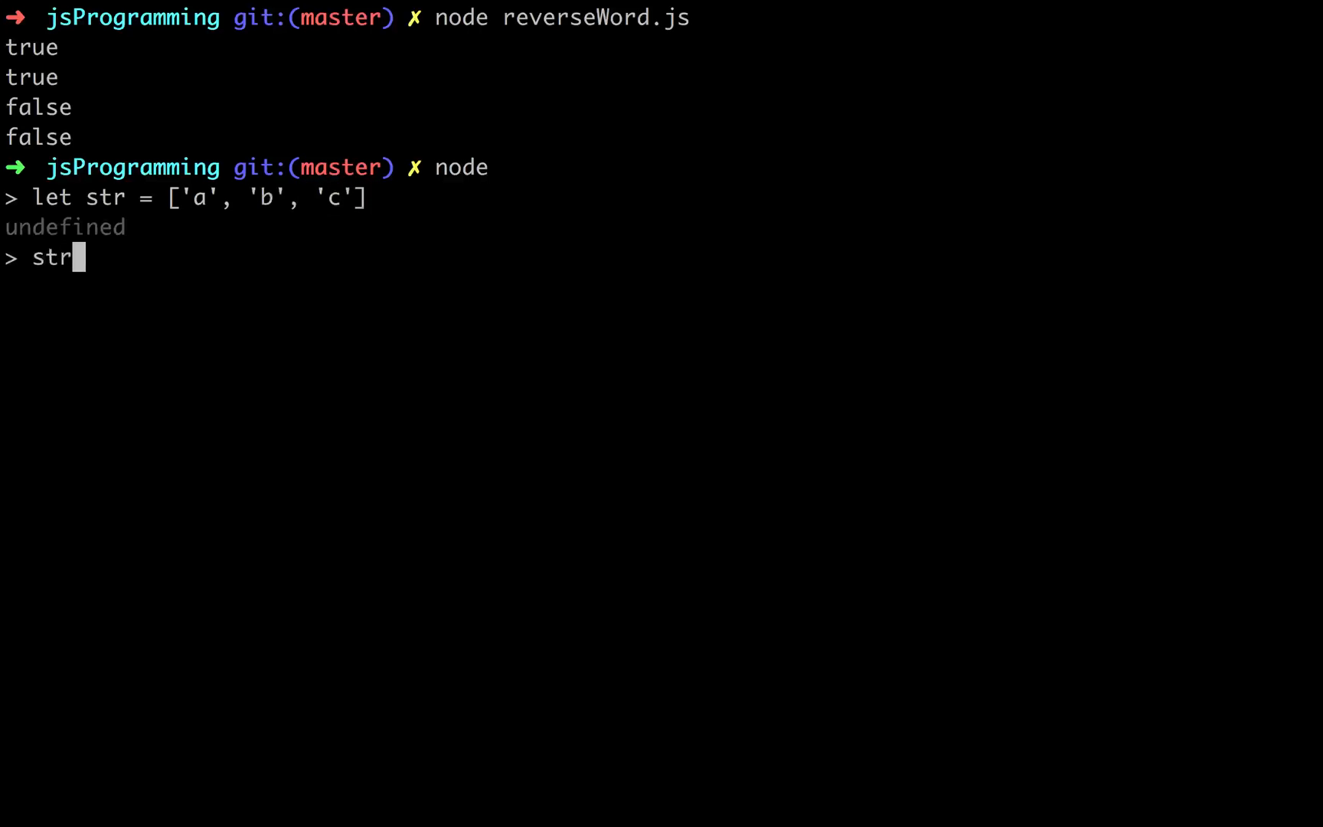
Step: Evaluate str.length (3), then str[3] (undefined) and str[2] ('c')
text(.lengt)
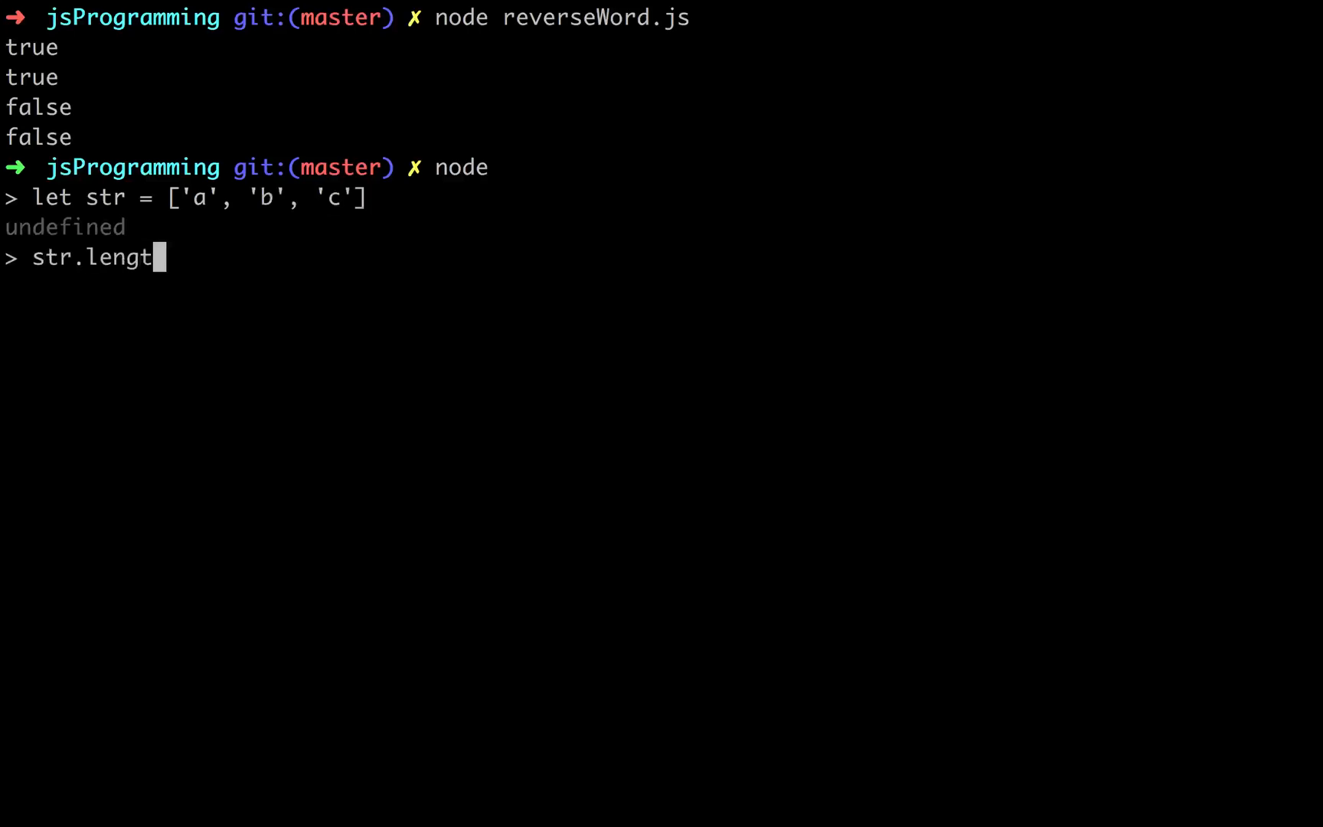
key(Return)
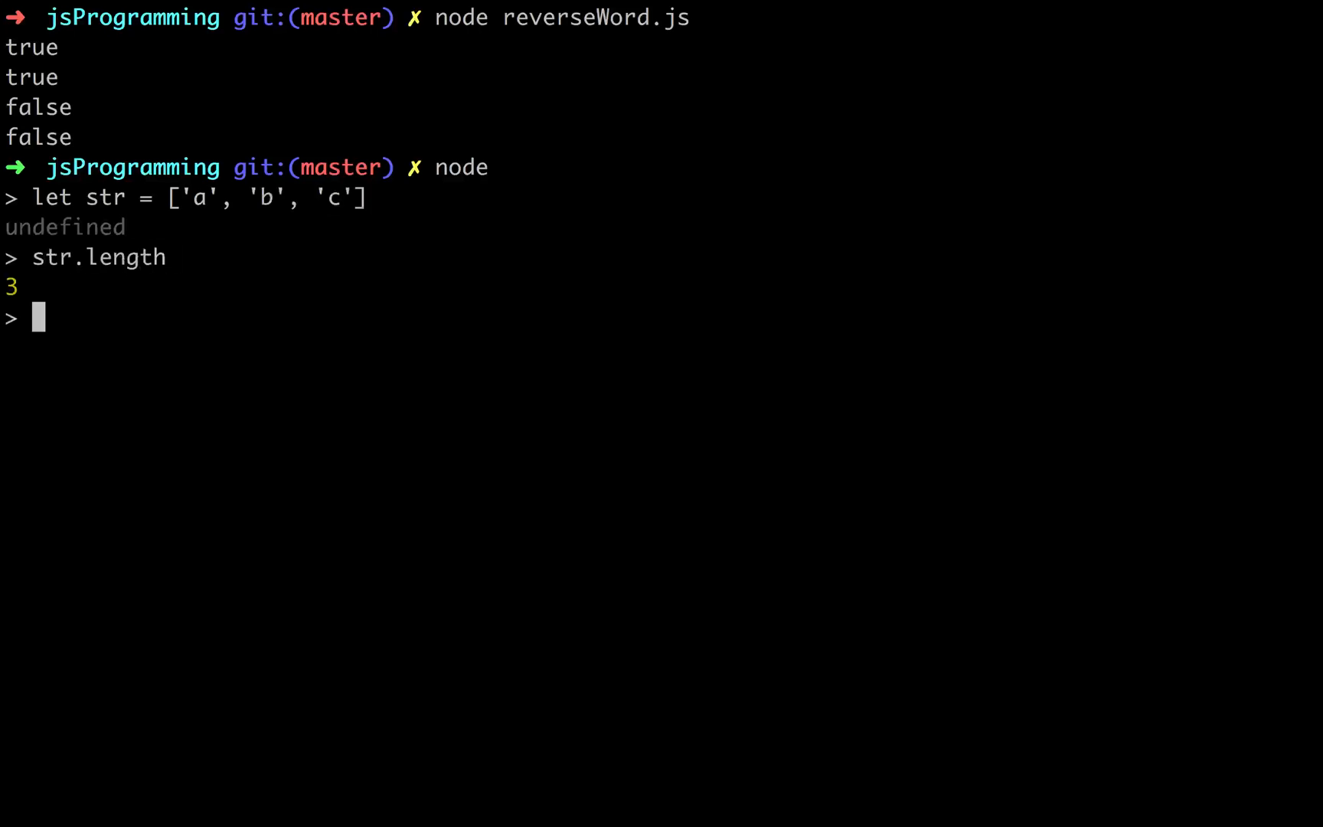
text(str[3)
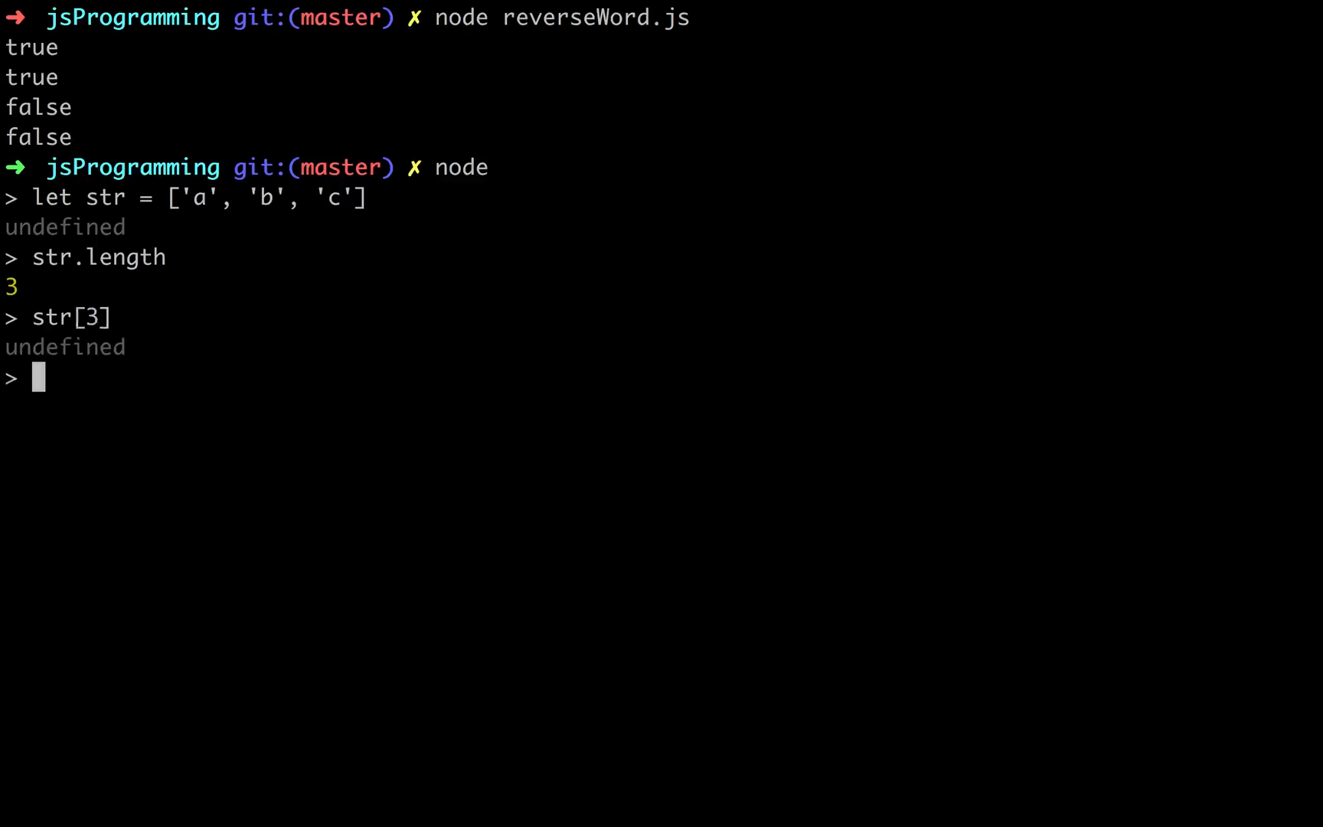
text(st)
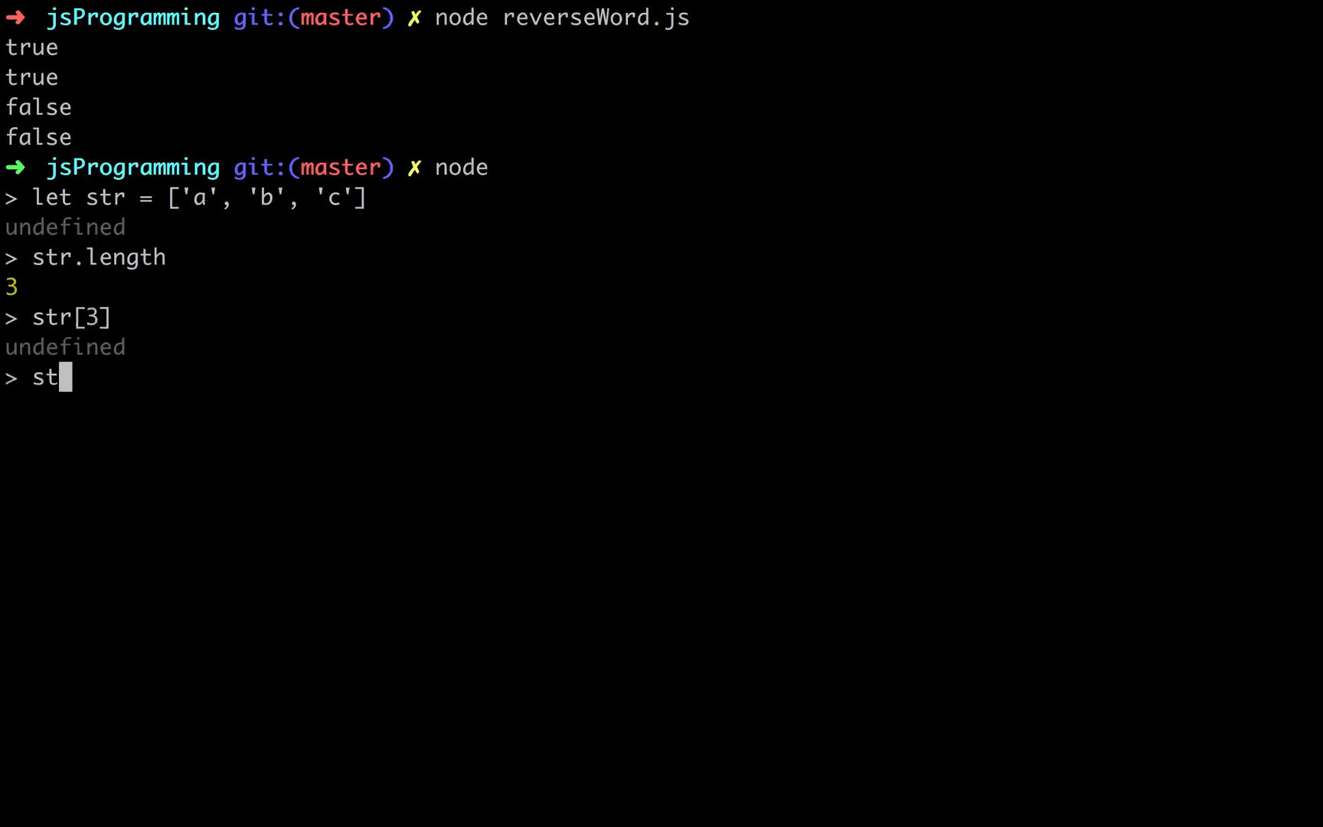
text(r[])
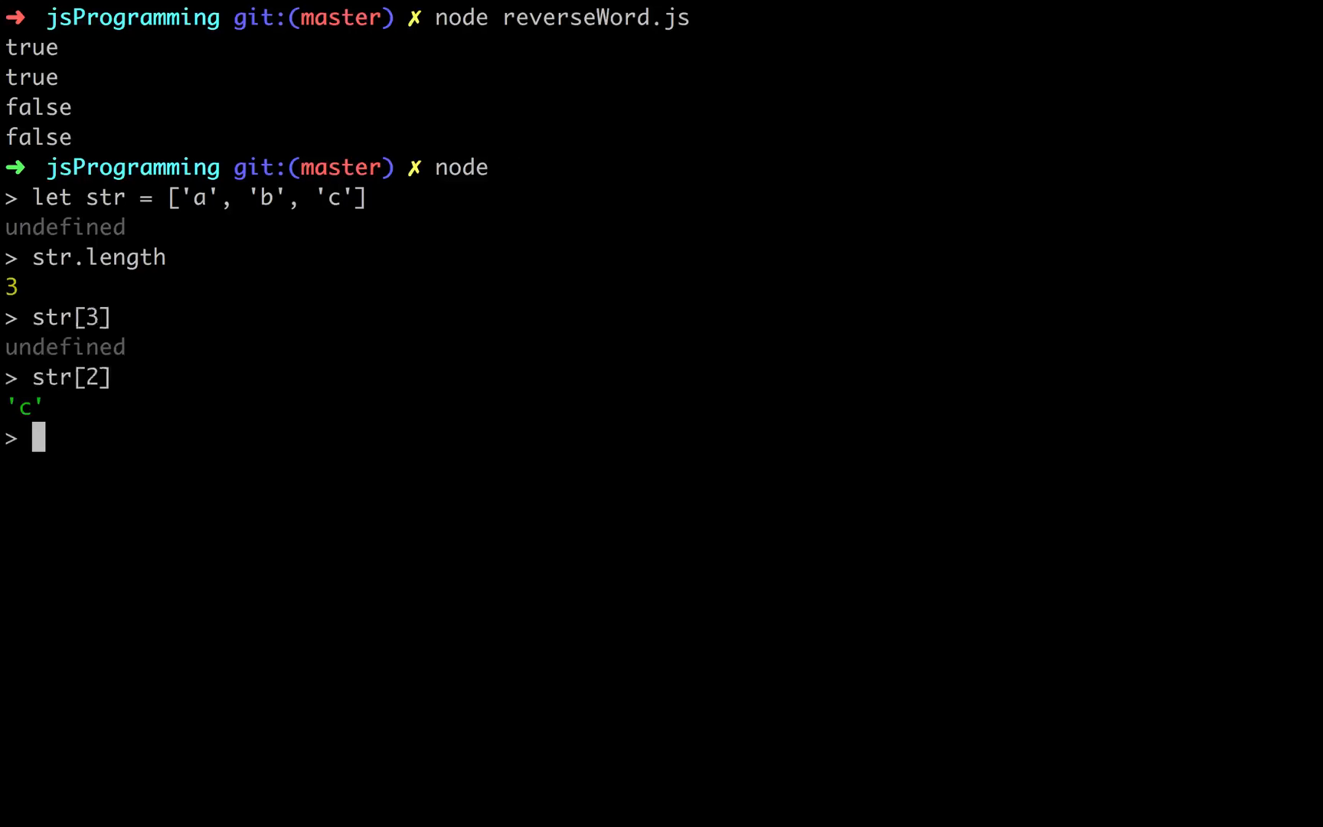
Step: Evaluate str[str.length - 1], str[str.length - 1 - 1], str[str.length - 2 - 1], getting 'c', 'b', 'a'
double_click(336, 198)
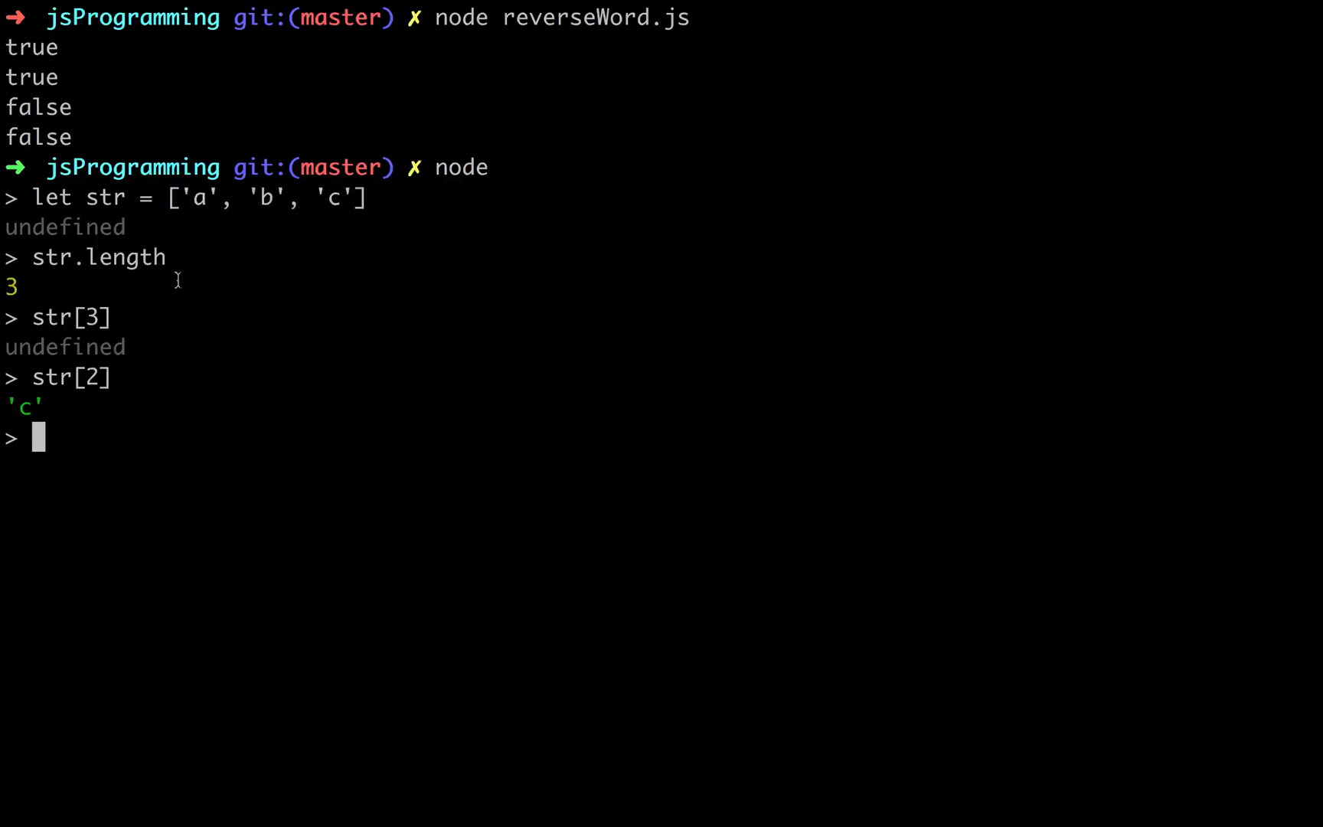
mouse_move(121, 407)
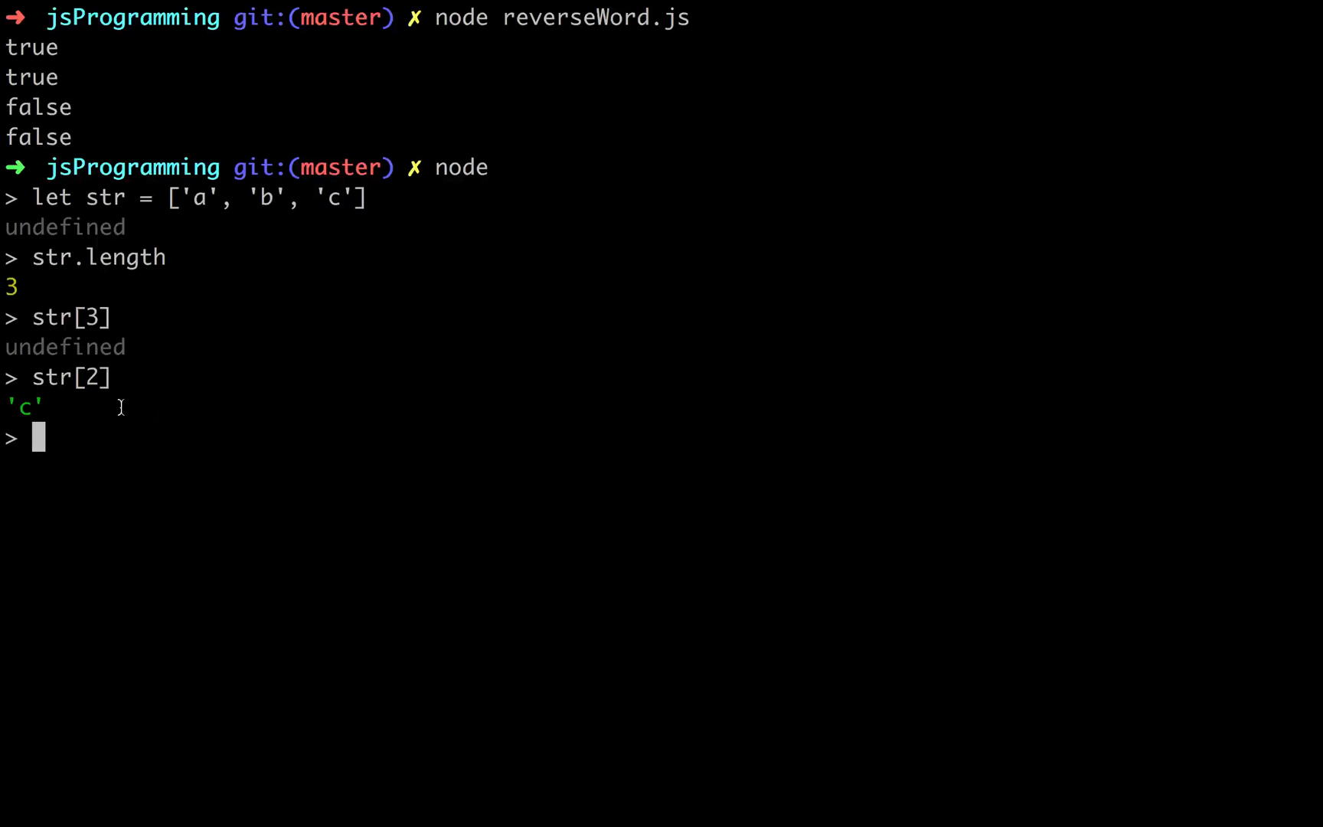
text(str[)
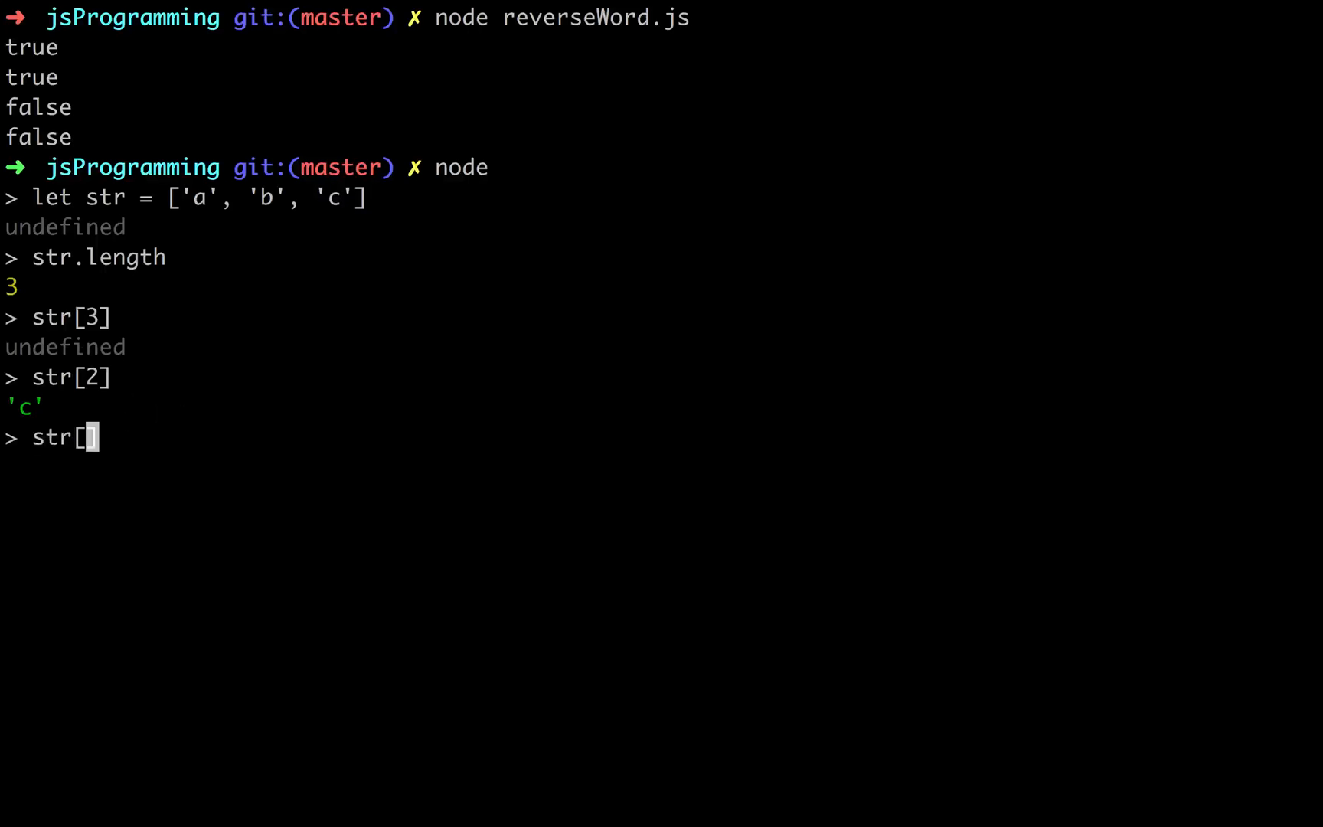
text(str.length)
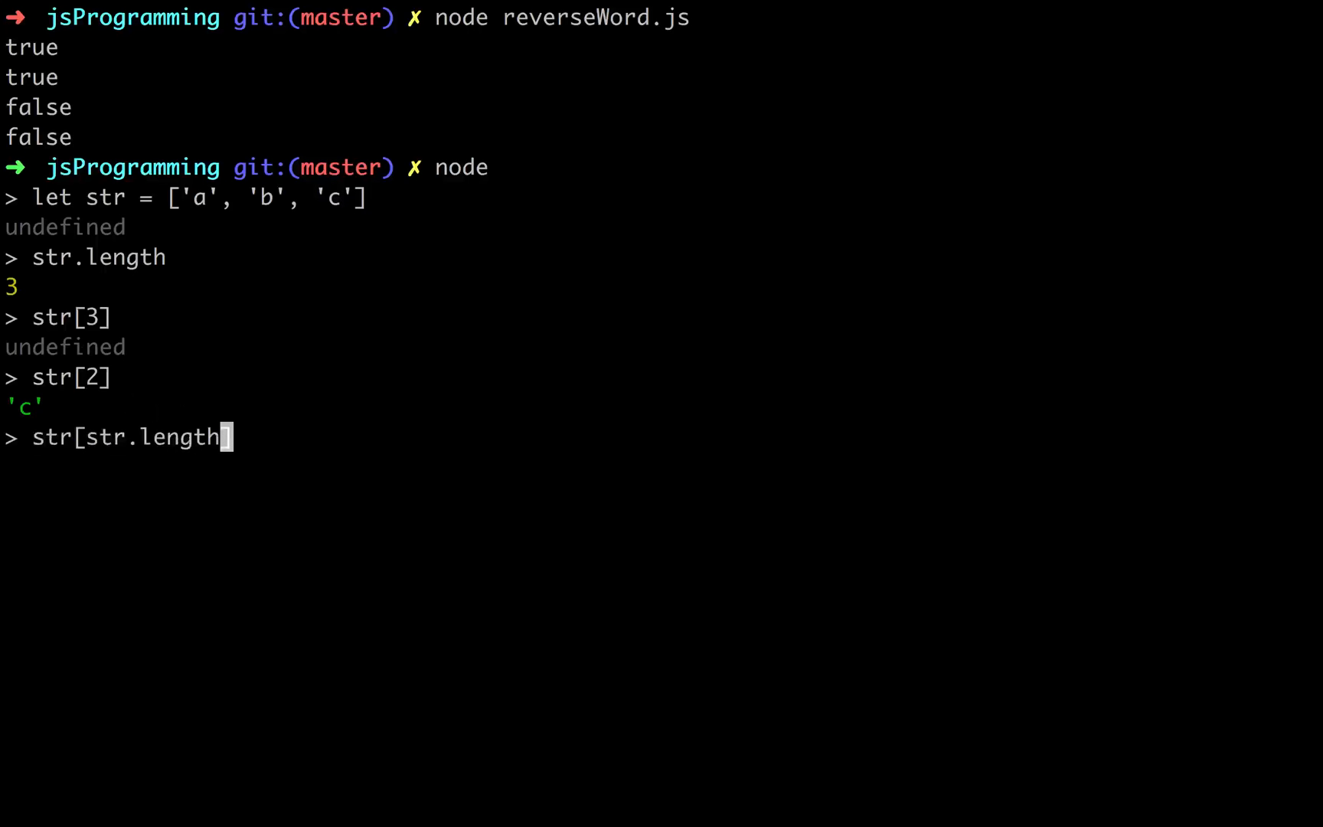
text(- 1)
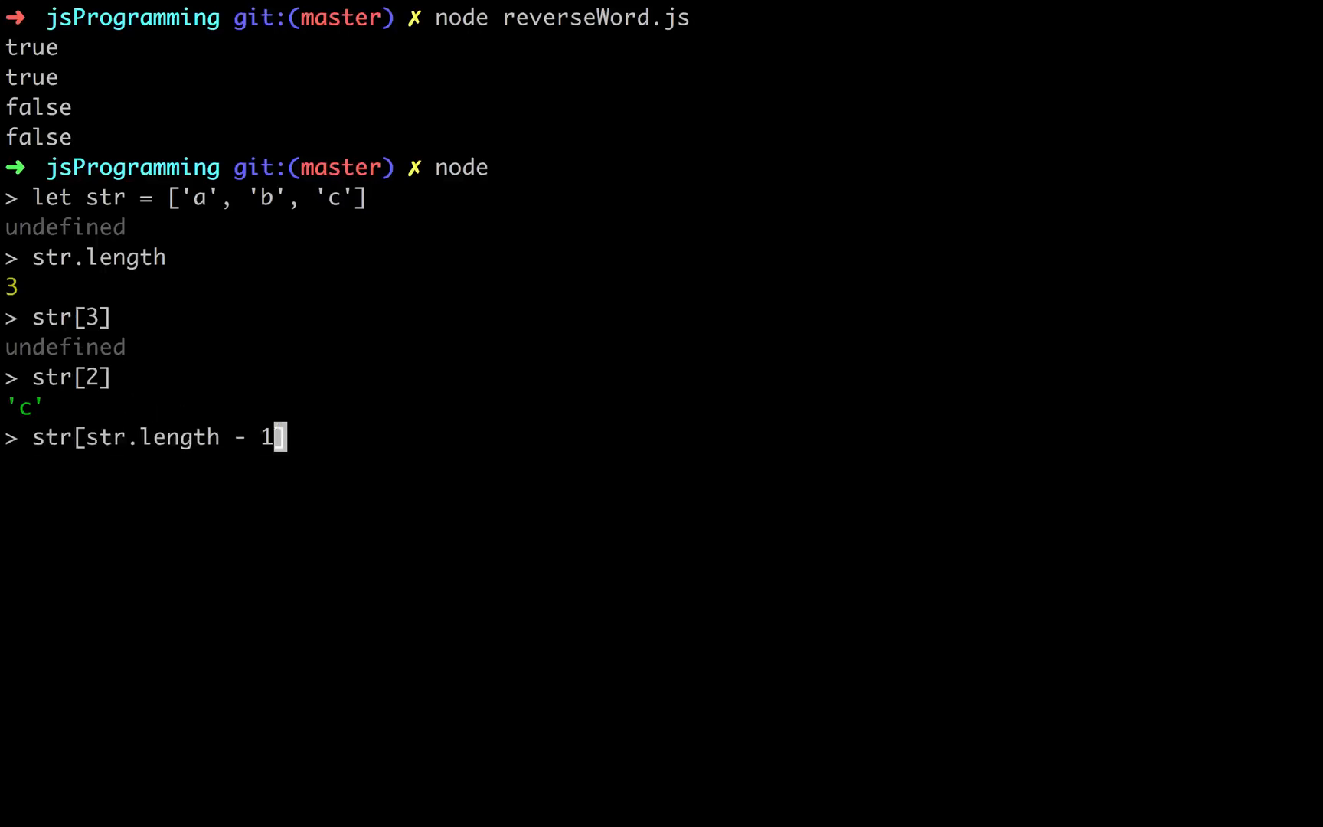
key(Return)
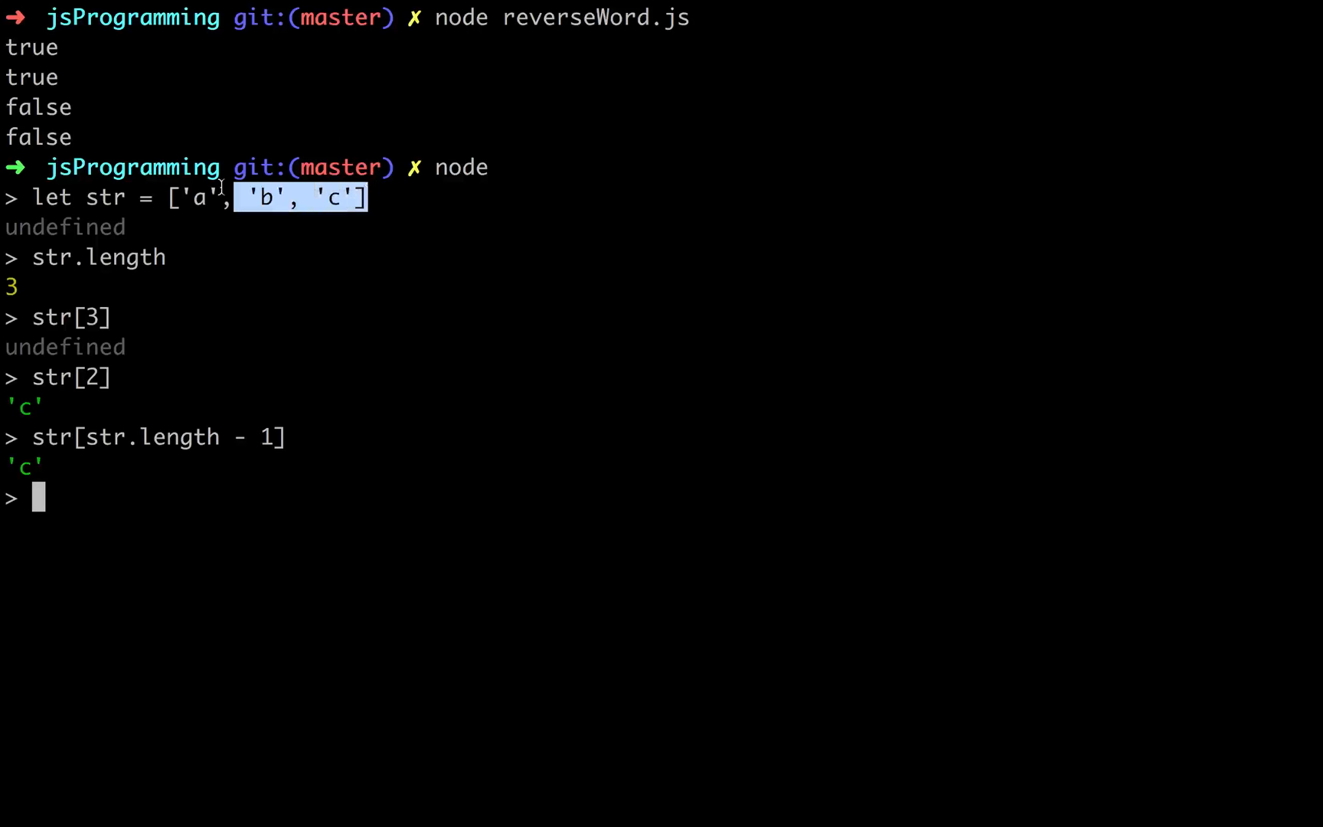
mouse_move(306, 455)
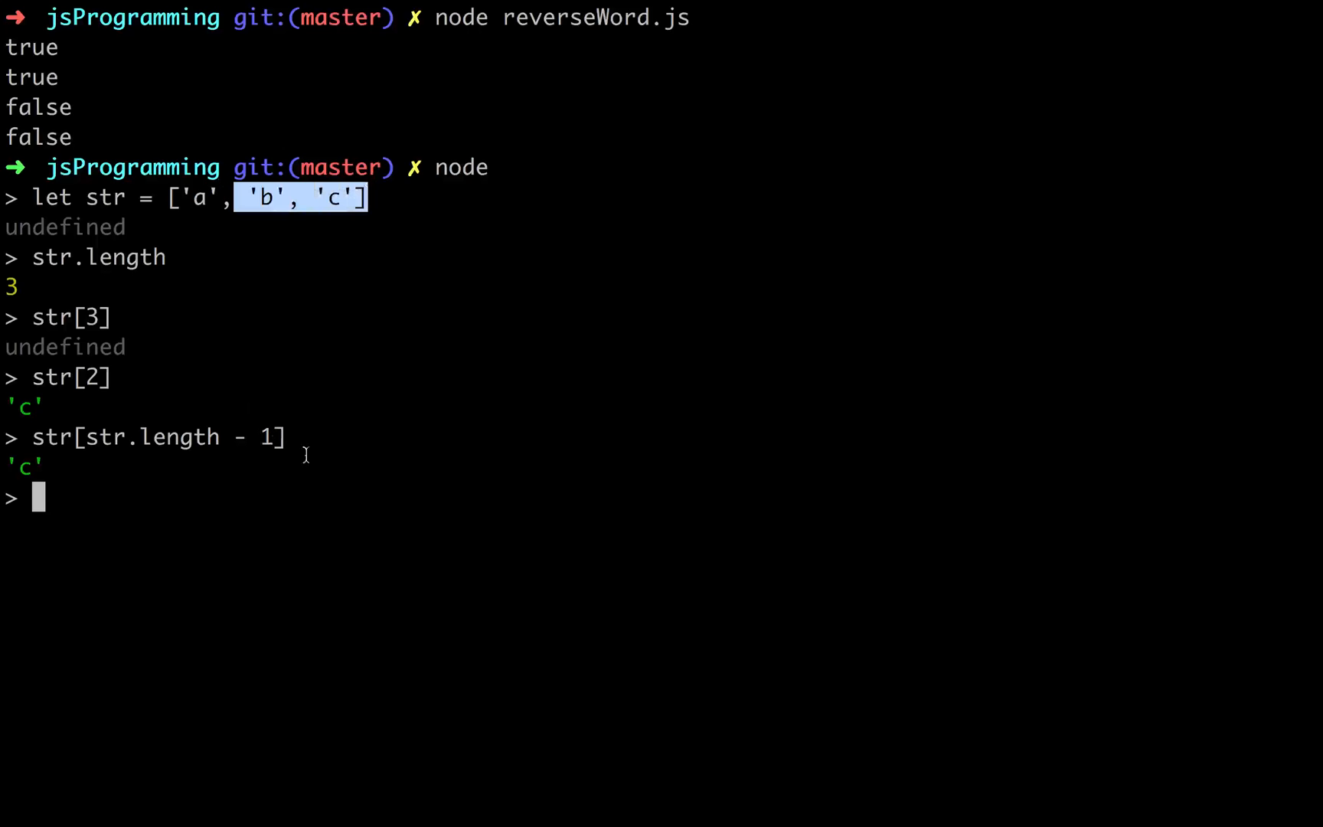
mouse_move(239, 196)
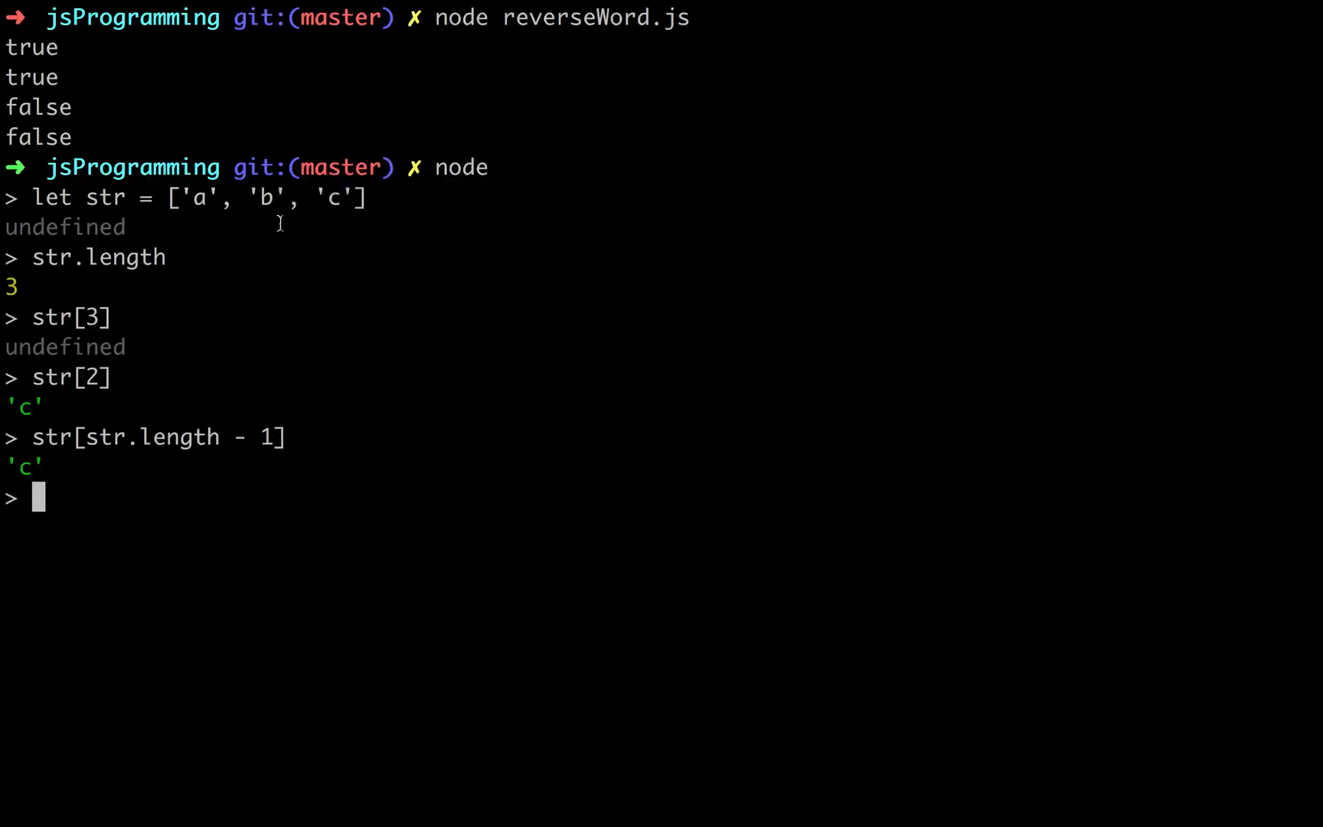
mouse_move(279, 459)
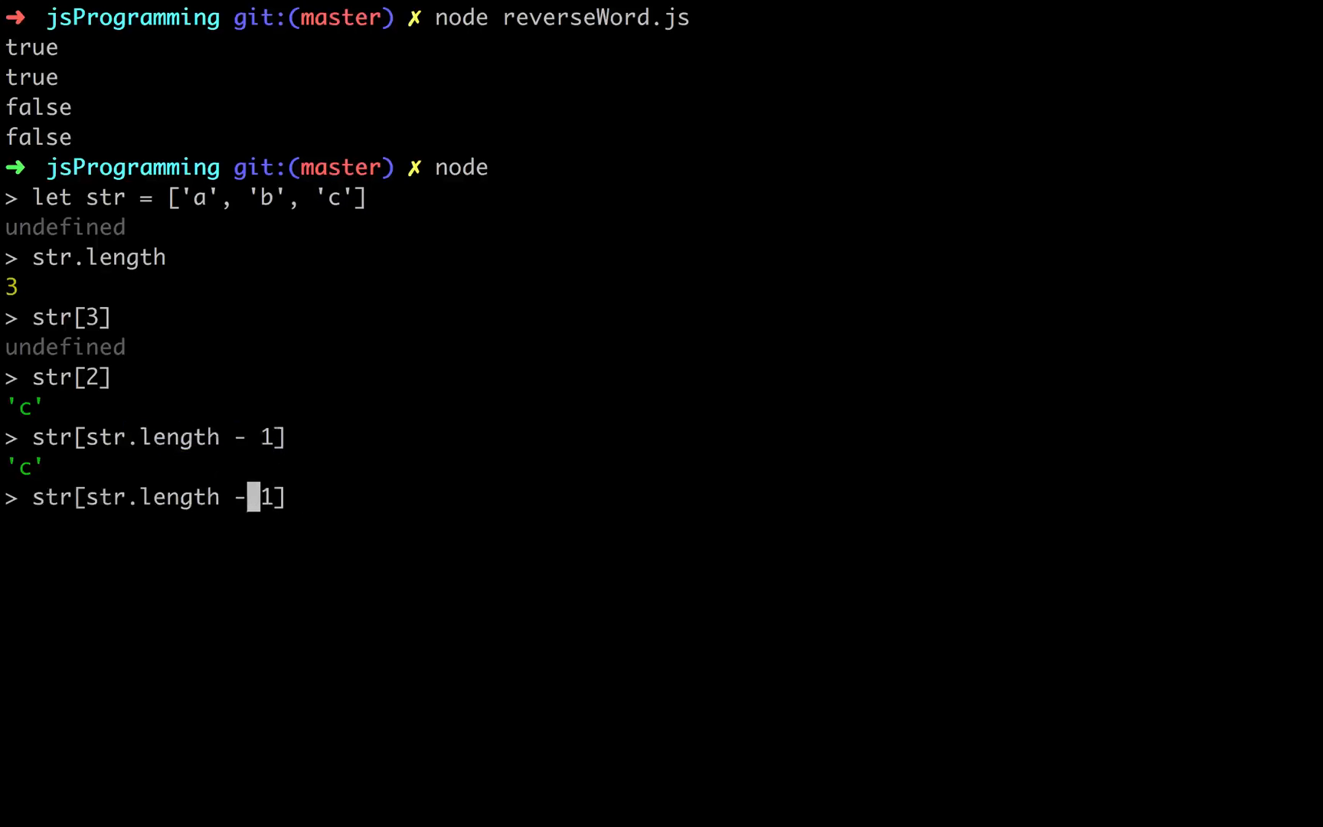
text(1)
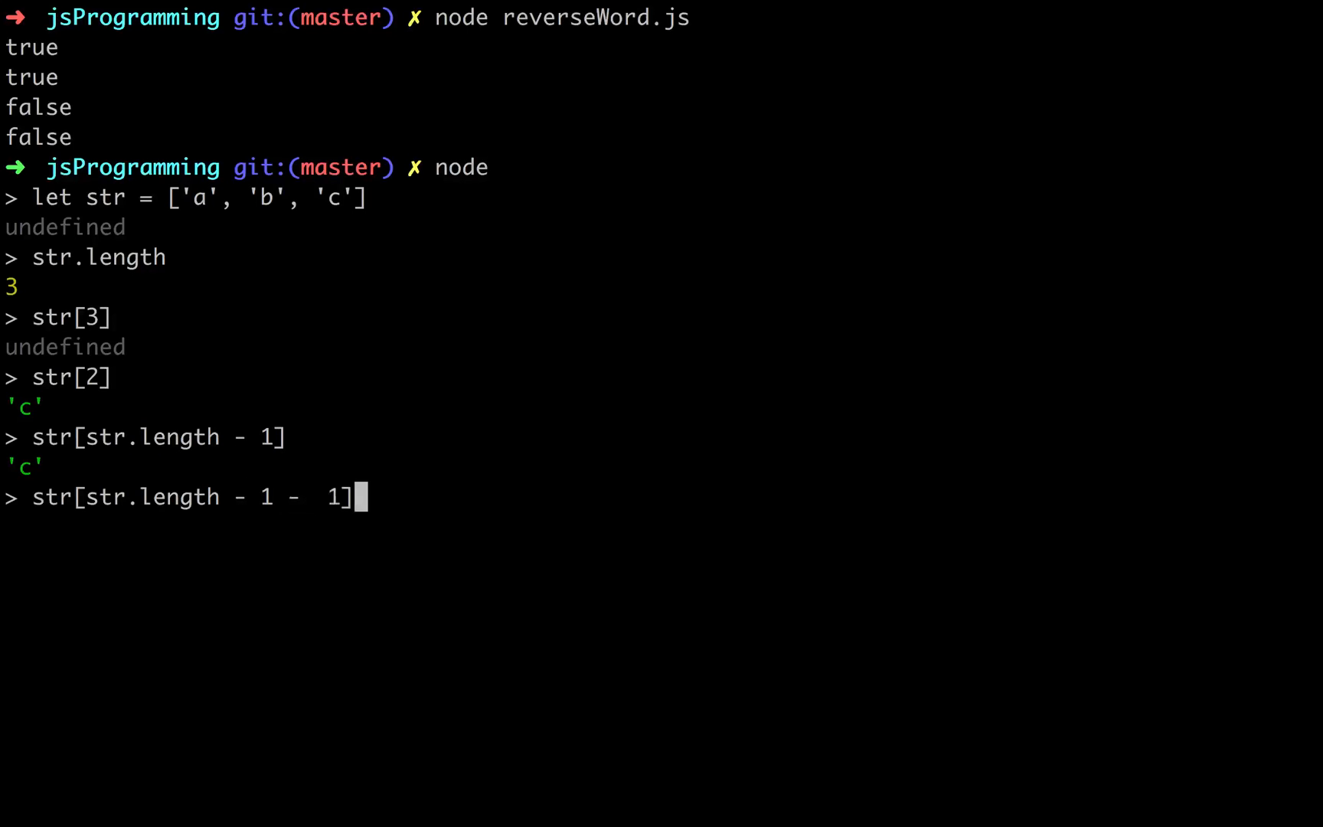
key(Return)
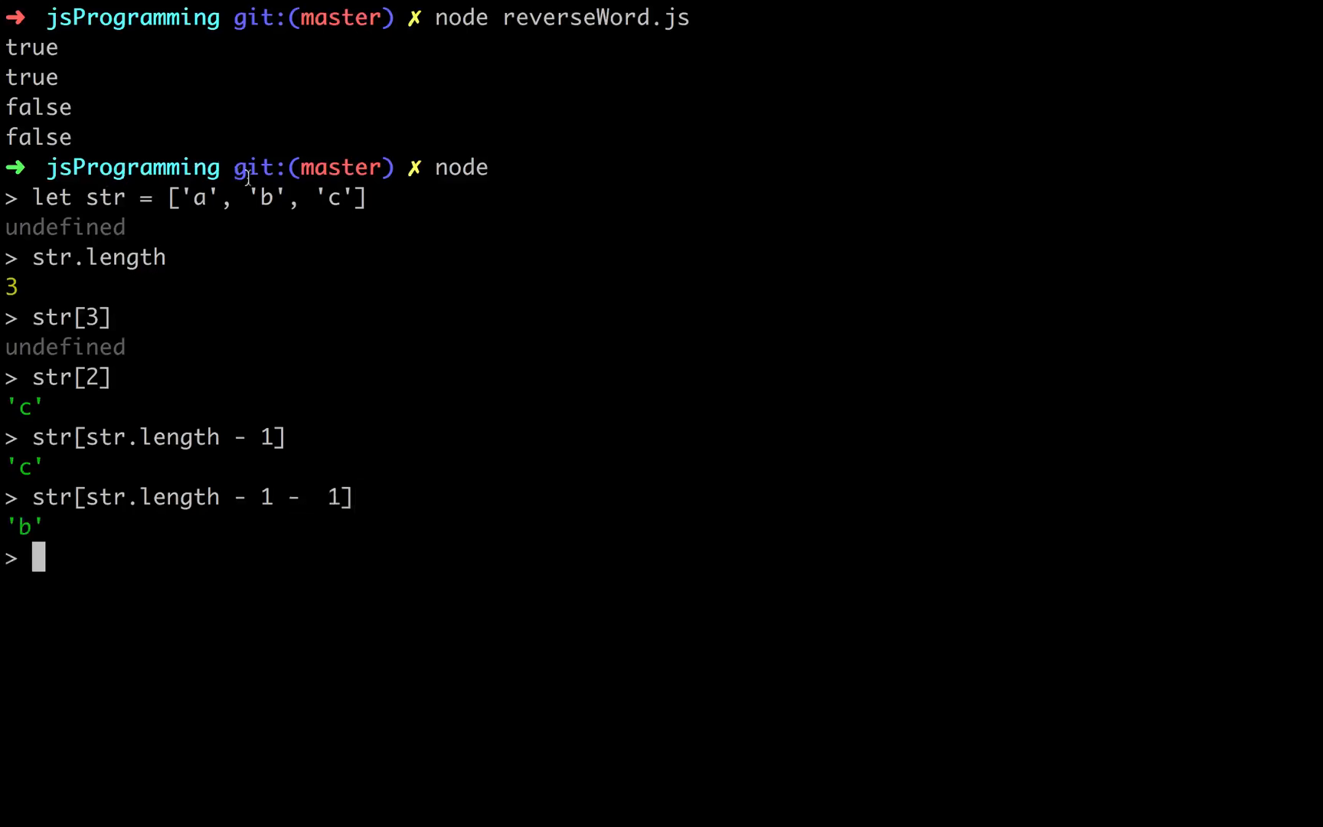
text(str[str.length - 1 -  1])
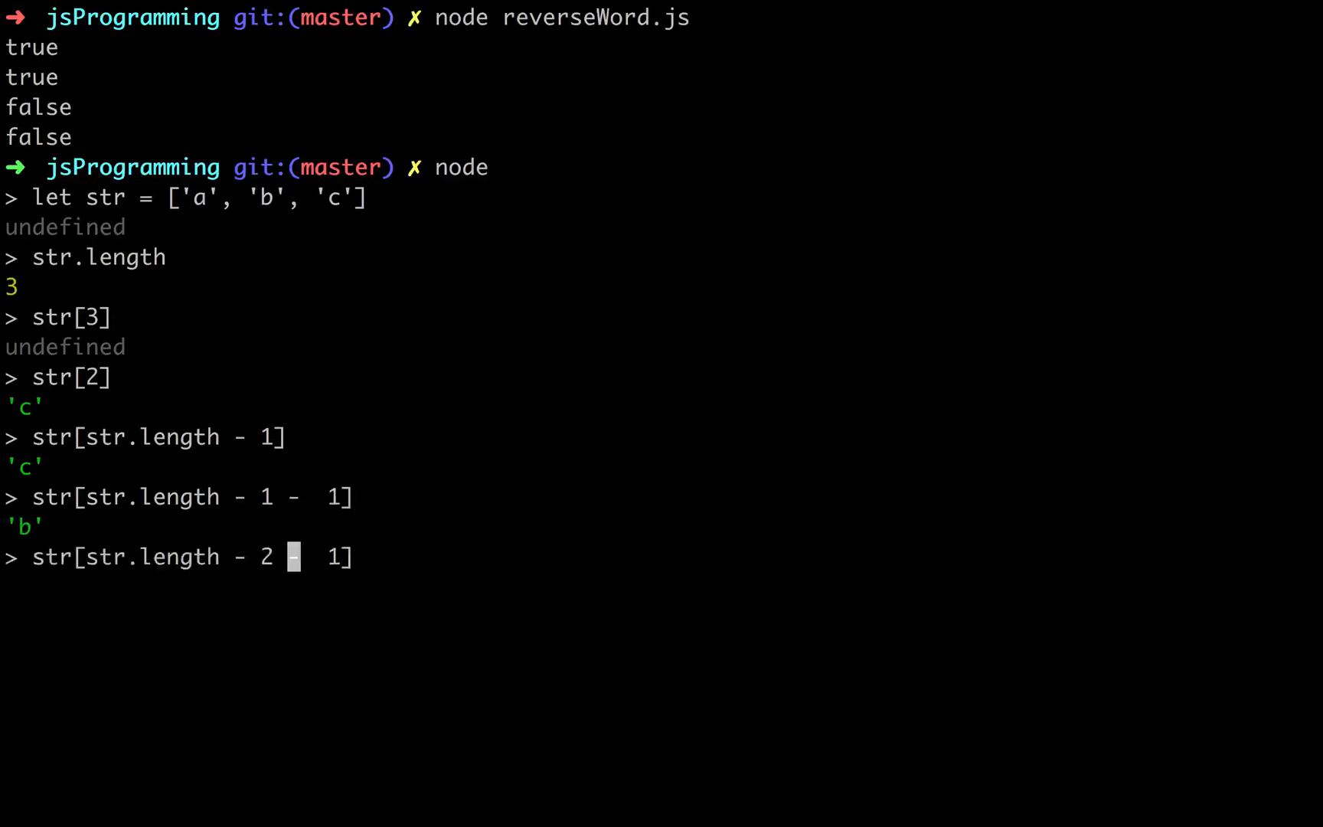
key(Return)
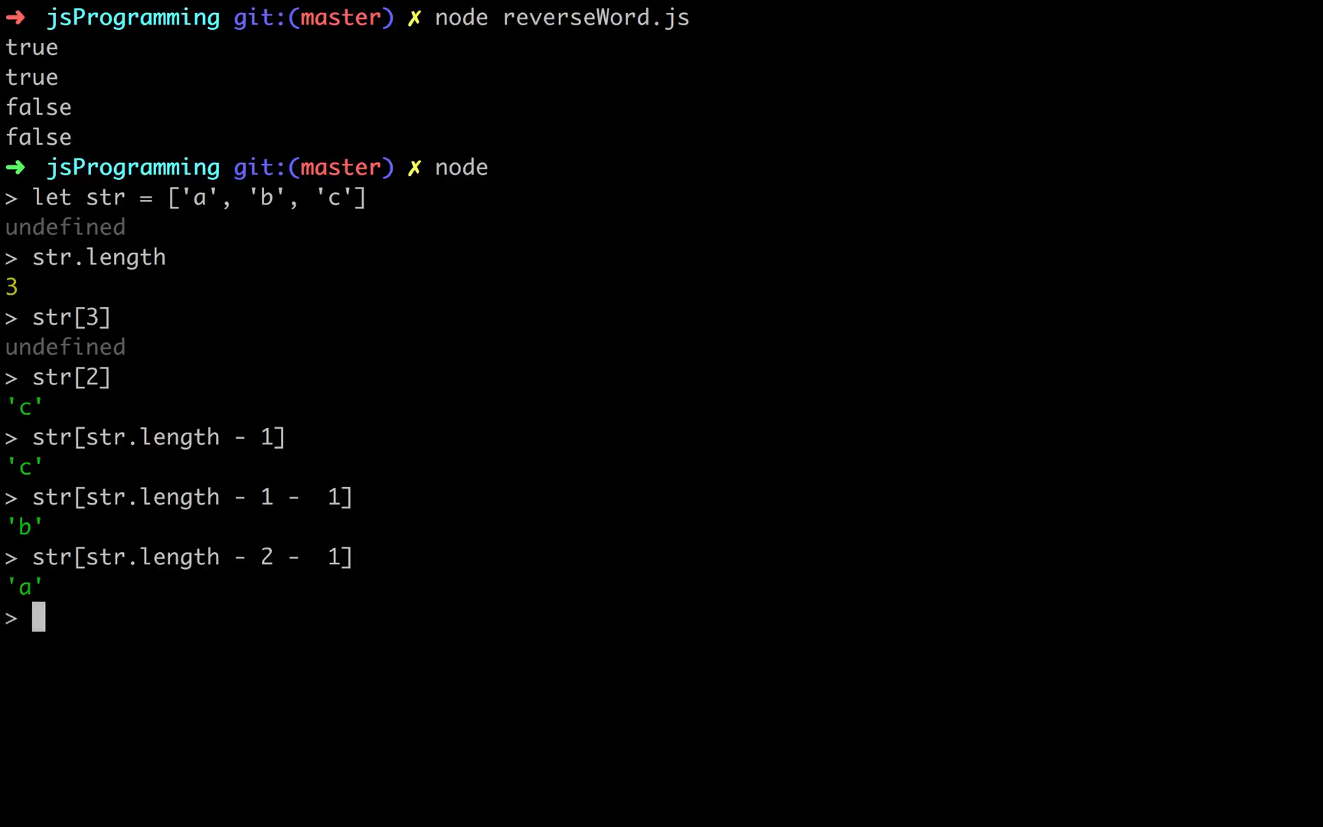
double_click(336, 197)
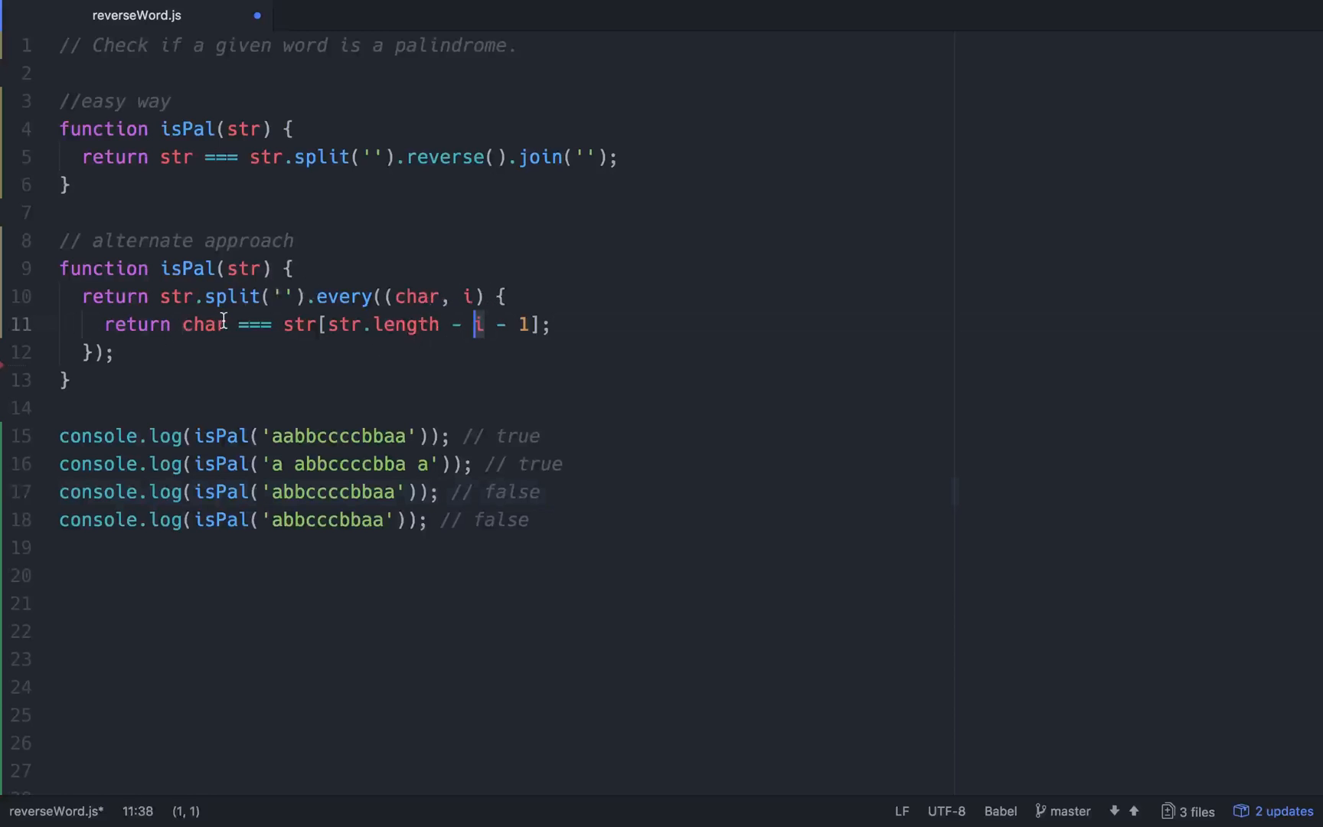
Step: Highlight the mirrored index offset on line 11 and characters in the first test string
click(276, 437)
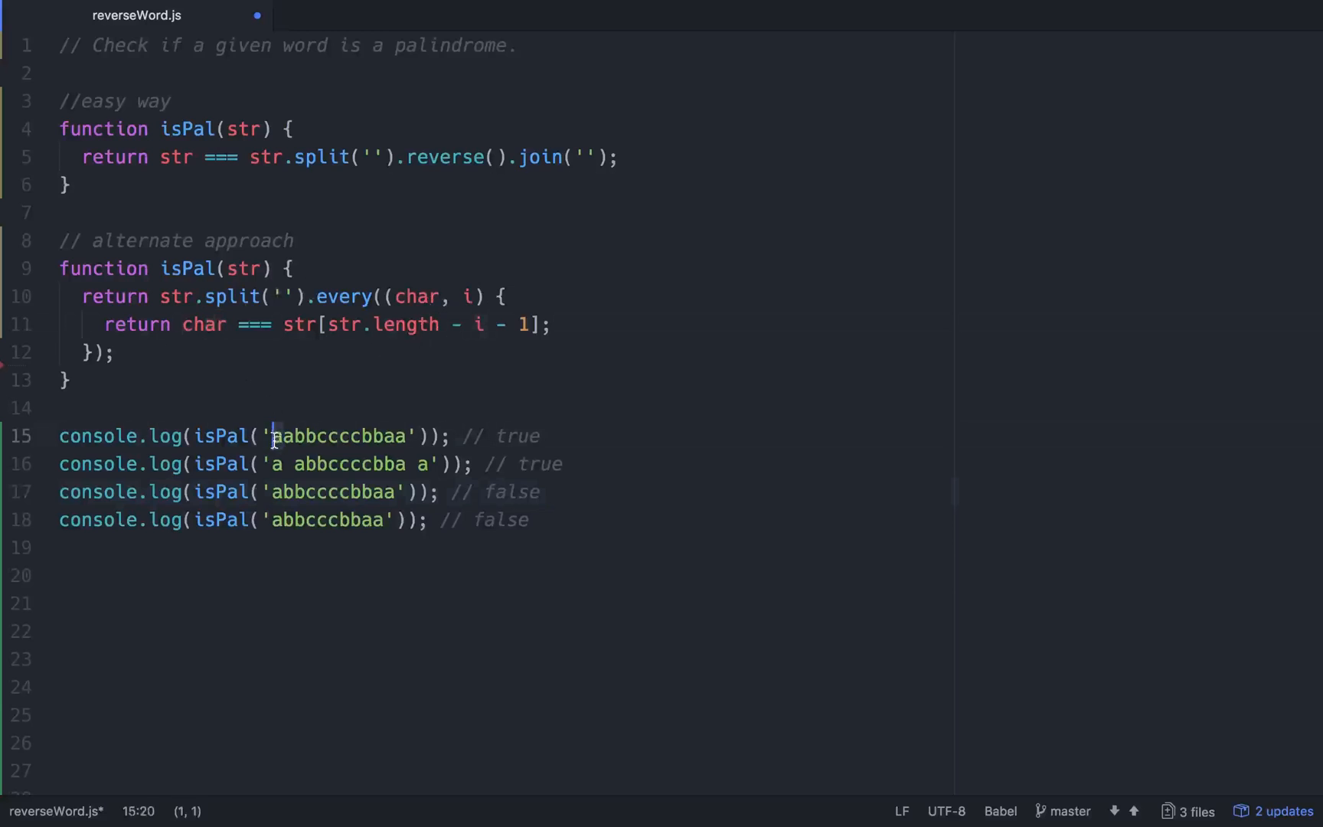
mouse_move(330, 324)
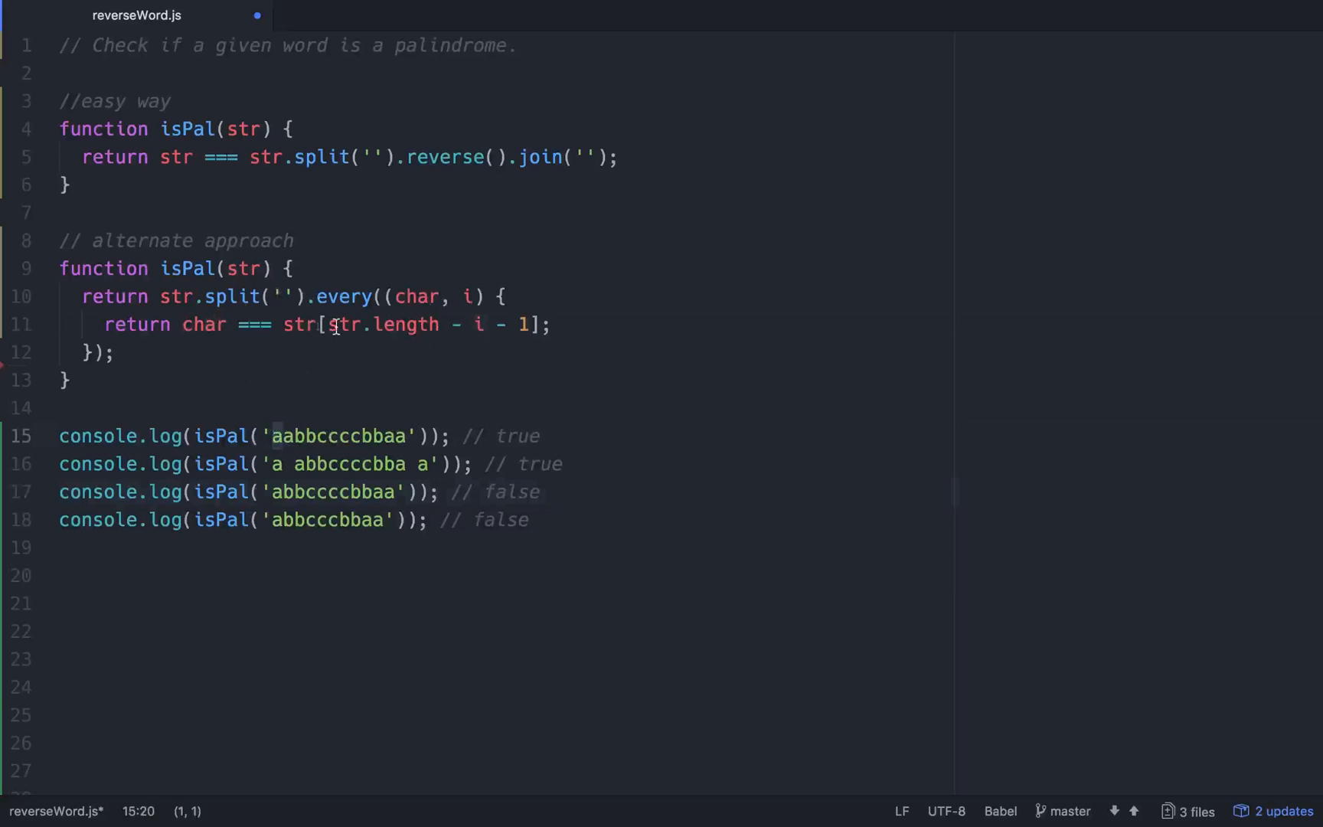
double_click(479, 324)
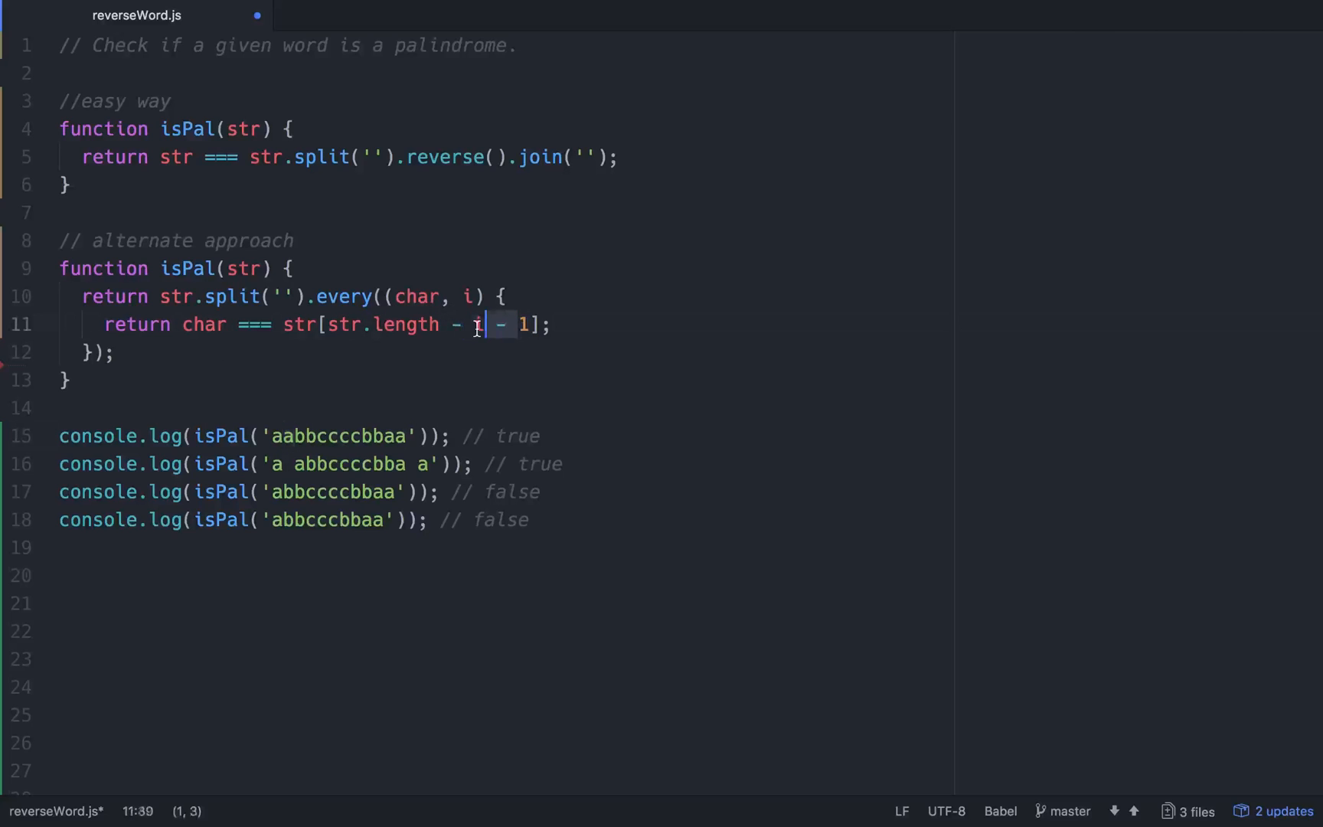
click(394, 436)
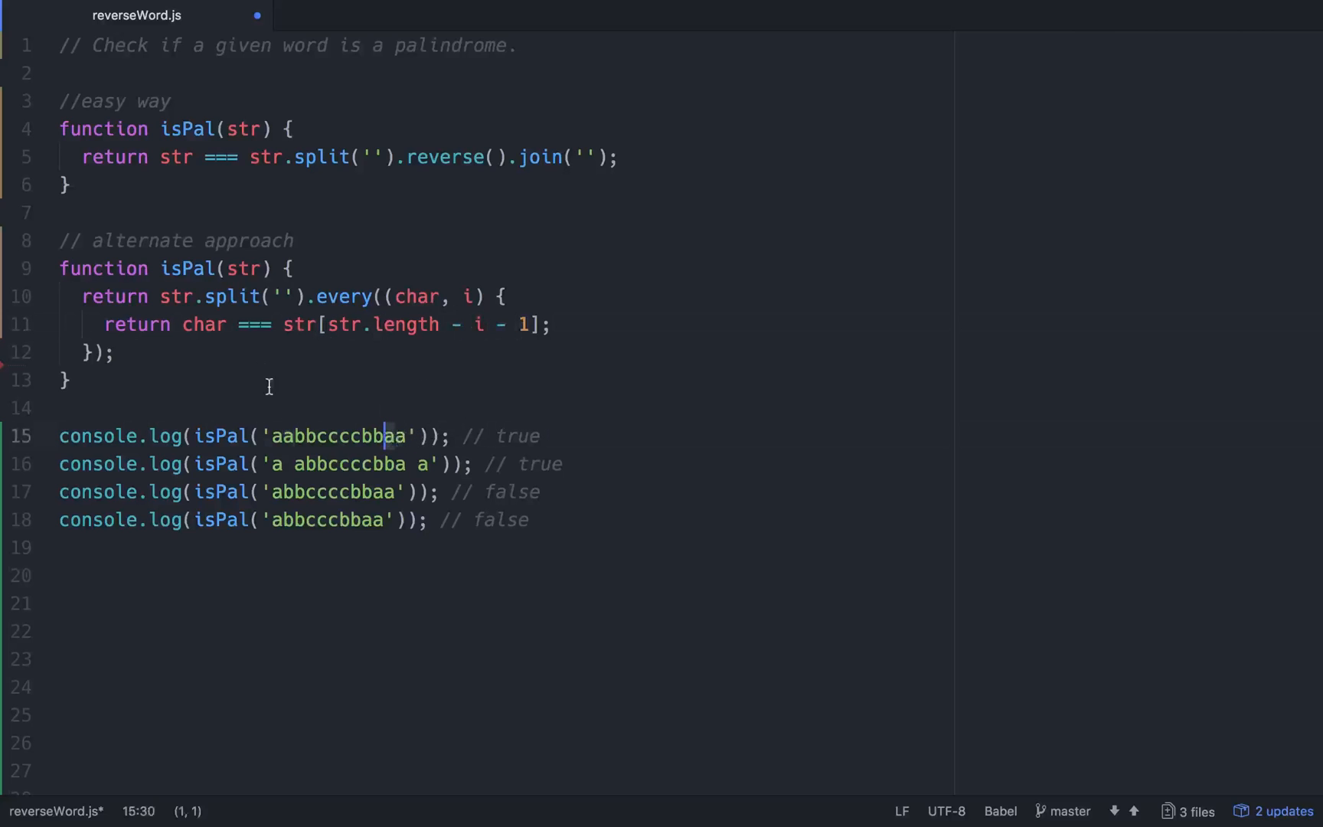
mouse_move(215, 324)
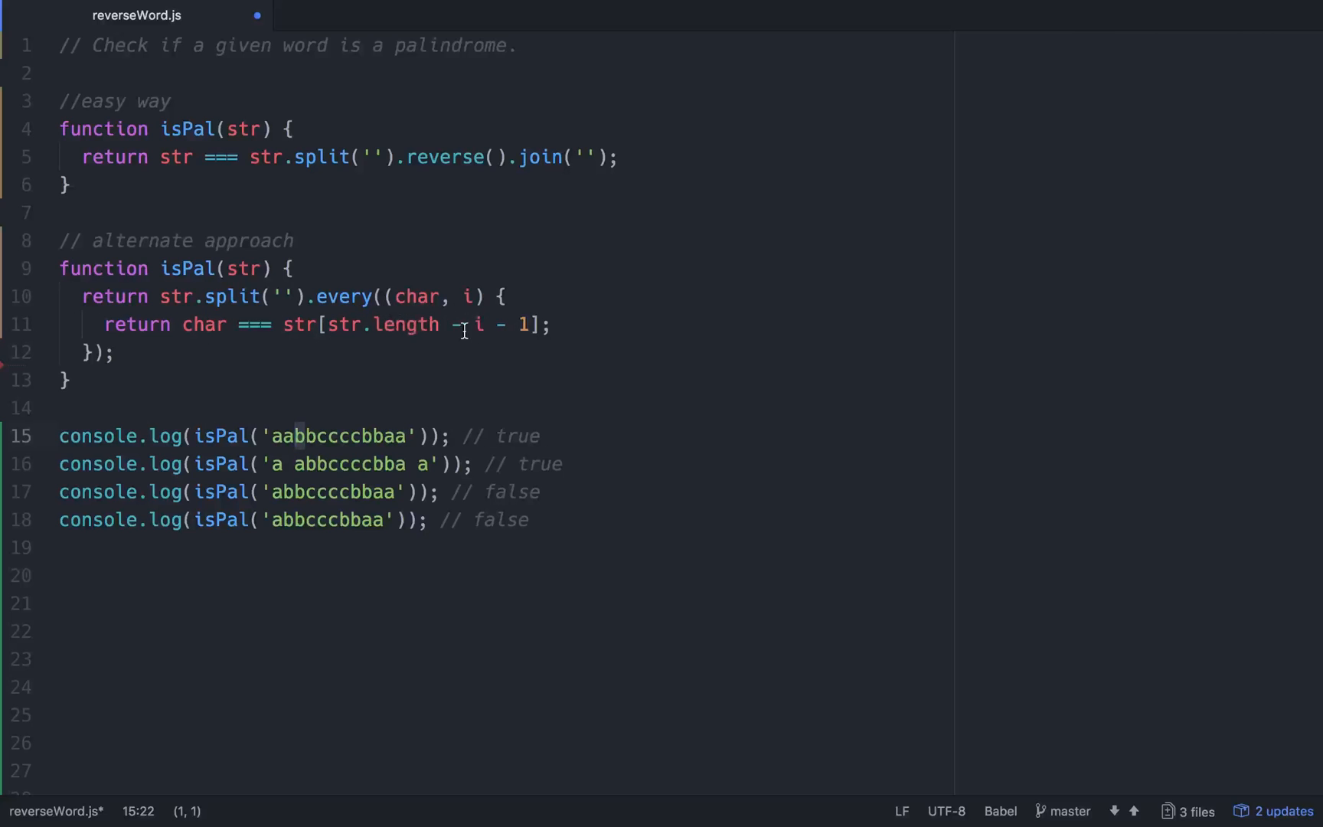
click(540, 325)
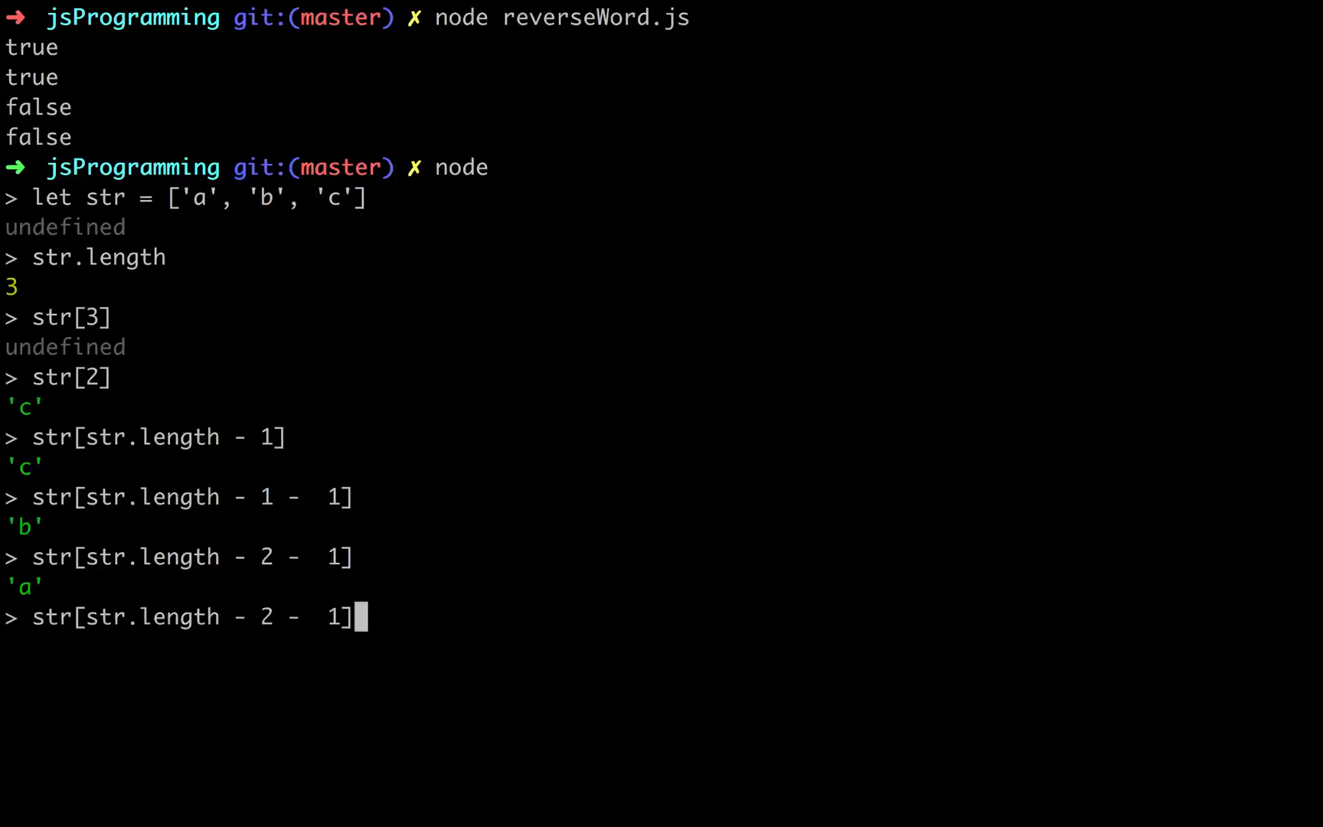
Step: Exit node and run reverseWord.js, getting a SyntaxError about a missing ) on the callback
key(ctrl+c)
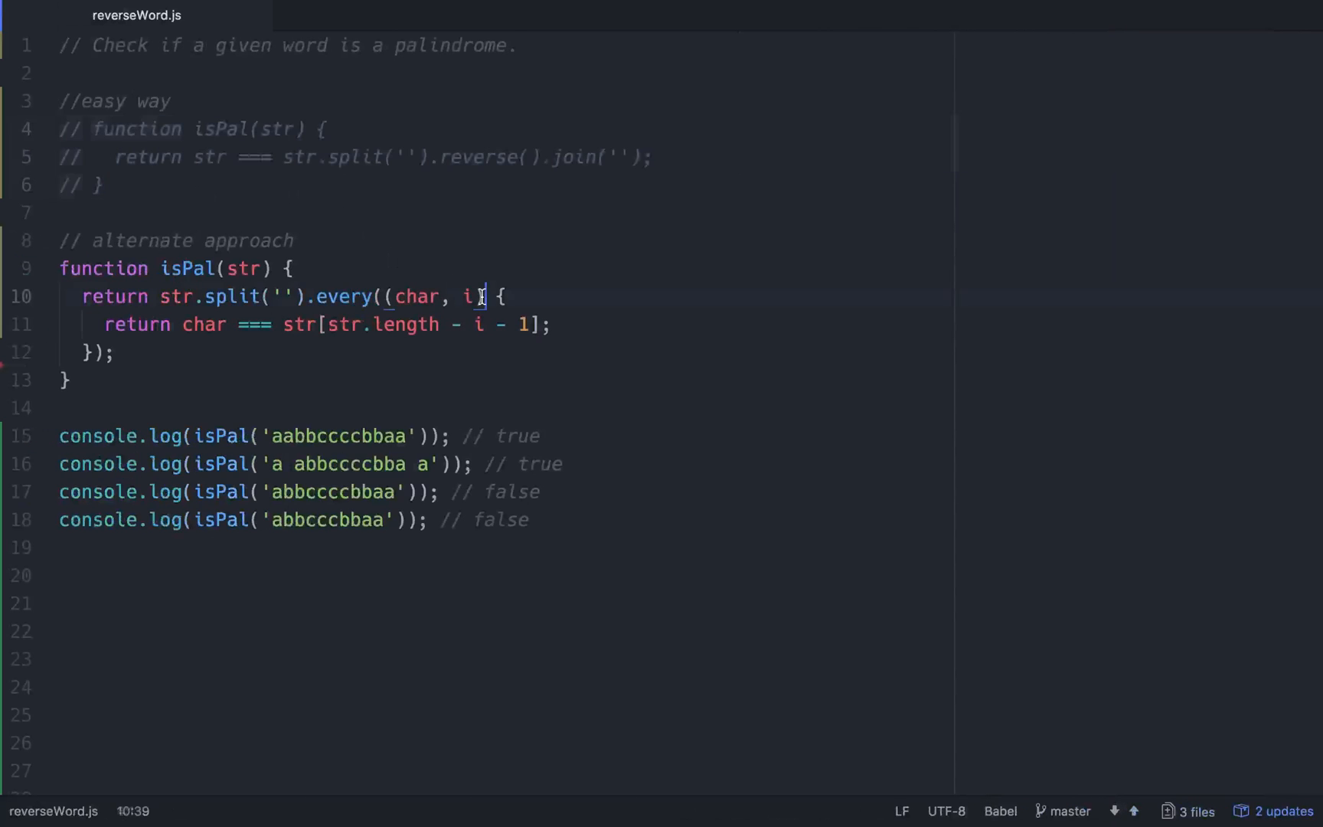
text() =>)
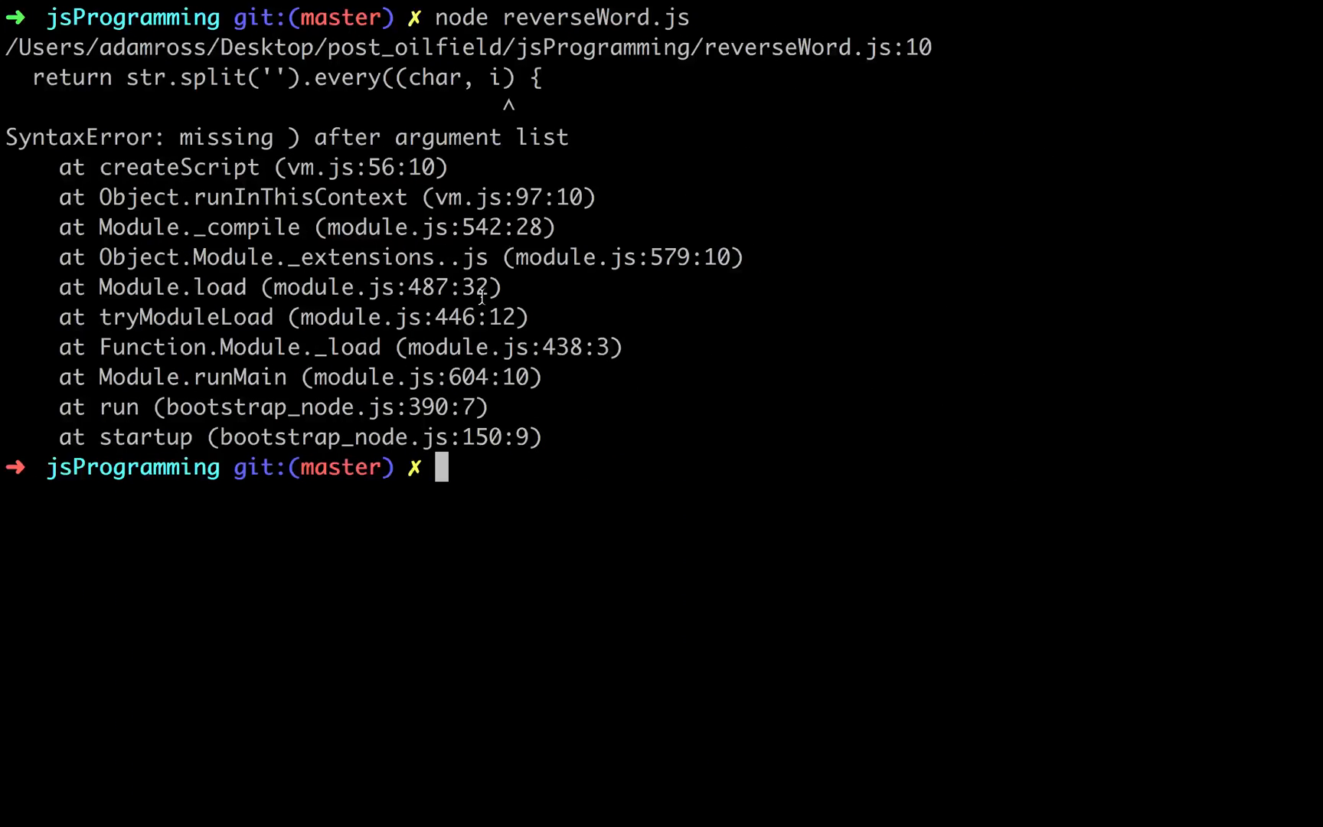
key(Return)
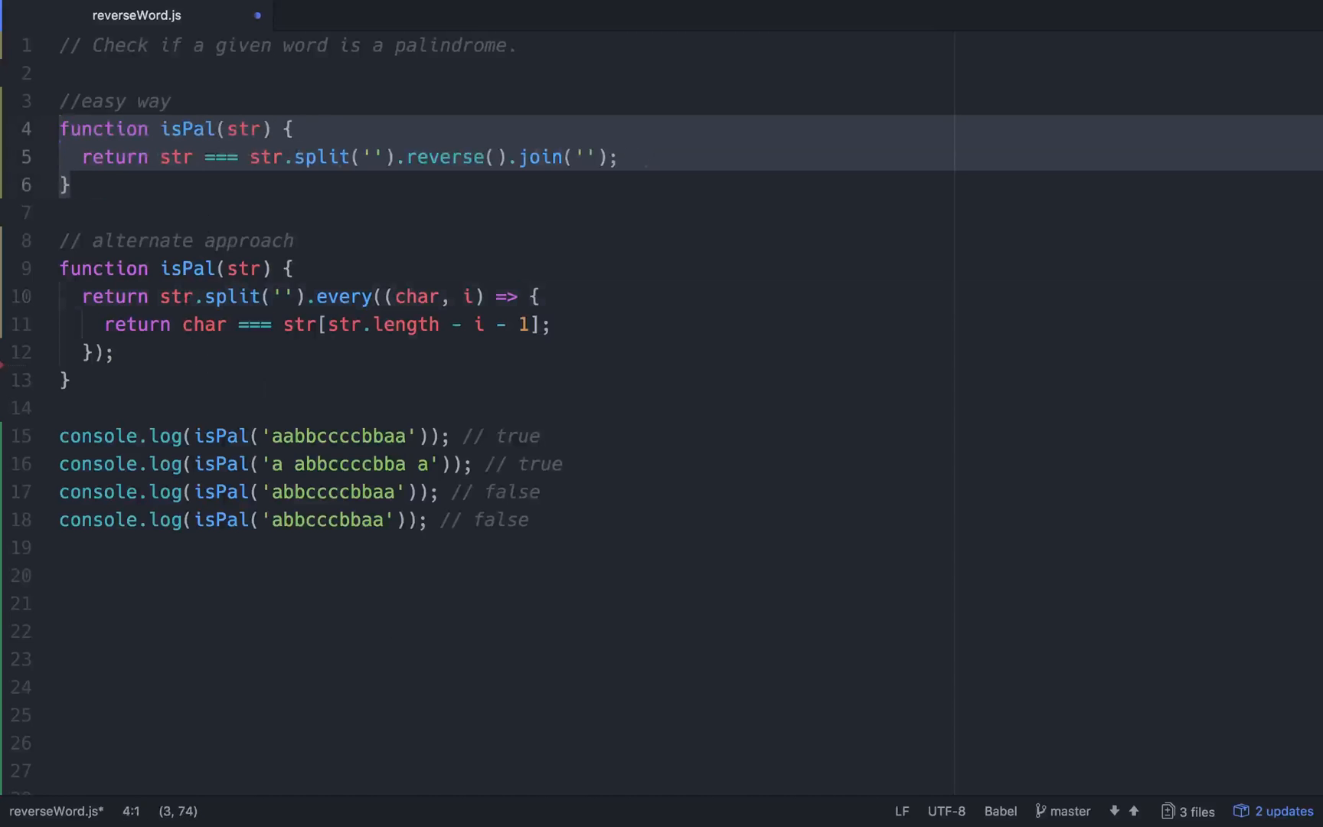
Step: Highlight the split/reverse/join isPal and the every callback body to compare both versions
click(270, 157)
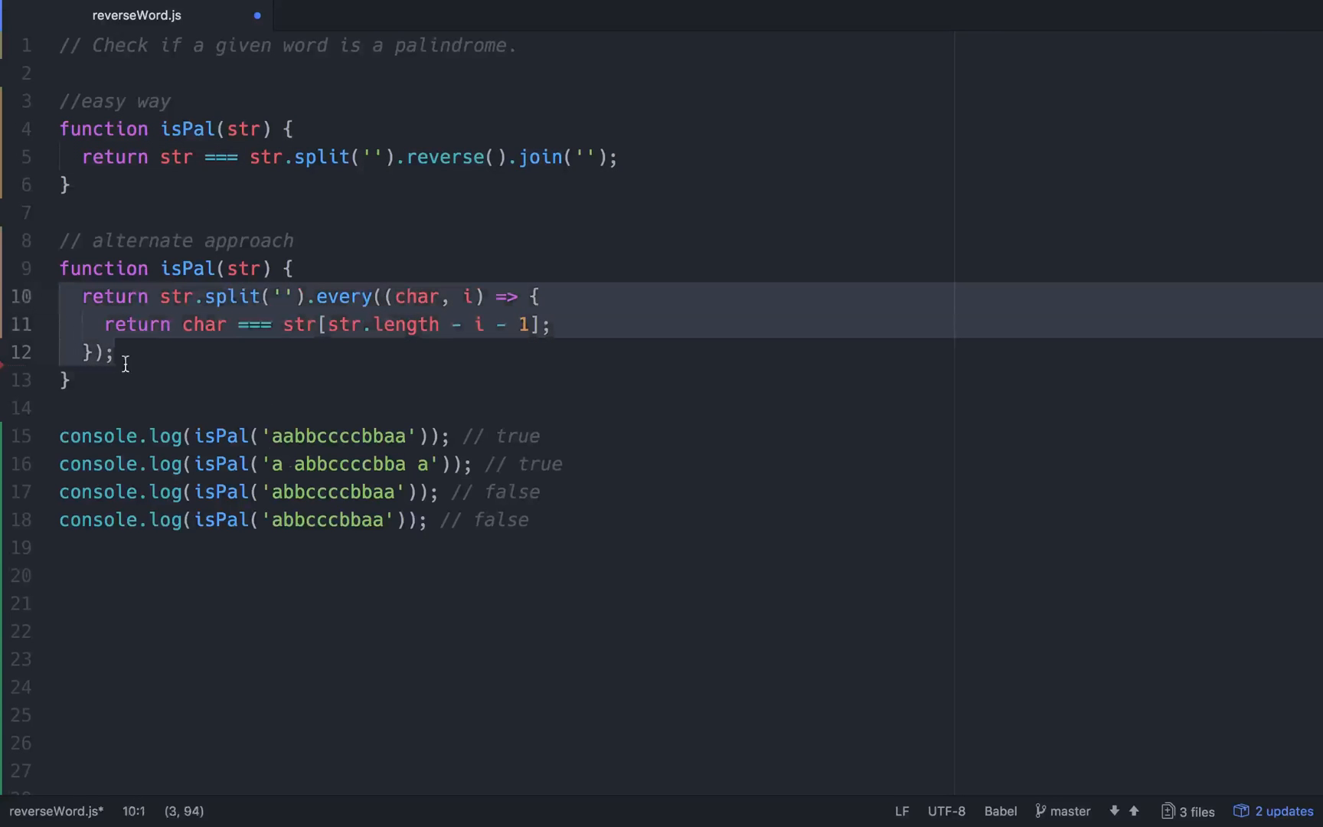
click(268, 380)
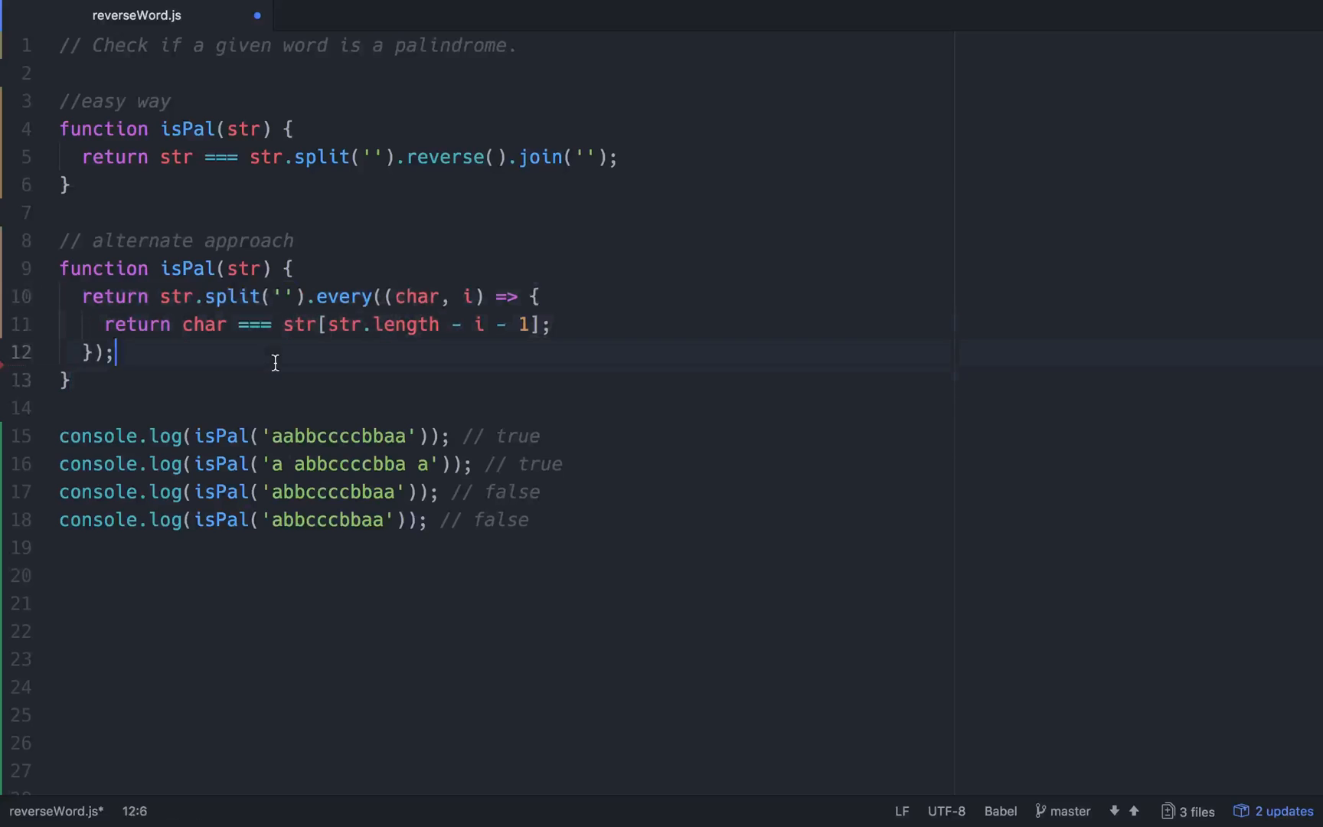
click(76, 268)
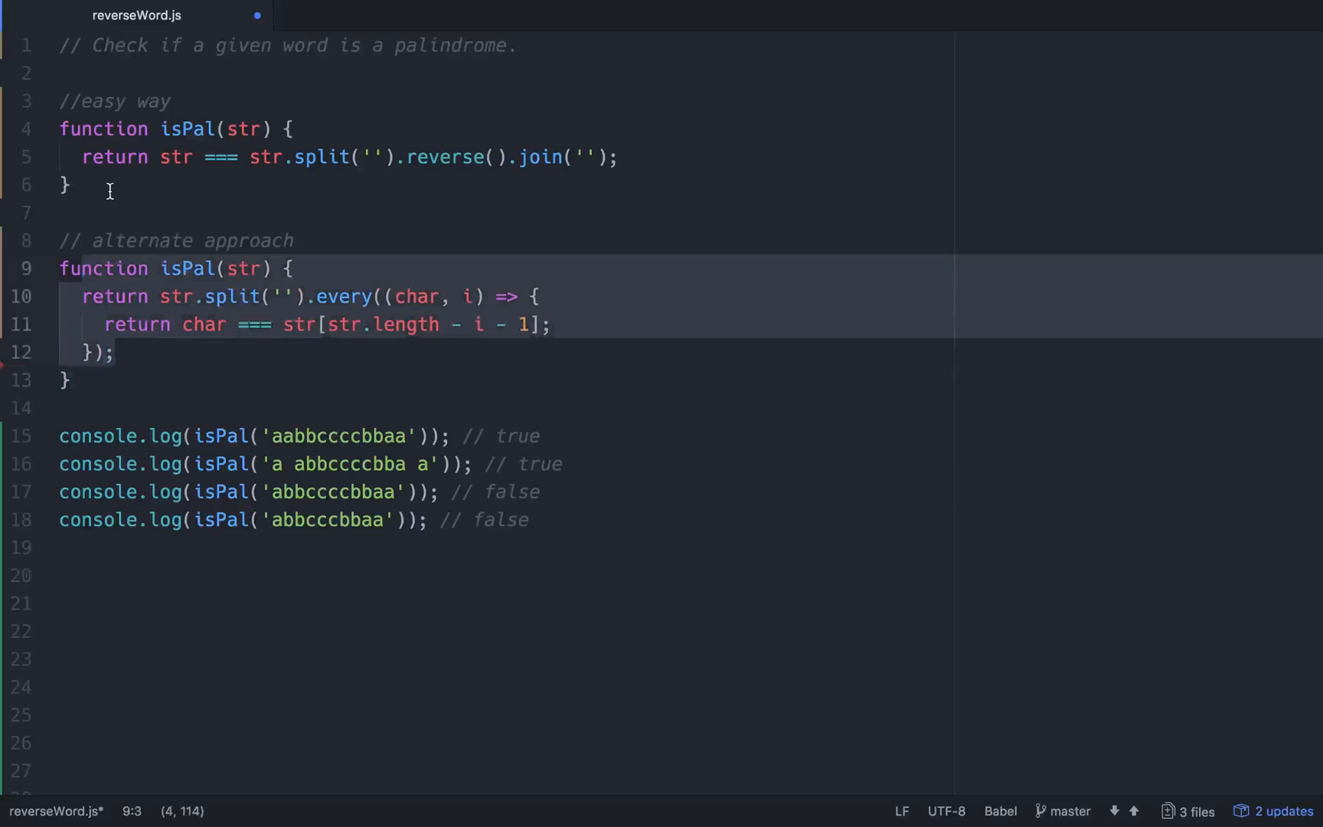
click(67, 128)
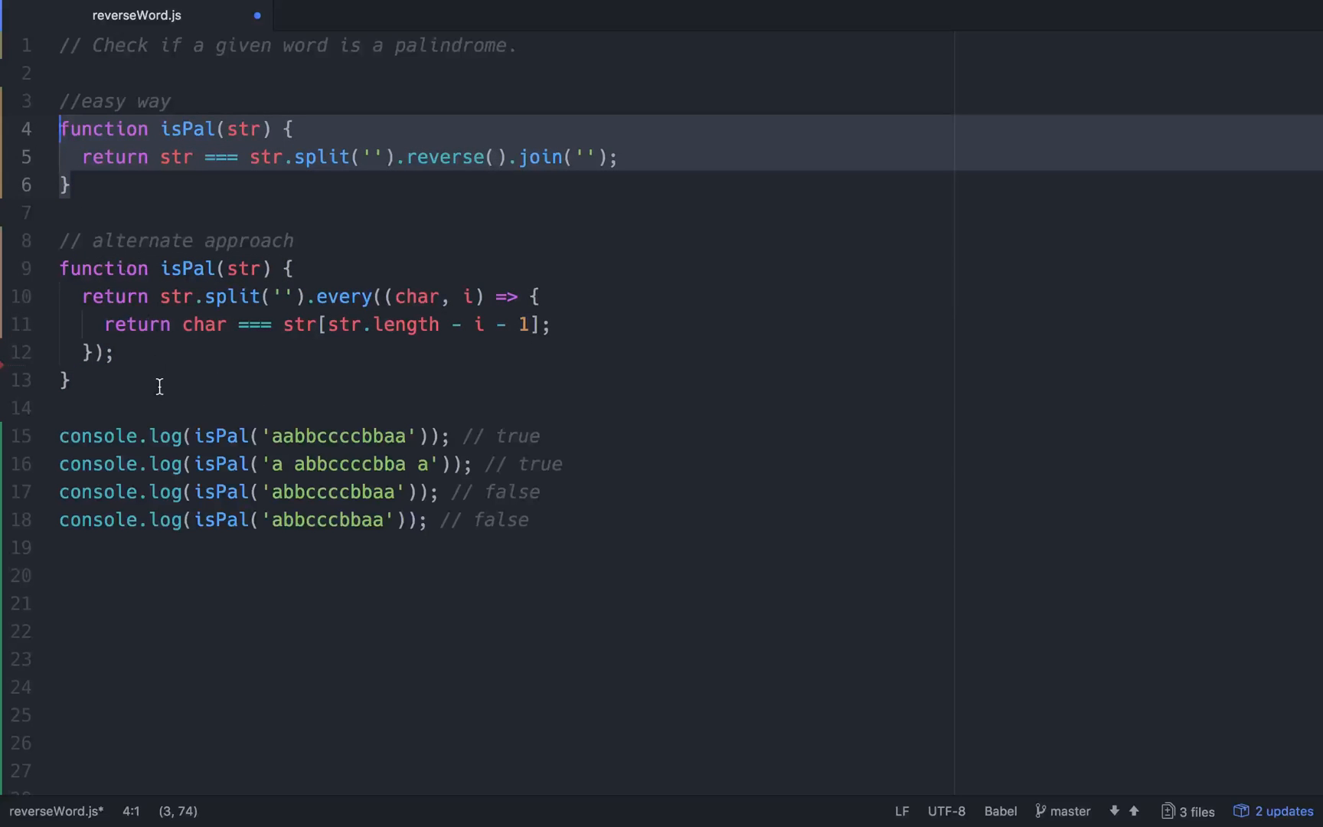